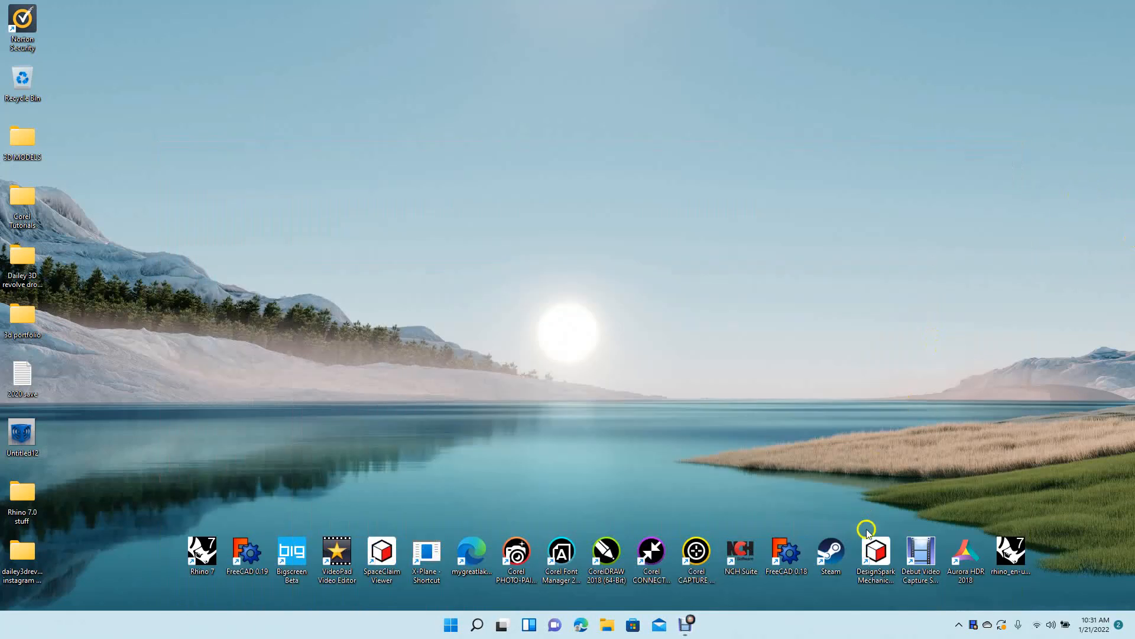
mouse_move(874, 554)
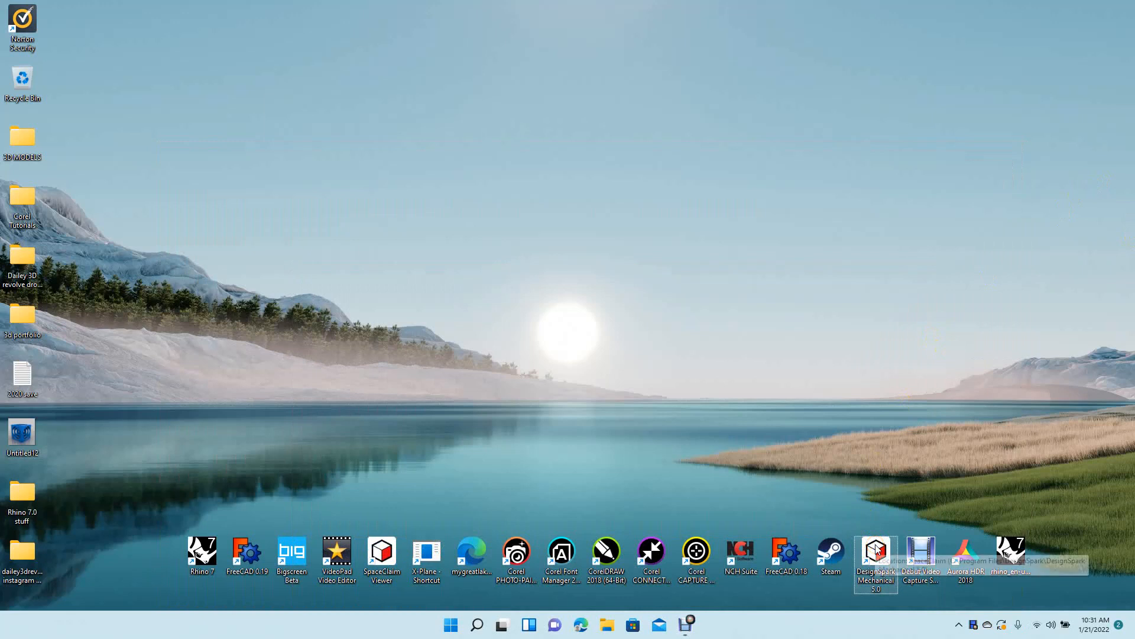
- Launch DesignSpark Mechanical and start a new blank design, Design2
click(875, 558)
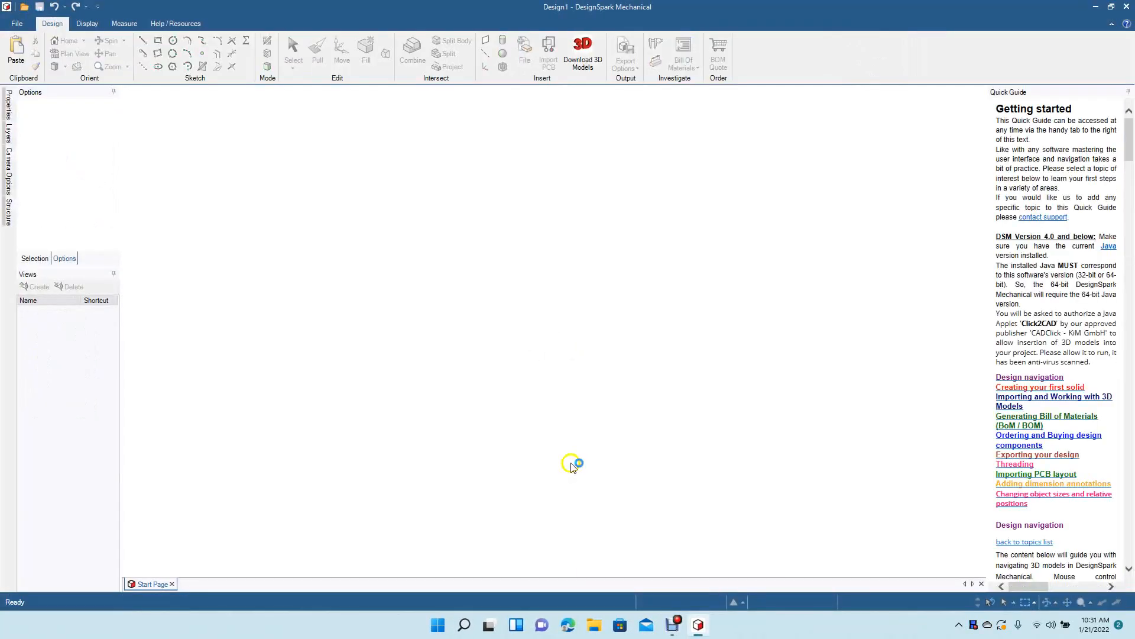
mouse_move(402, 330)
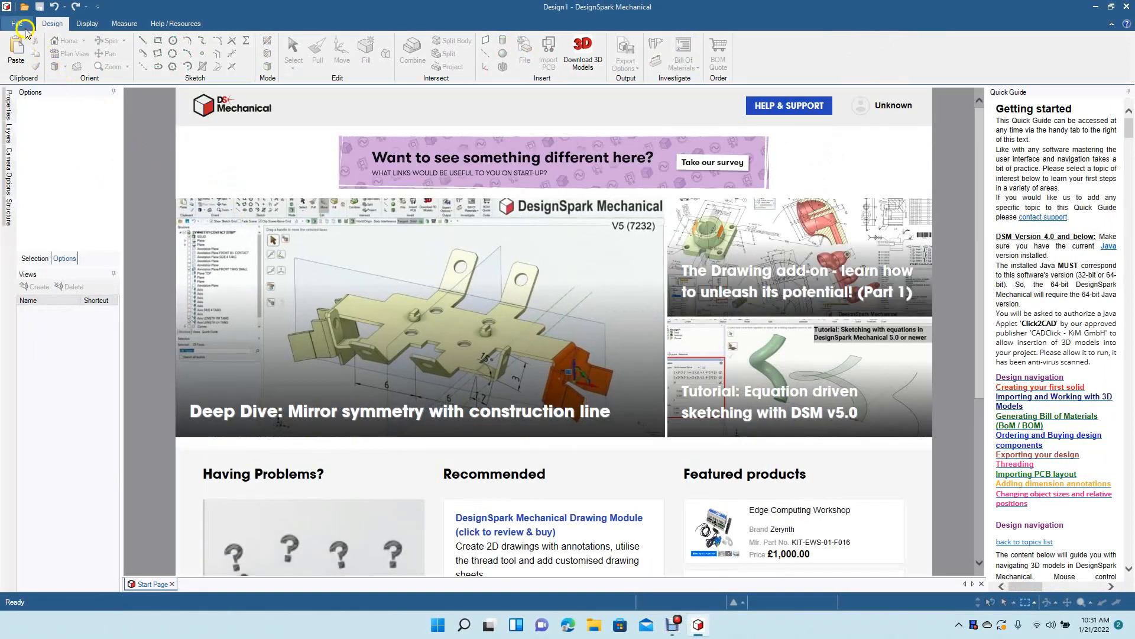
click(16, 24)
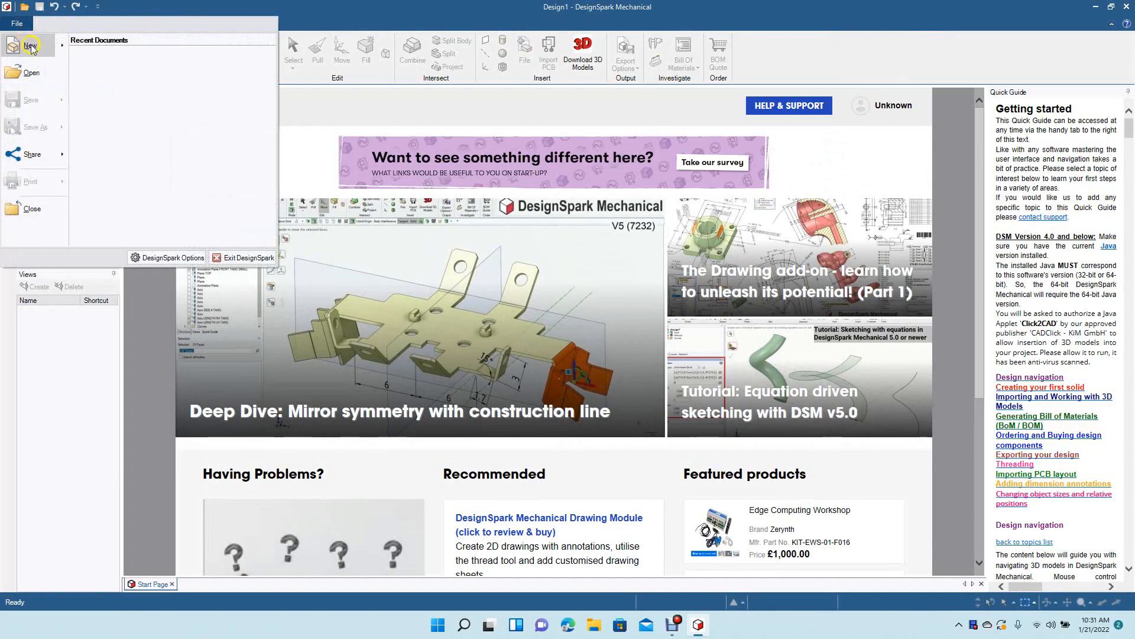
click(20, 46)
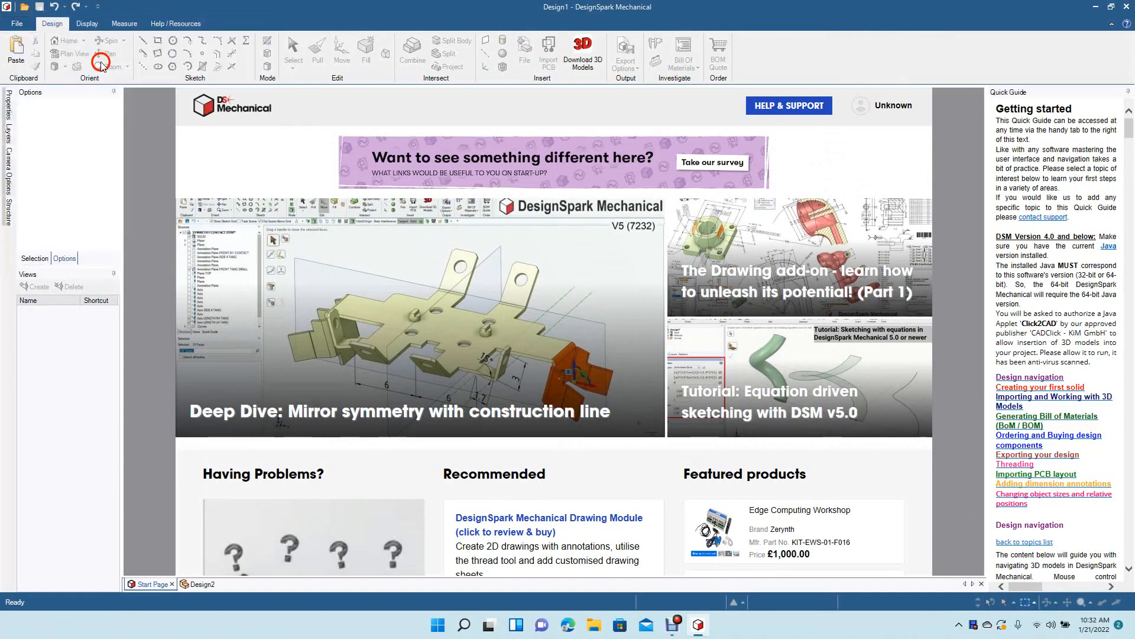
- Sketch a 3.5 in by 2 in rectangle on the new design's grid
click(201, 583)
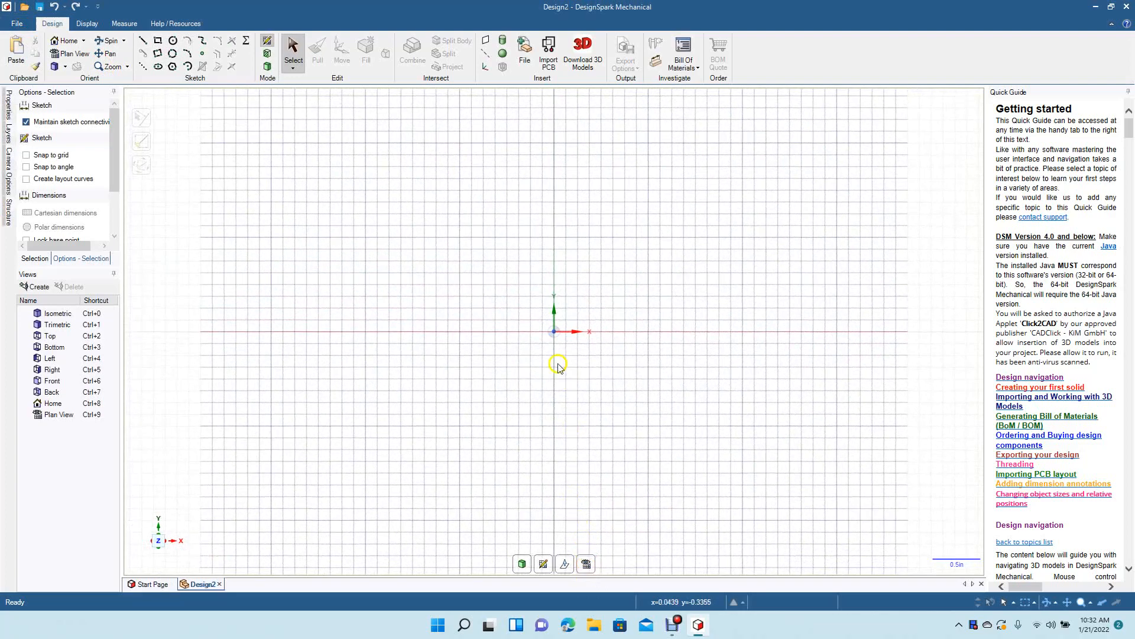
mouse_move(423, 470)
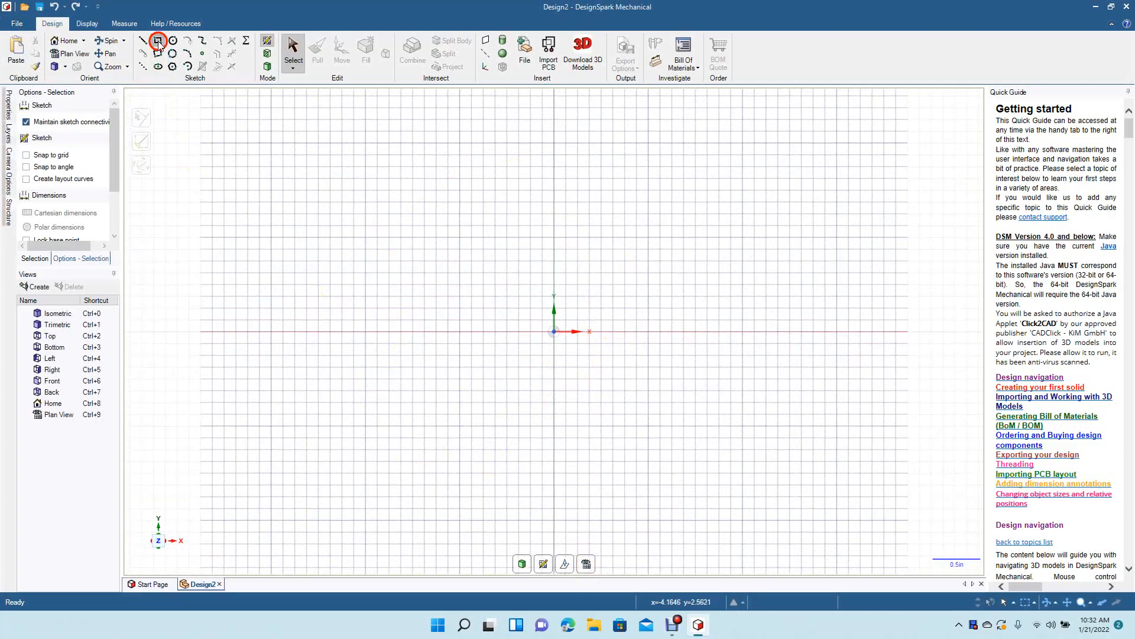
click(158, 41)
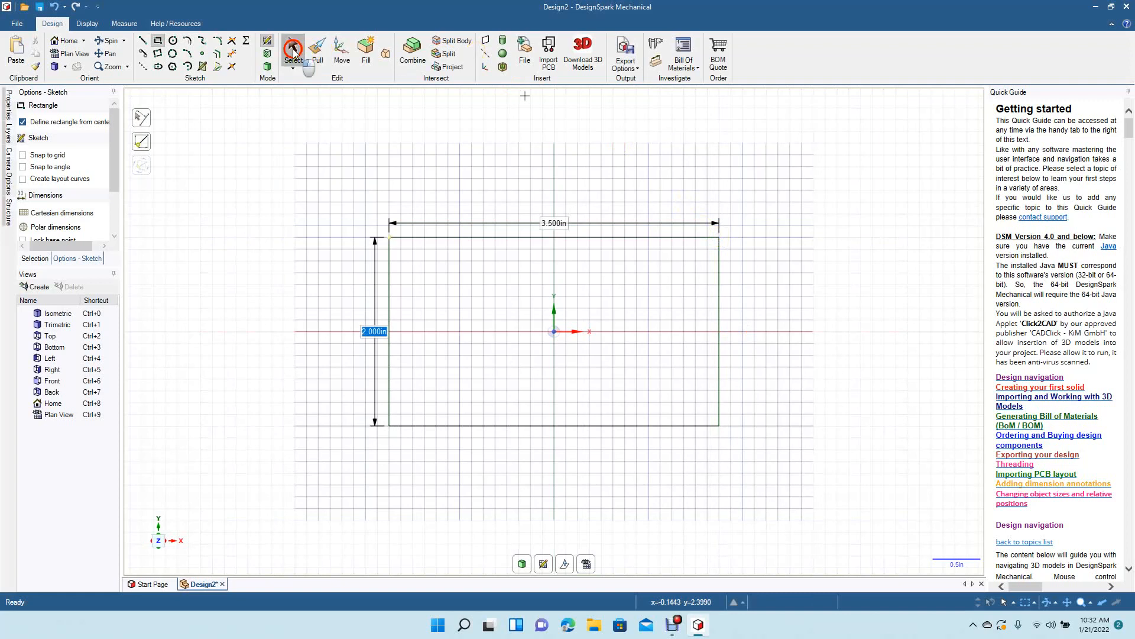
click(317, 50)
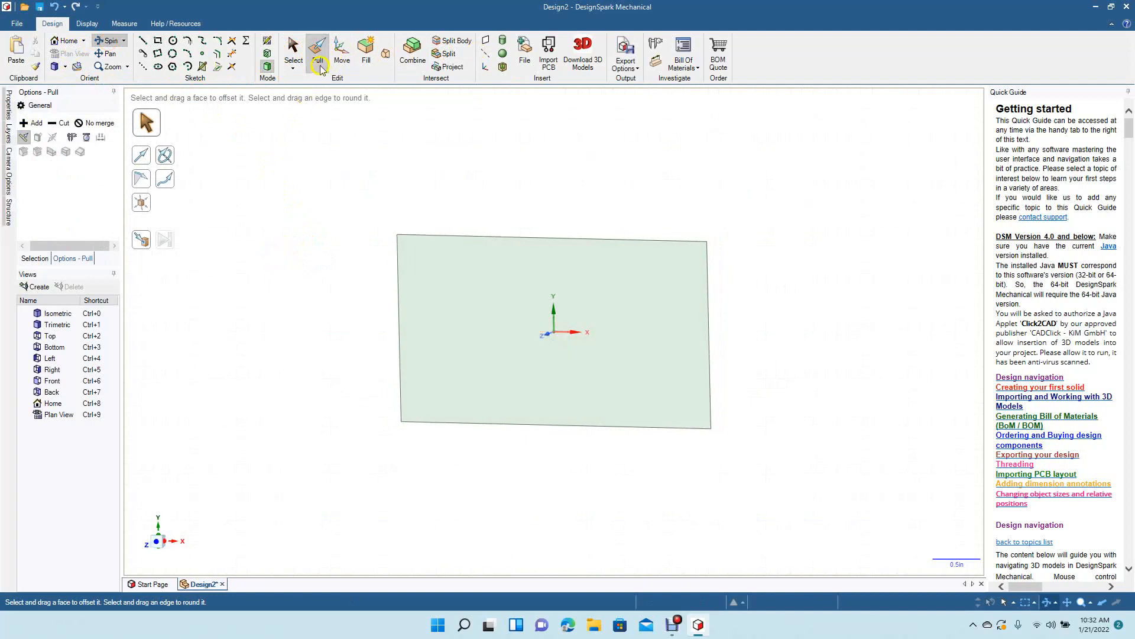
- Pull the rectangle into a thin solid plate and view its front face head-on
click(471, 302)
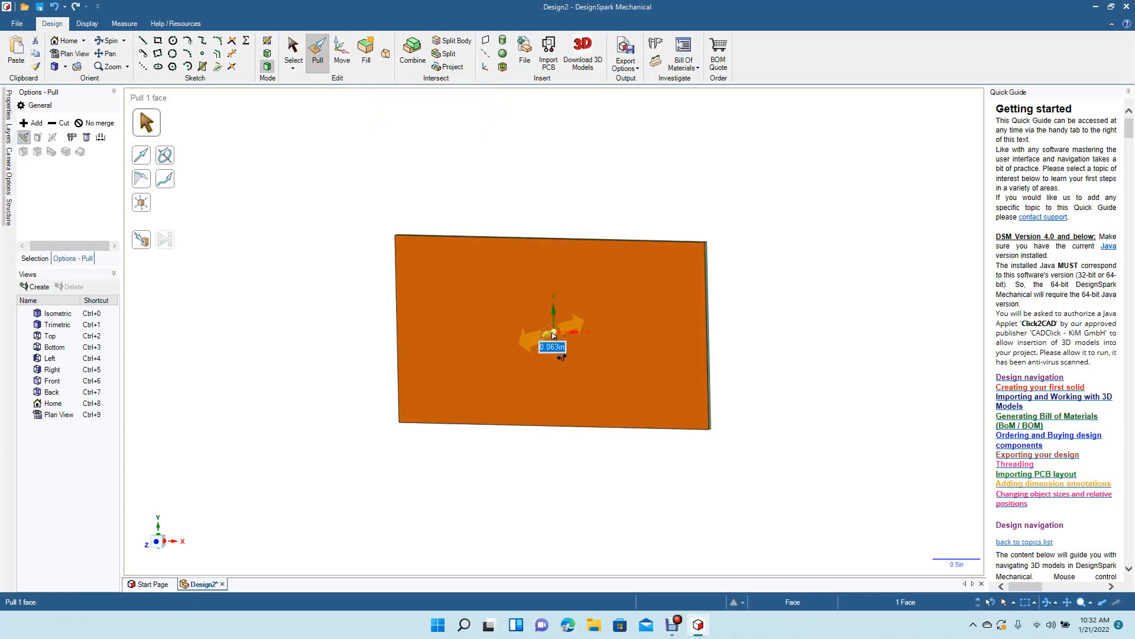
click(292, 52)
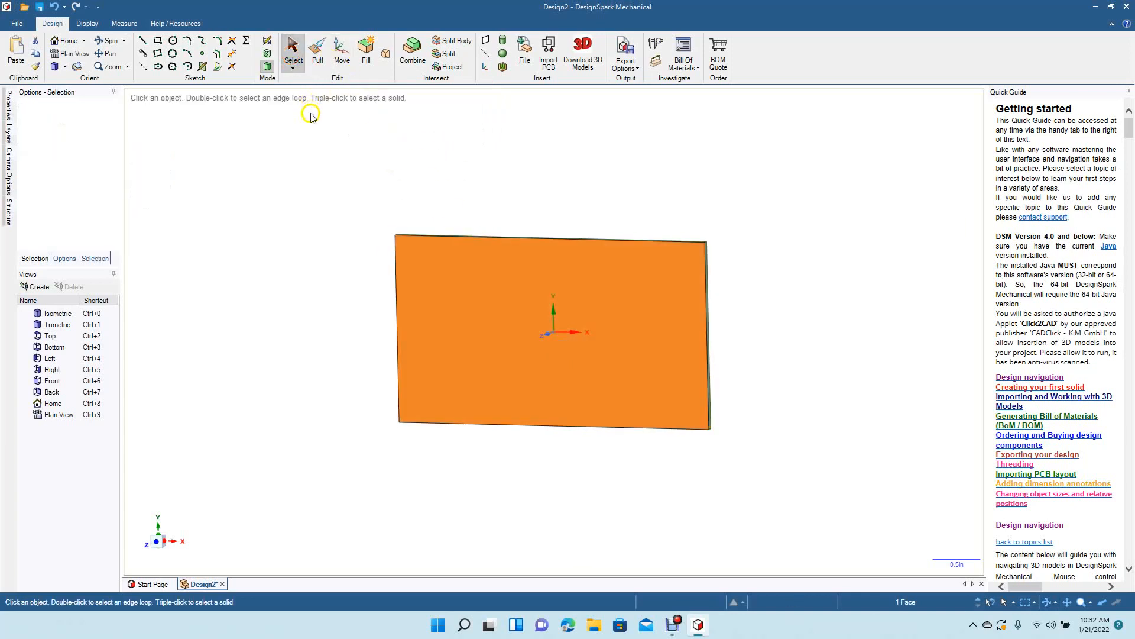
click(445, 334)
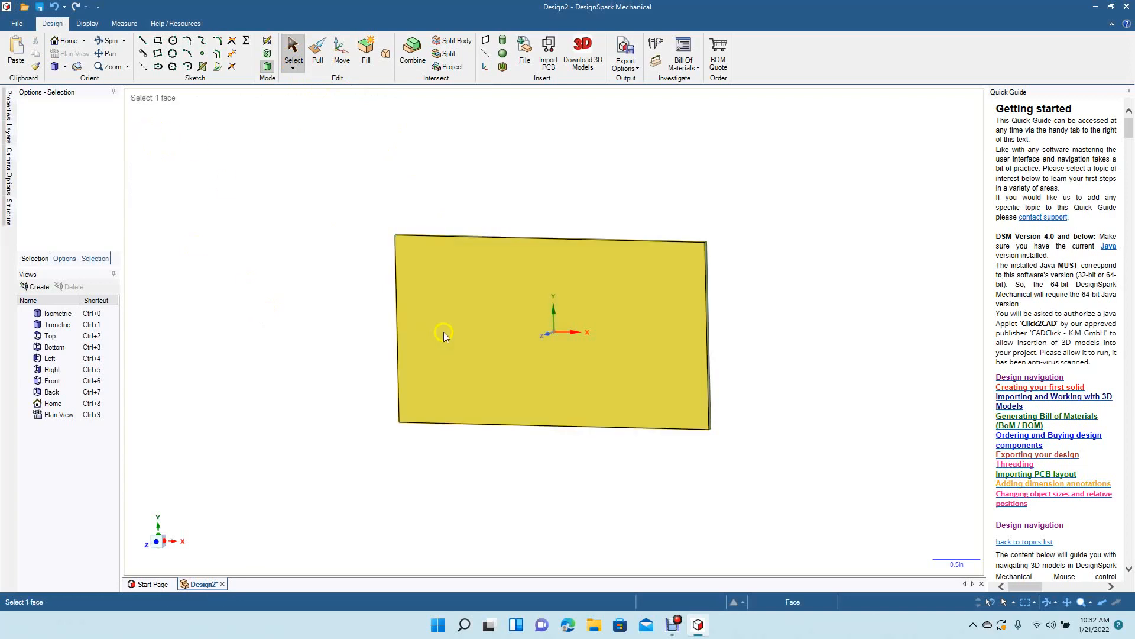
click(446, 337)
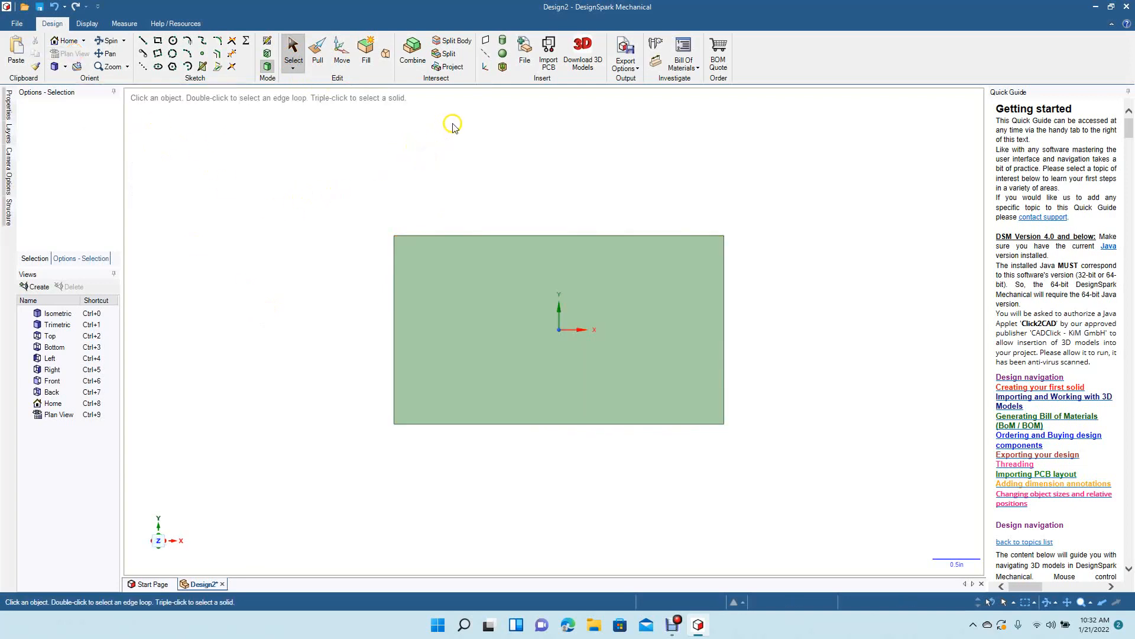
mouse_move(658, 95)
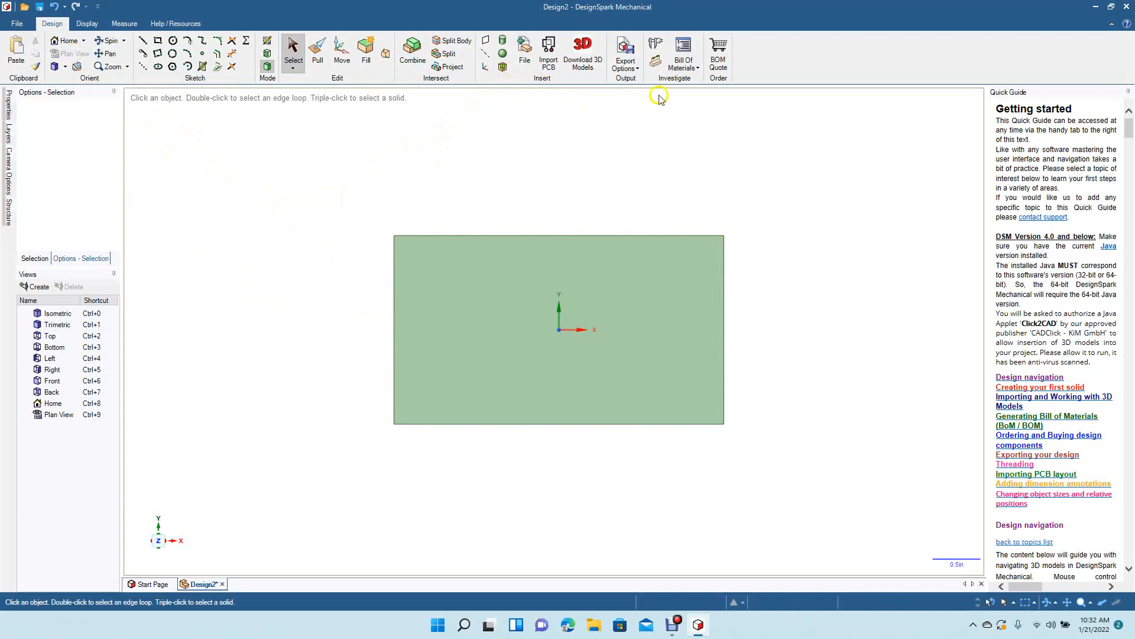
mouse_move(655, 45)
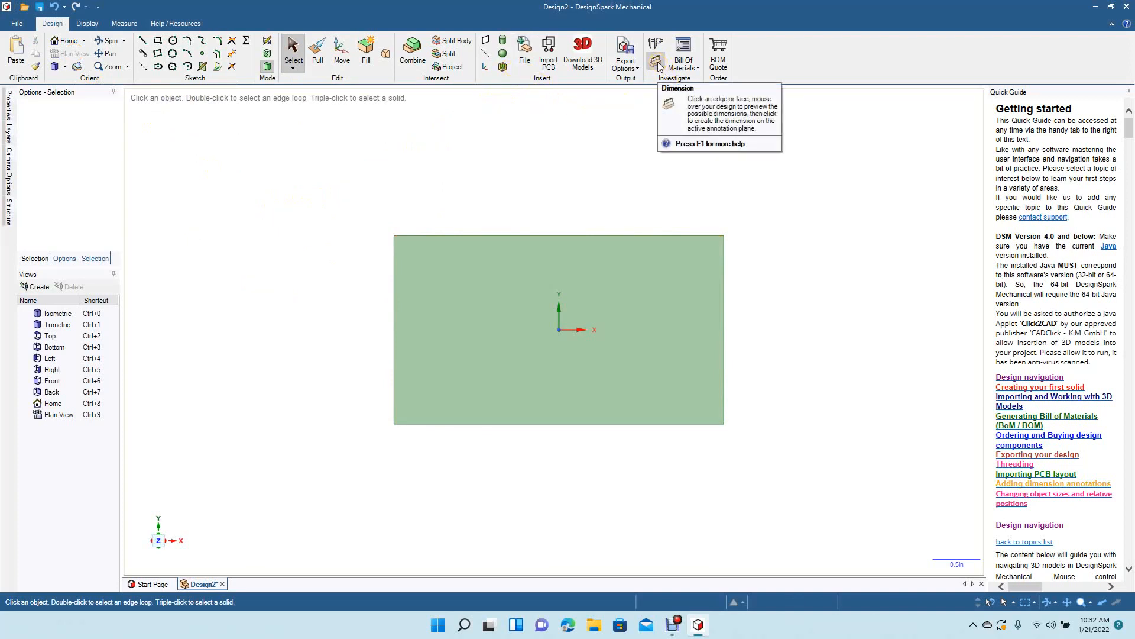
- Place a 2.000 in dimension of the plate's left edge near the plate centre
click(655, 46)
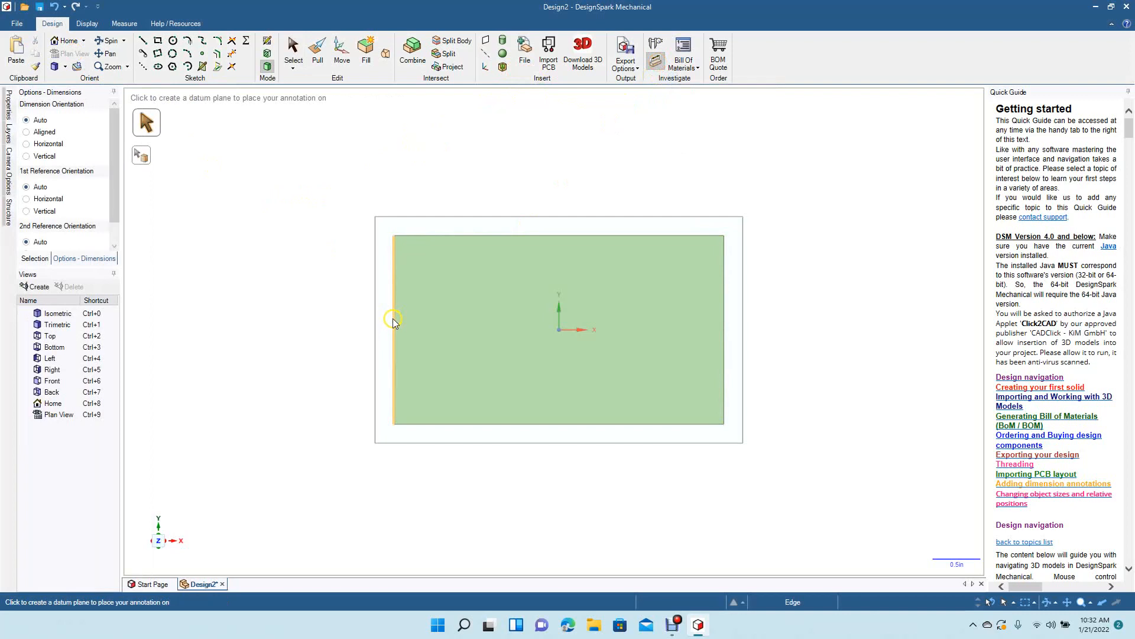
click(392, 324)
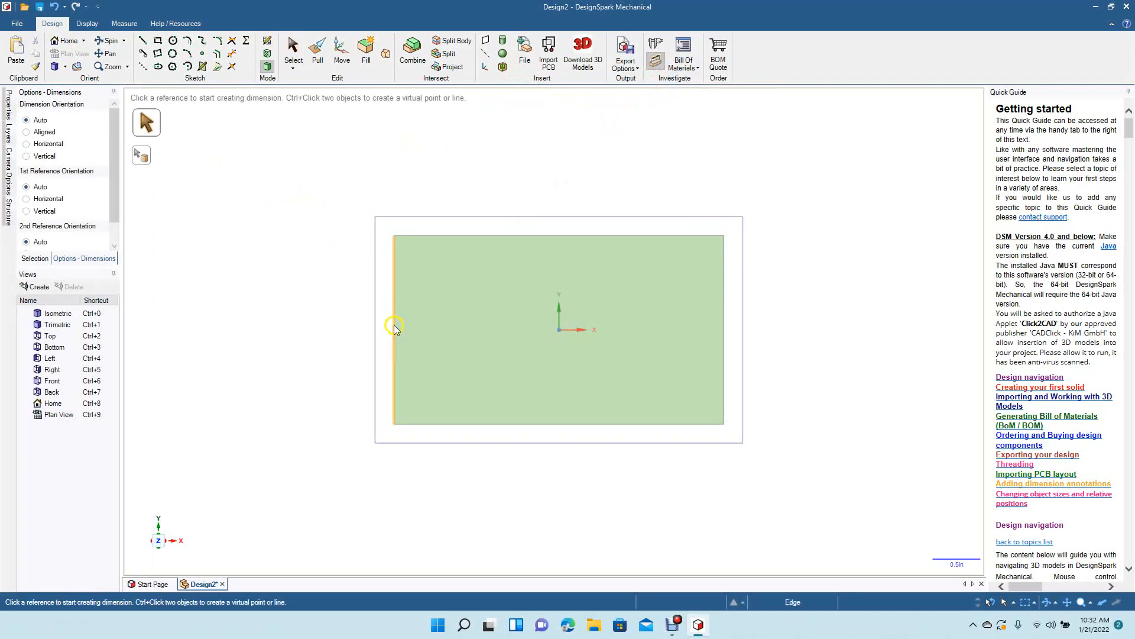
click(395, 326)
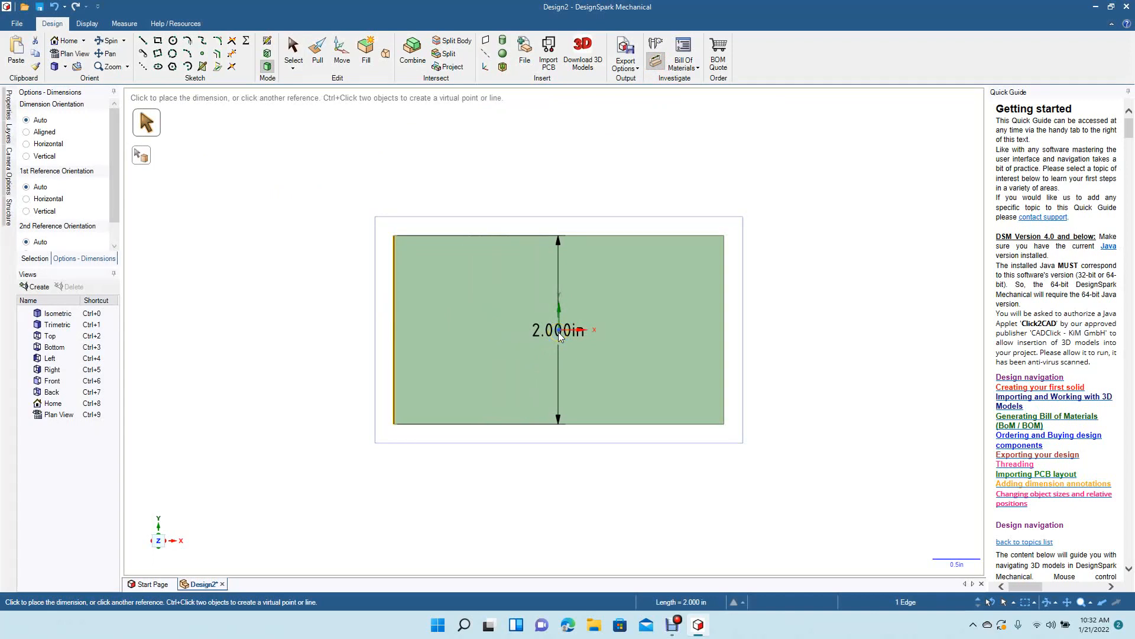
click(559, 345)
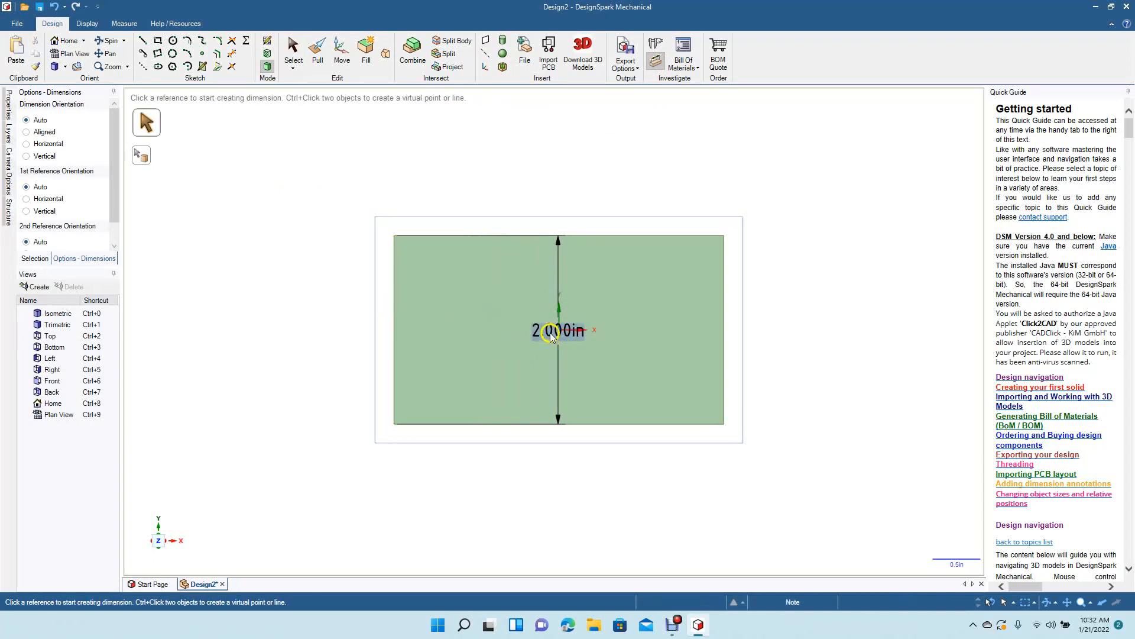
- Replace the dimension note's text with BUSINESS CARDS
click(556, 331)
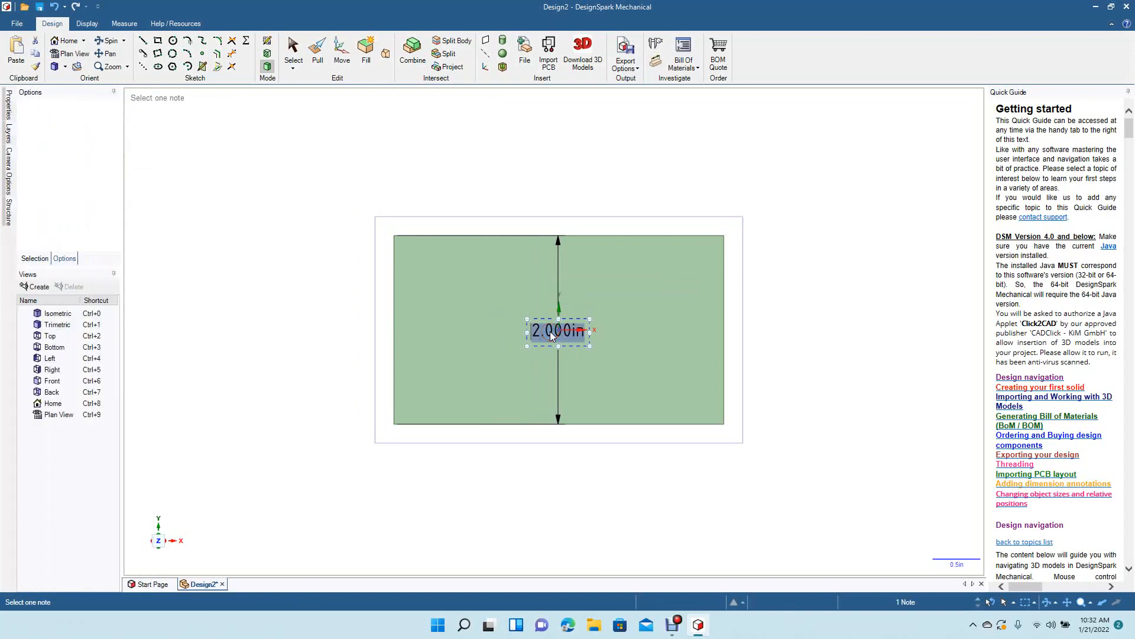
text(BUSI)
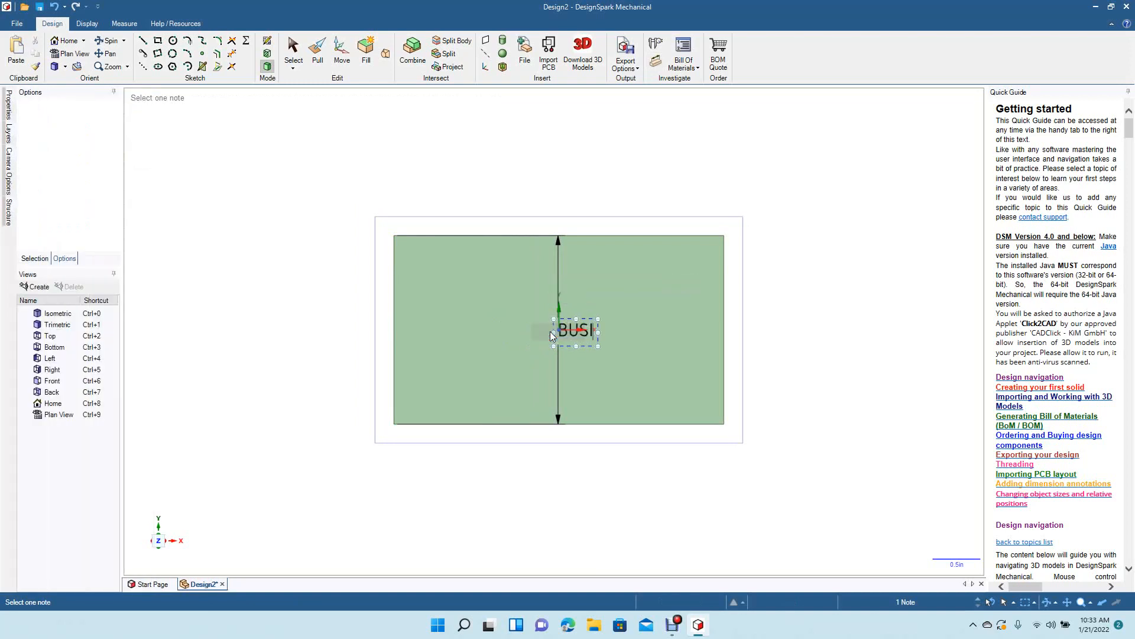
text(NESS CARDS)
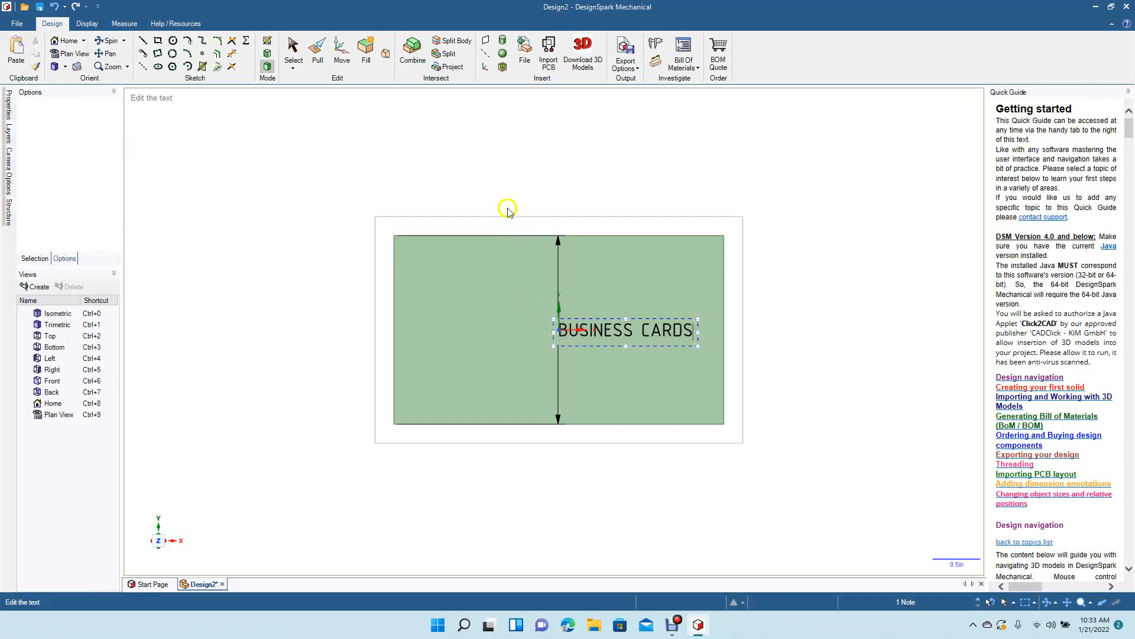
click(293, 51)
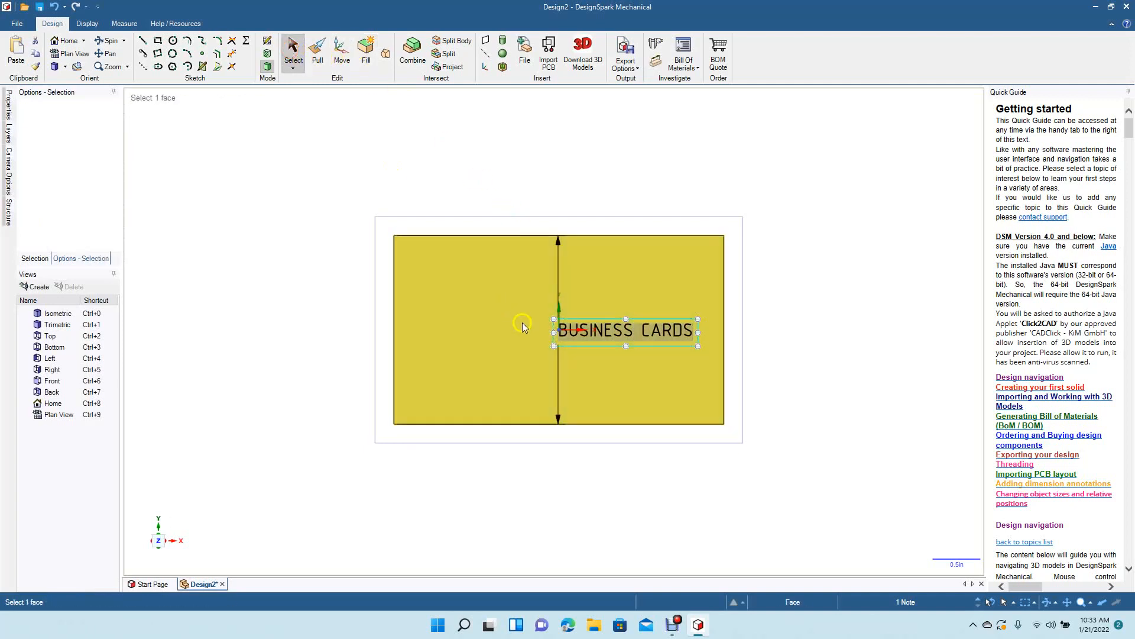
- Resize the BUSINESS CARDS note to fit the plate and make the lettering bold
right_click(624, 330)
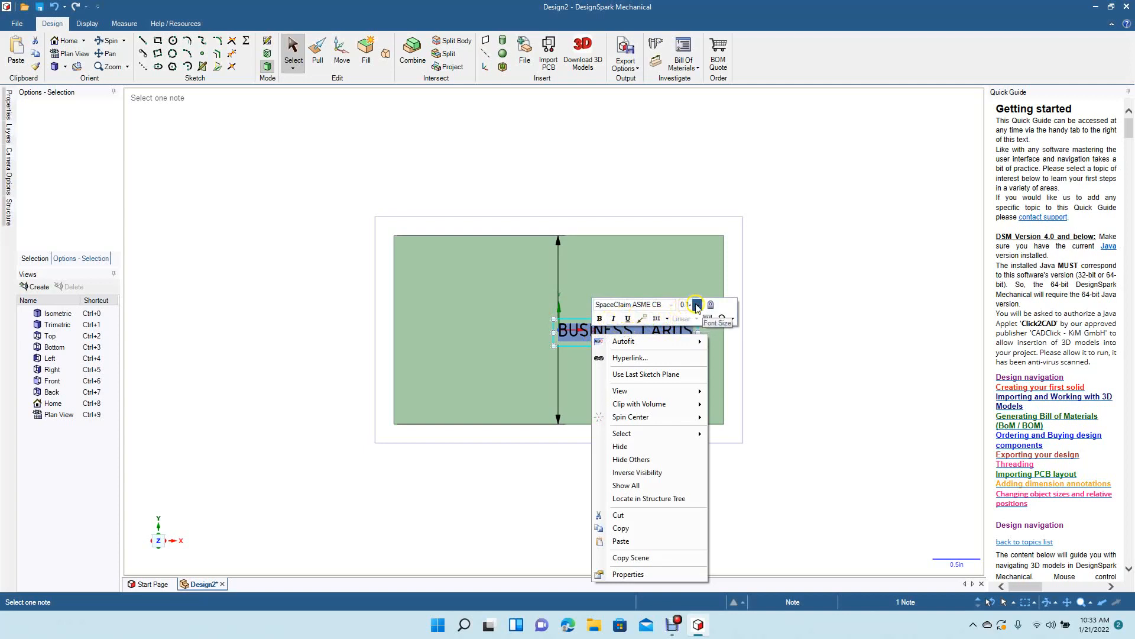
click(696, 304)
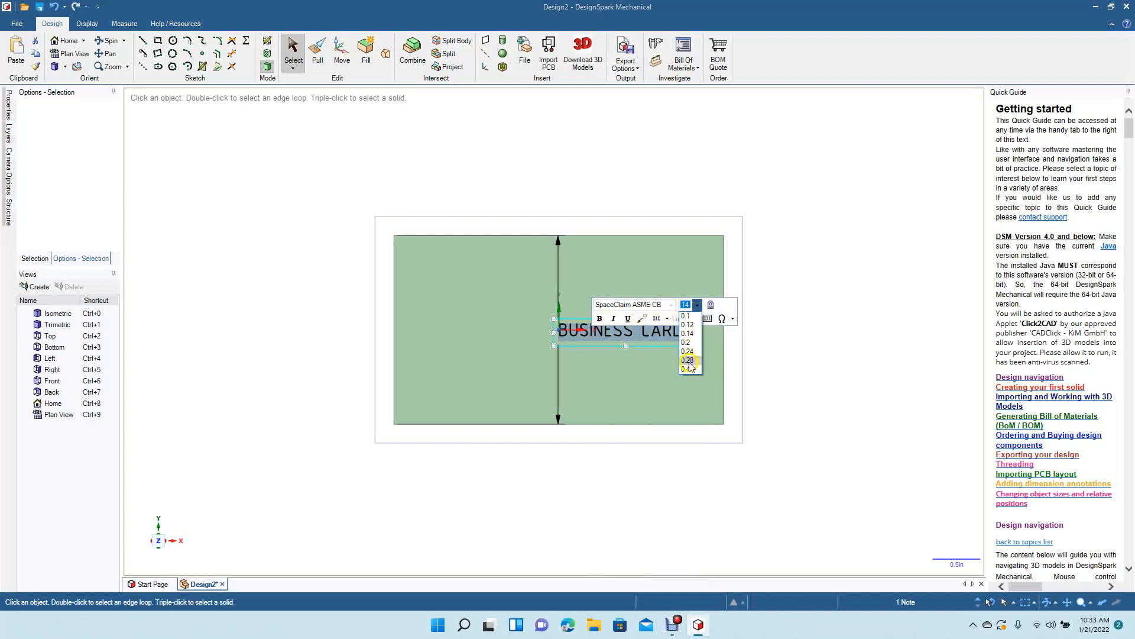
click(686, 361)
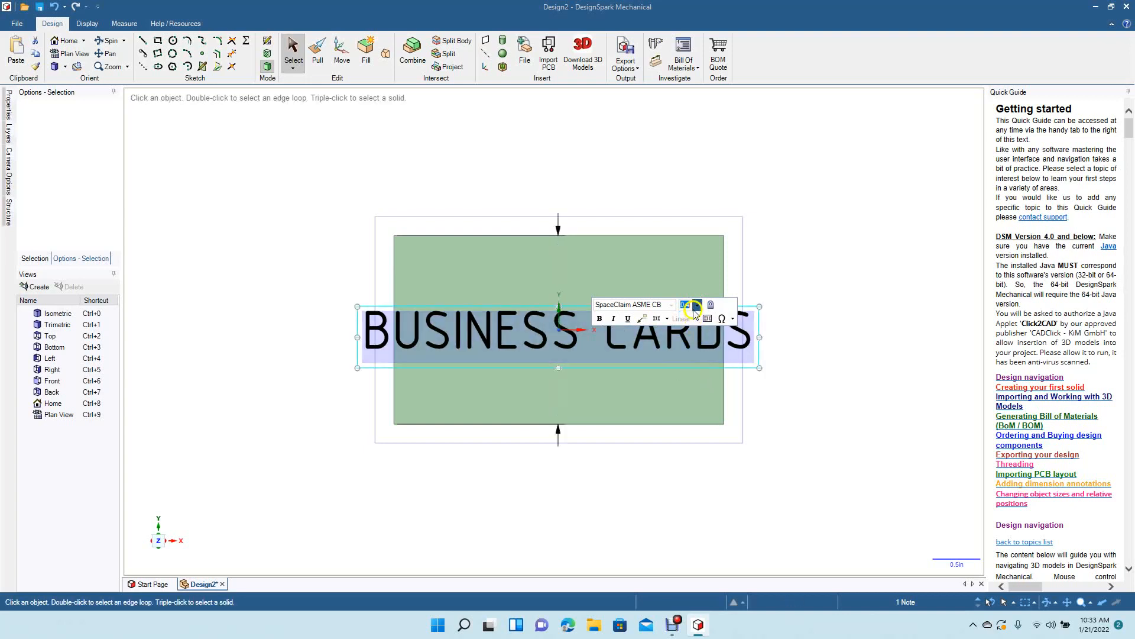
click(696, 304)
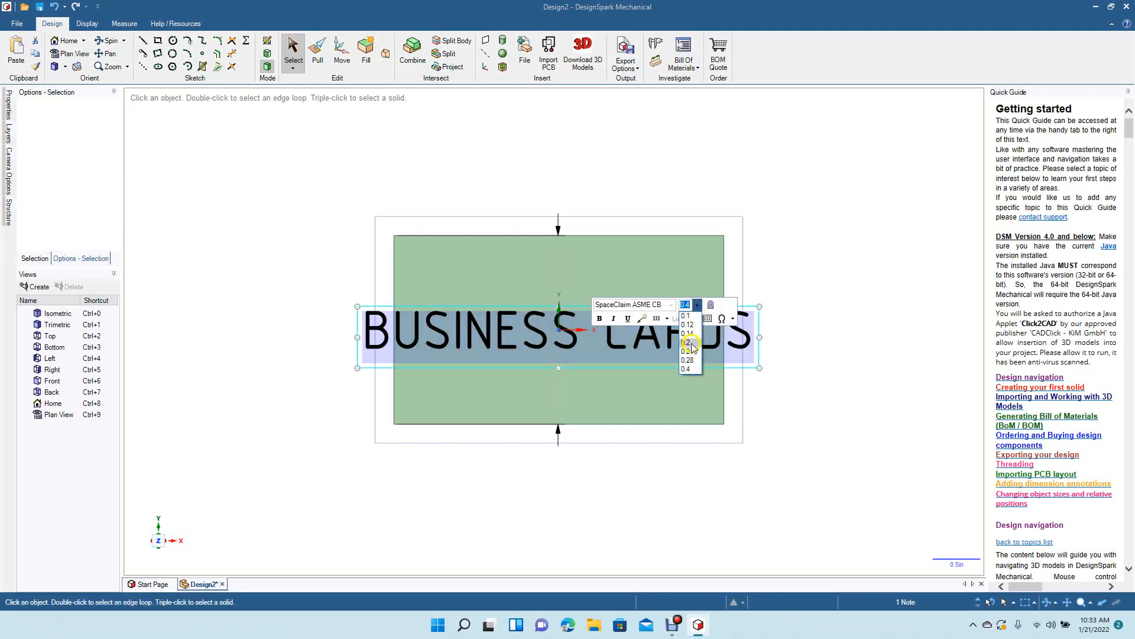
click(688, 344)
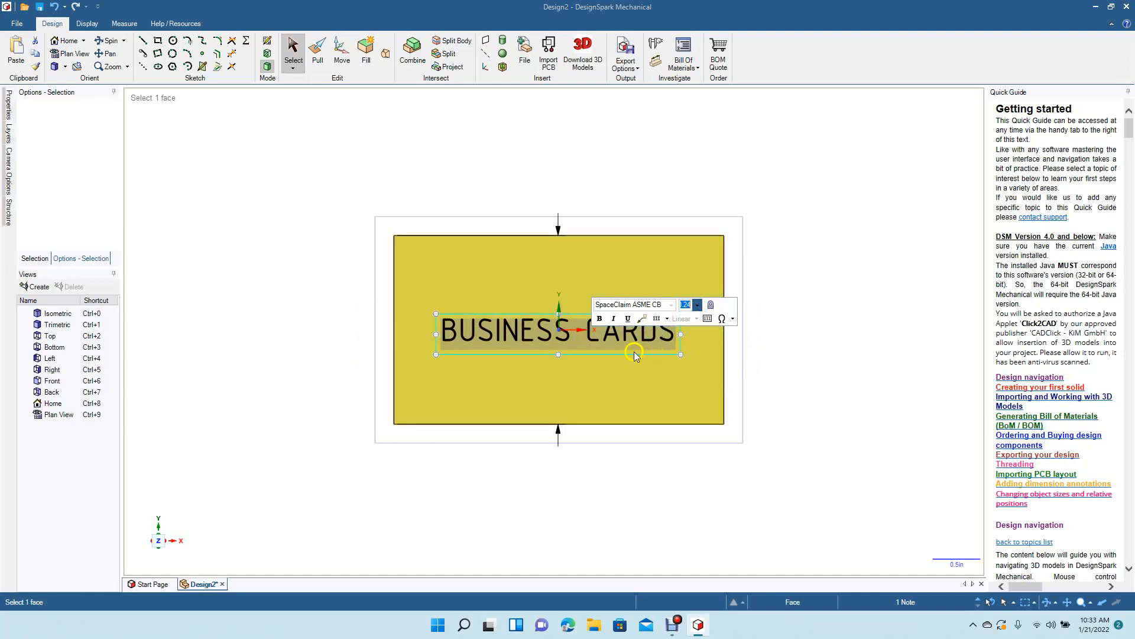
click(599, 318)
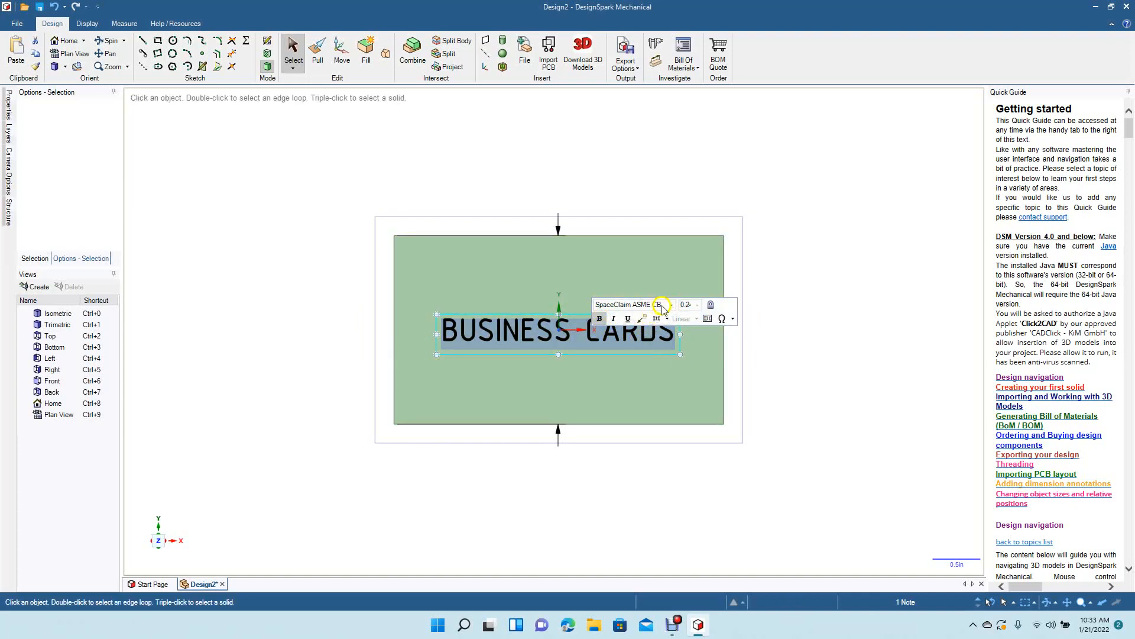
click(662, 304)
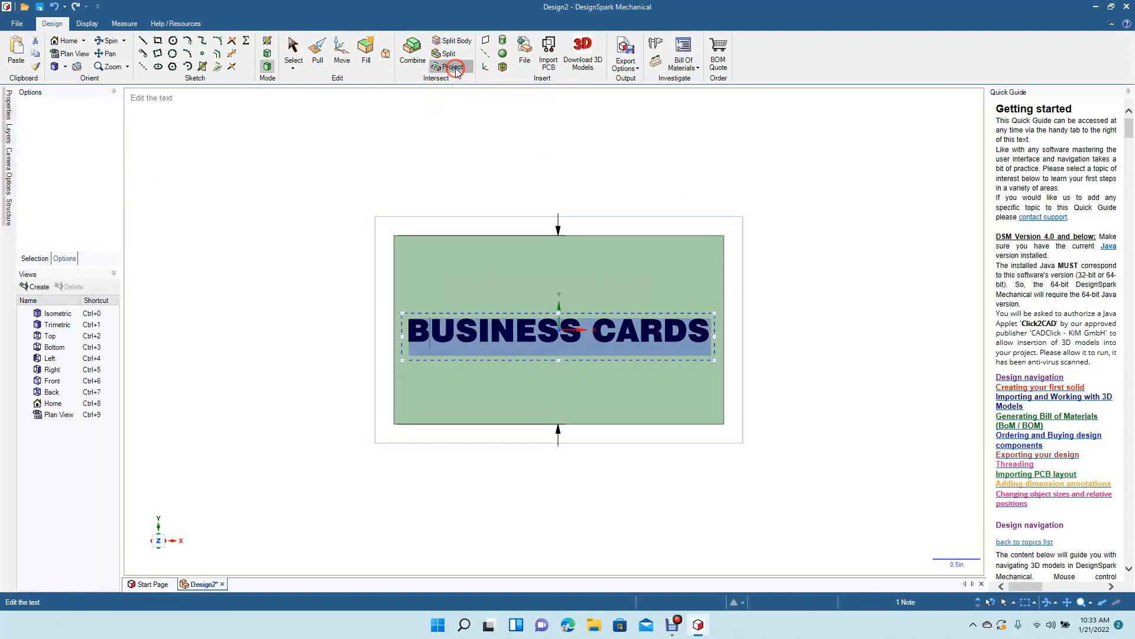
- Project the BUSINESS CARDS text onto the plate face as outlined letter edges
click(452, 67)
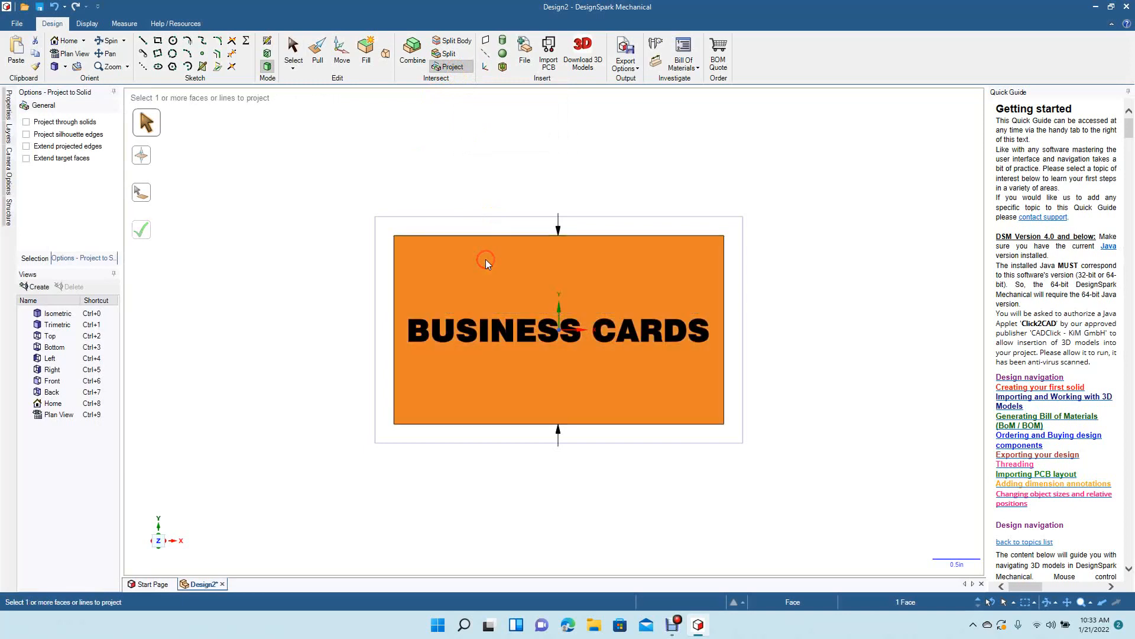
mouse_move(453, 156)
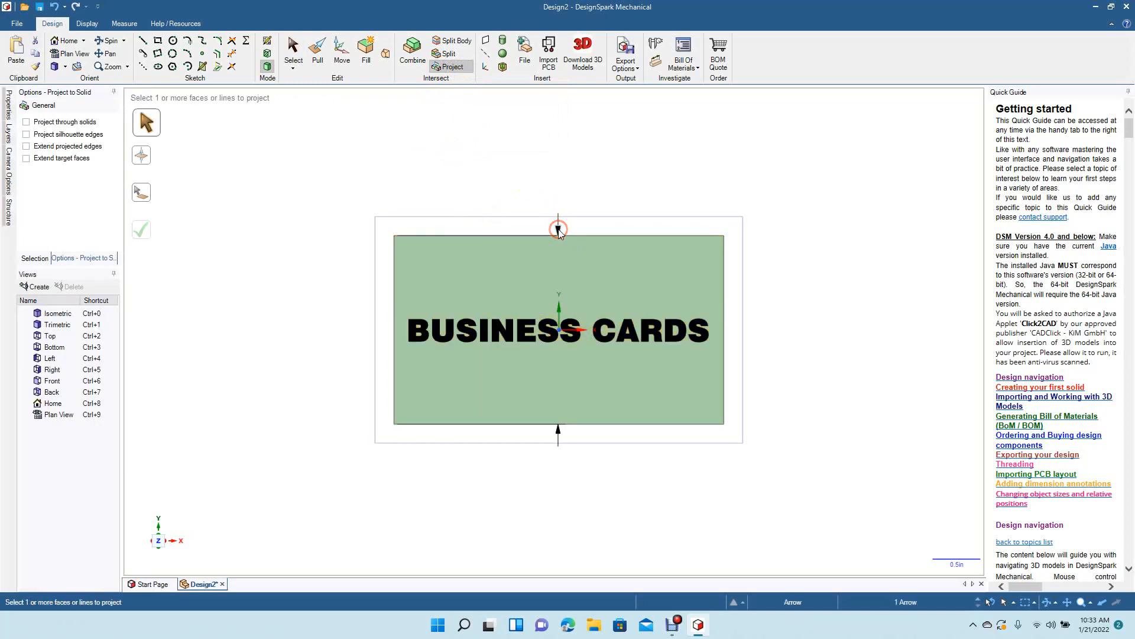
mouse_move(441, 137)
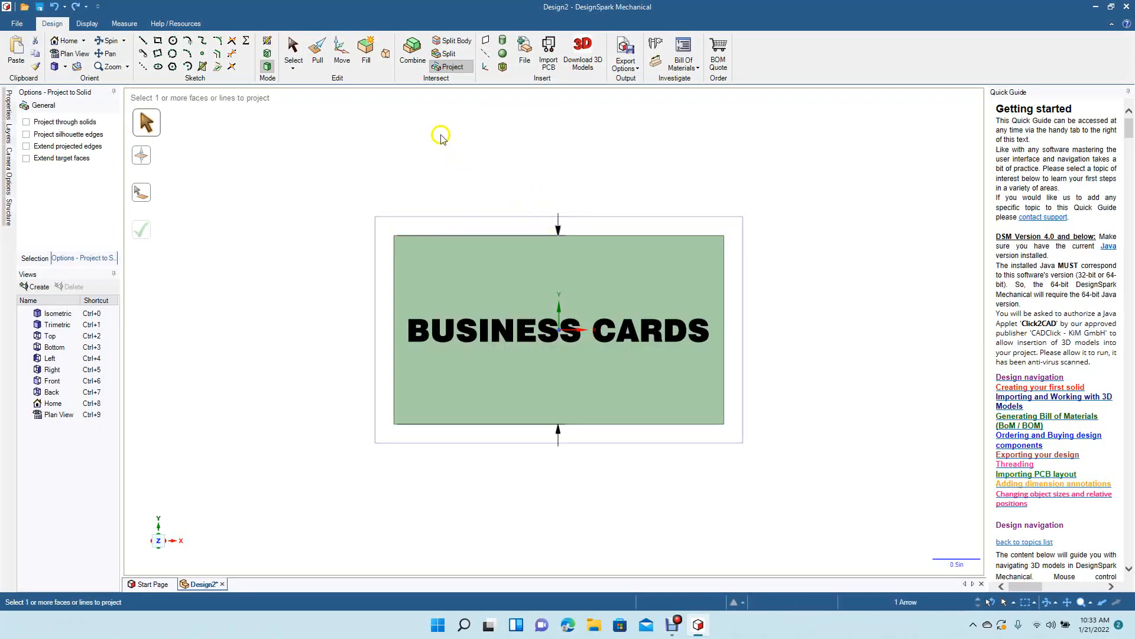
click(441, 340)
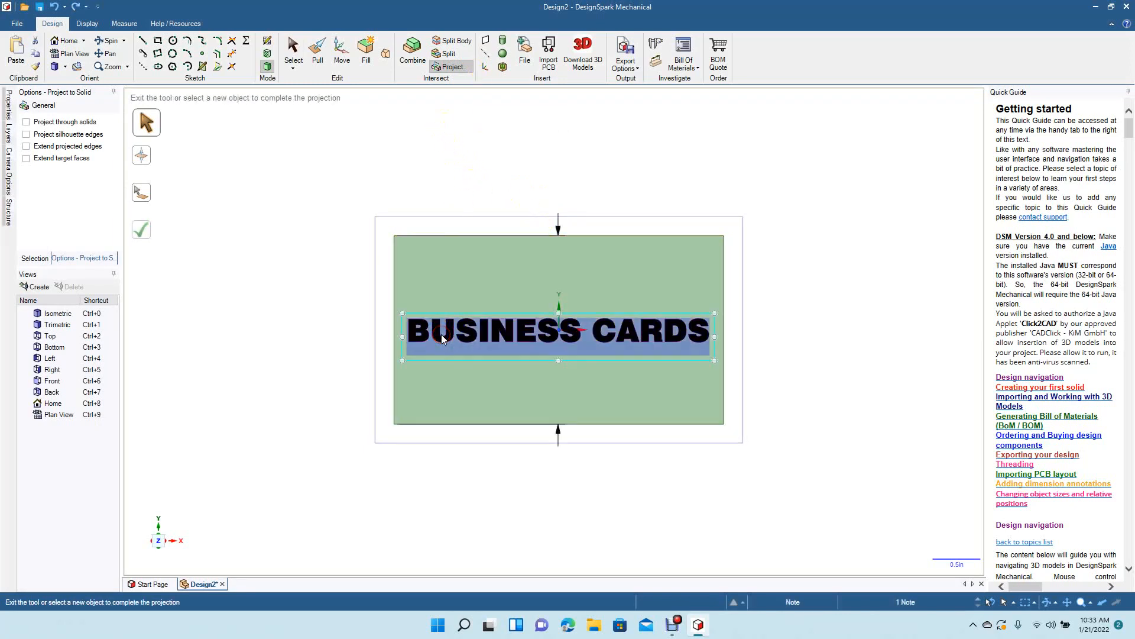
click(449, 67)
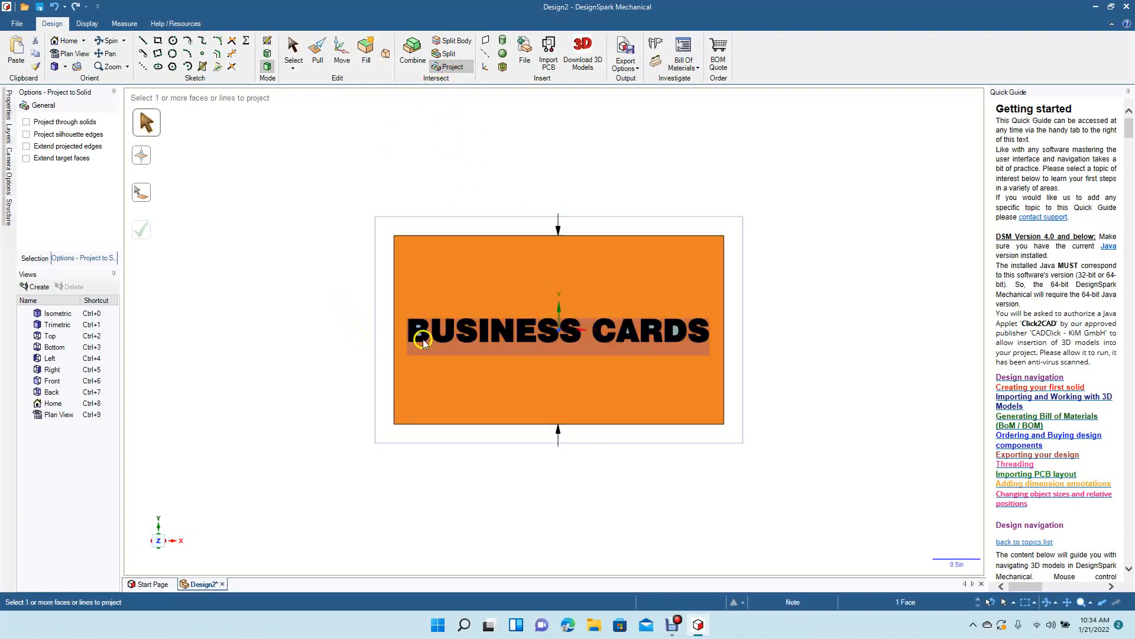
mouse_move(608, 345)
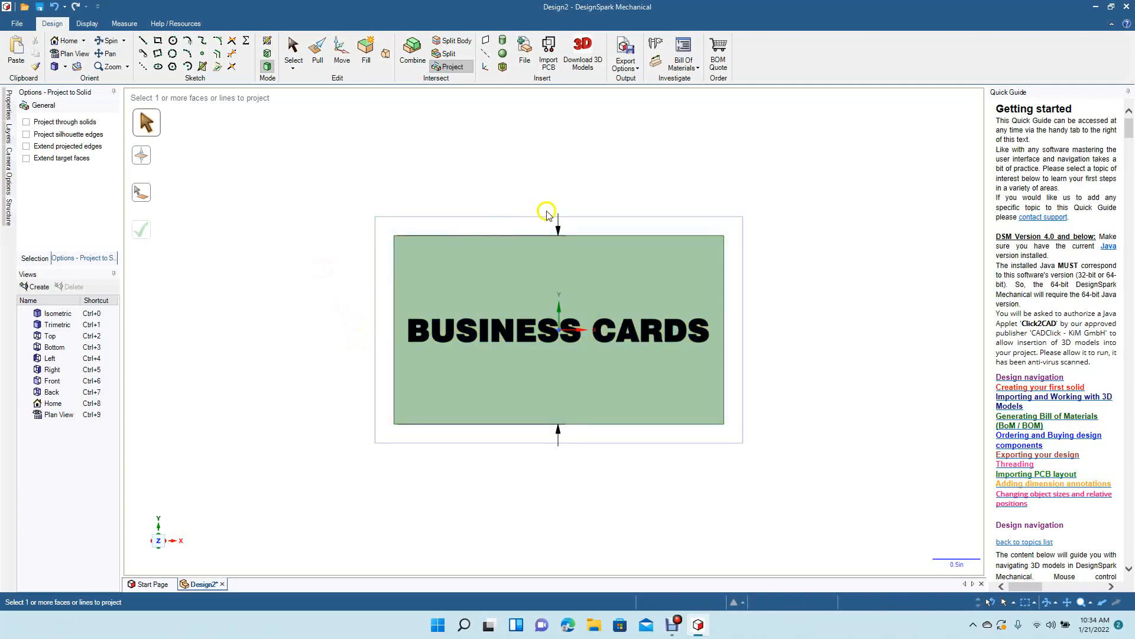
click(550, 220)
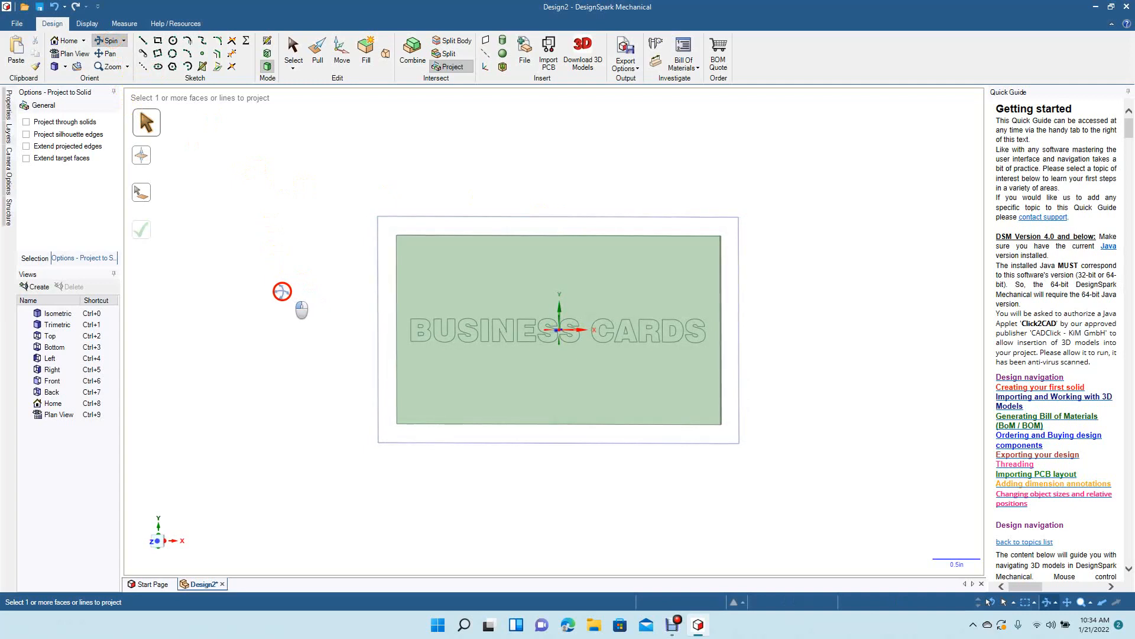
click(293, 54)
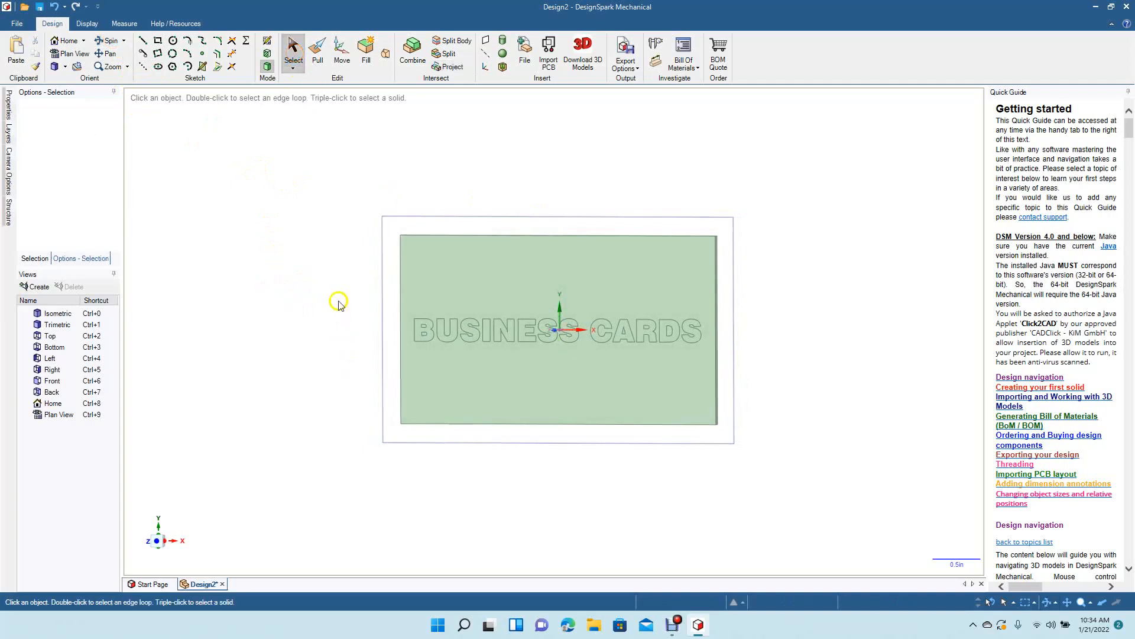
click(557, 331)
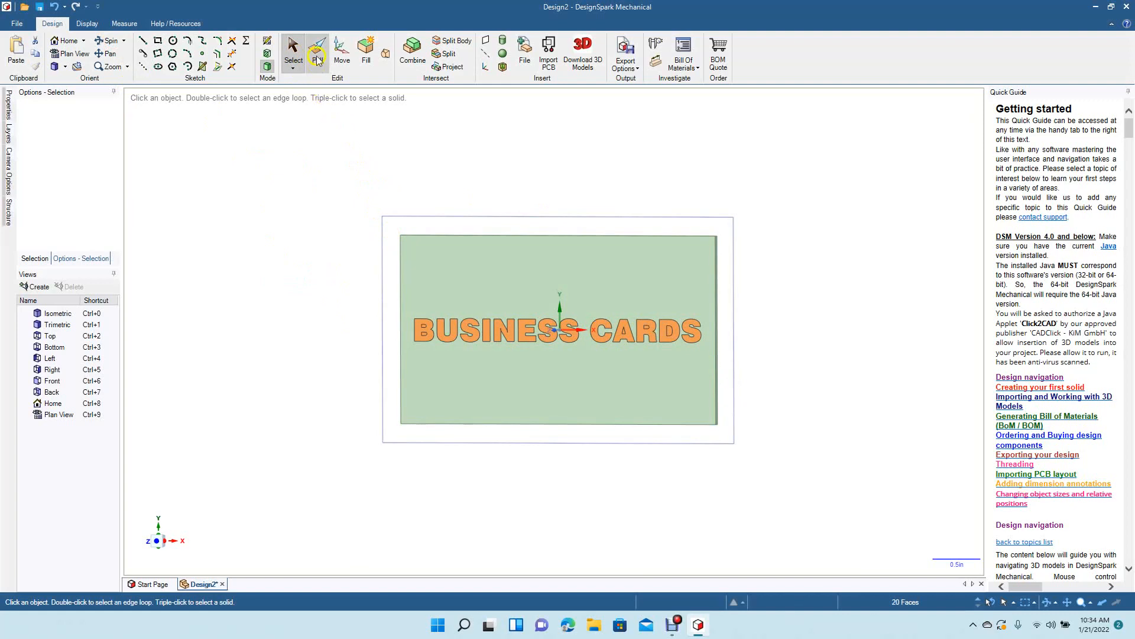
click(317, 51)
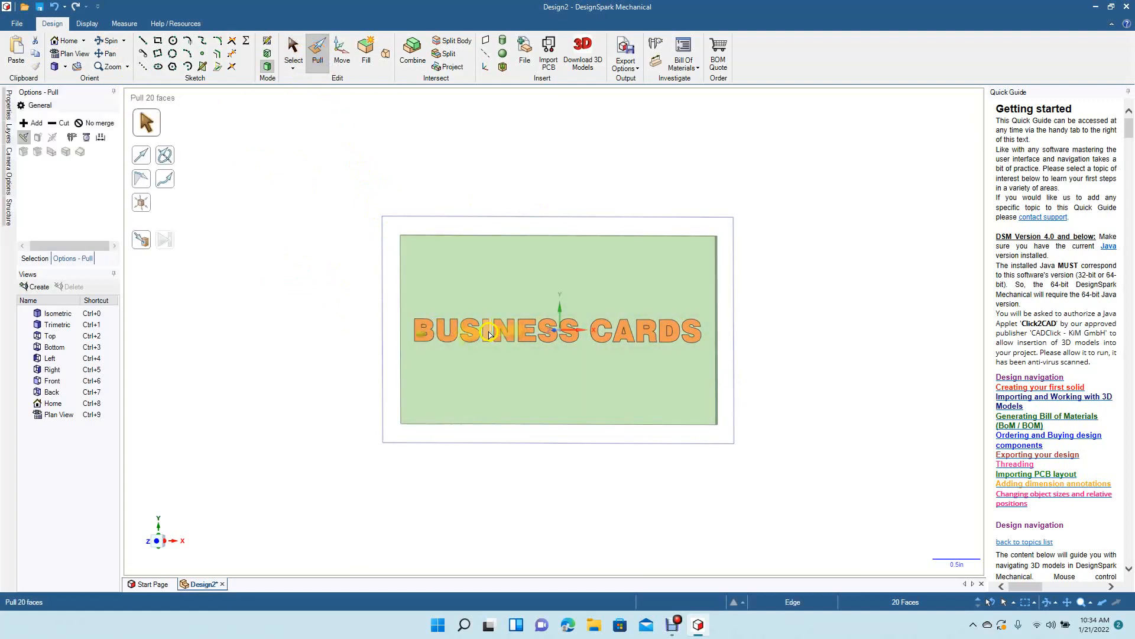
click(481, 335)
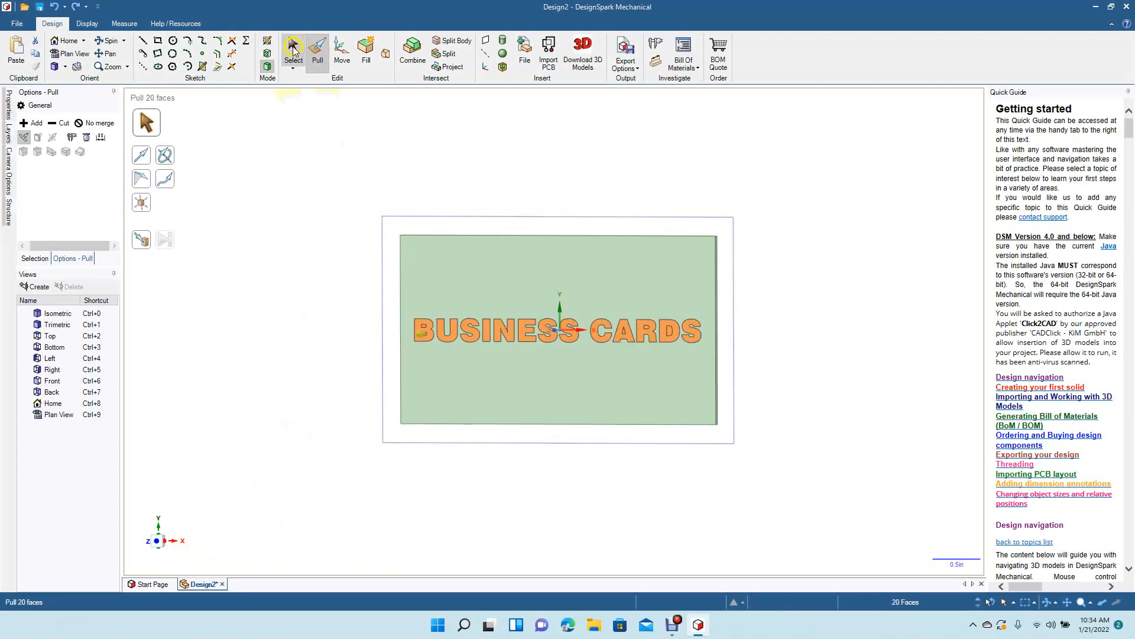
click(294, 51)
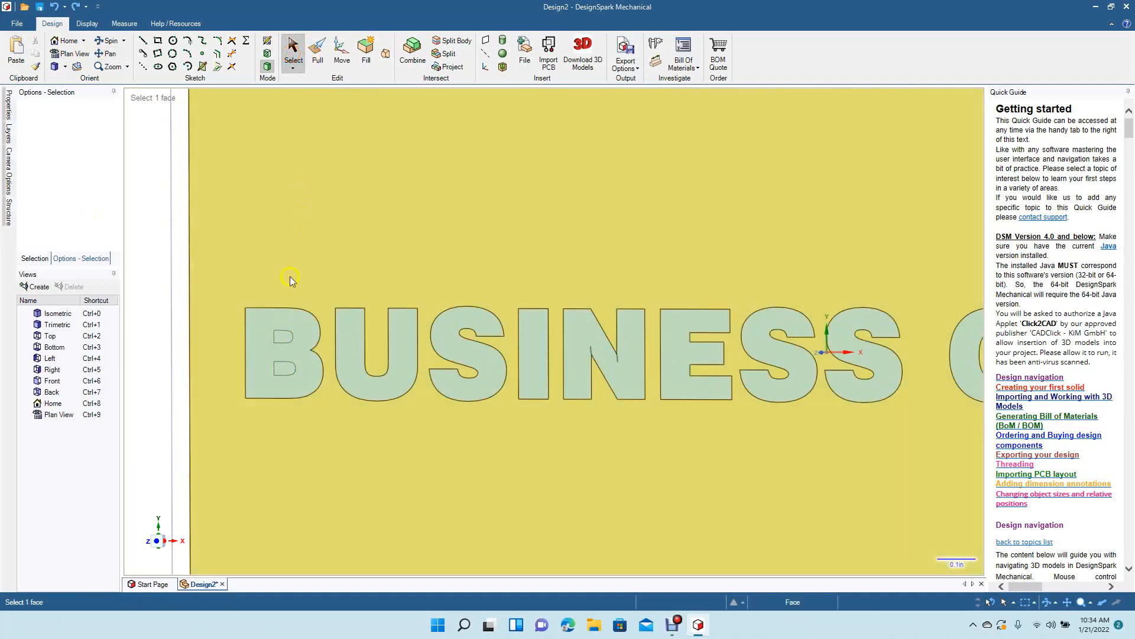
- Select the 13 letter faces of BUSINESS CARDS one by one, from B through CARDS
click(283, 373)
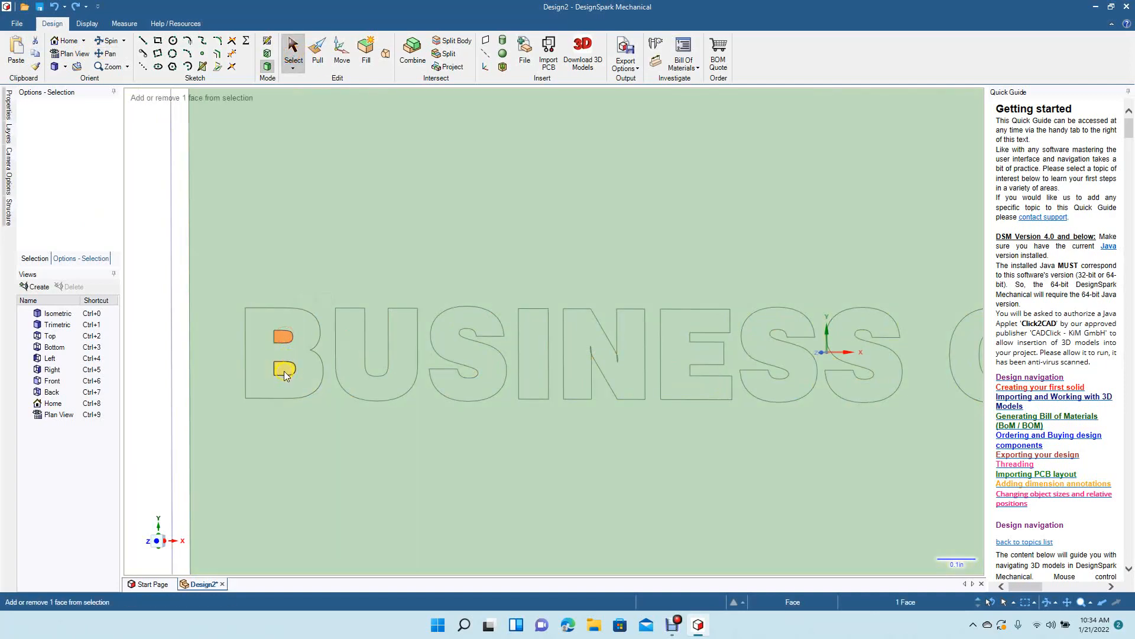
click(283, 370)
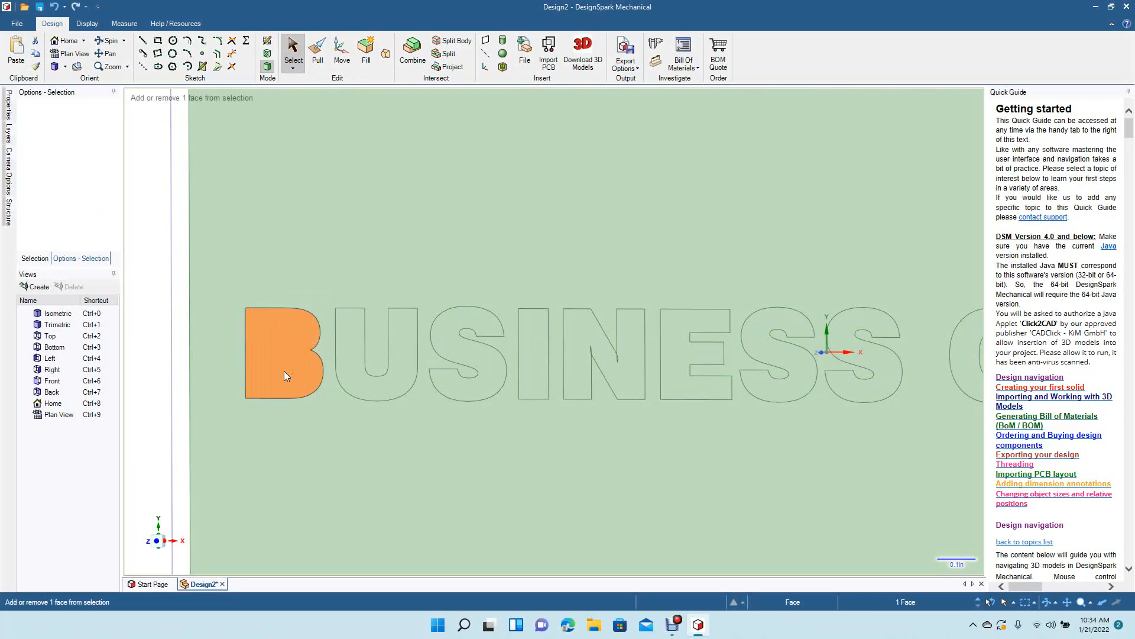
click(403, 354)
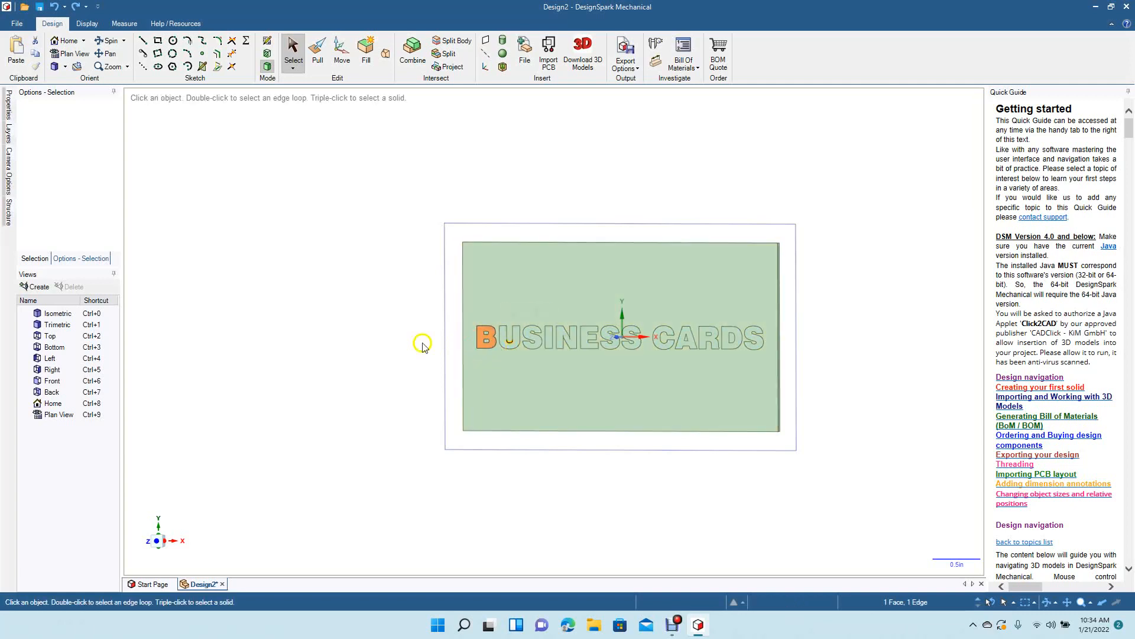
click(482, 344)
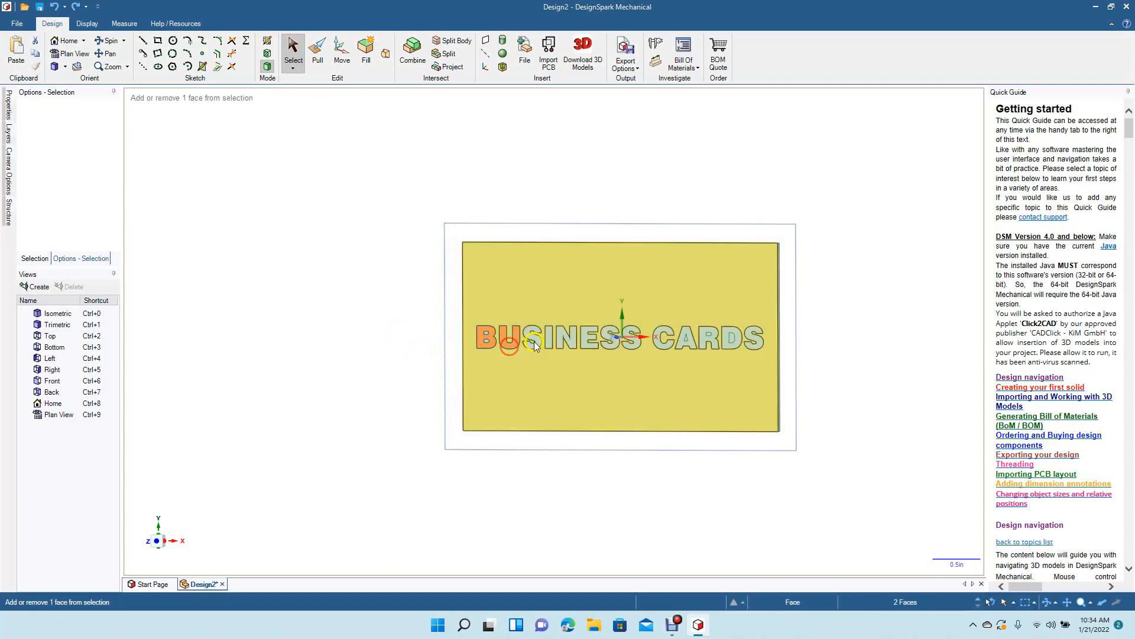
click(547, 346)
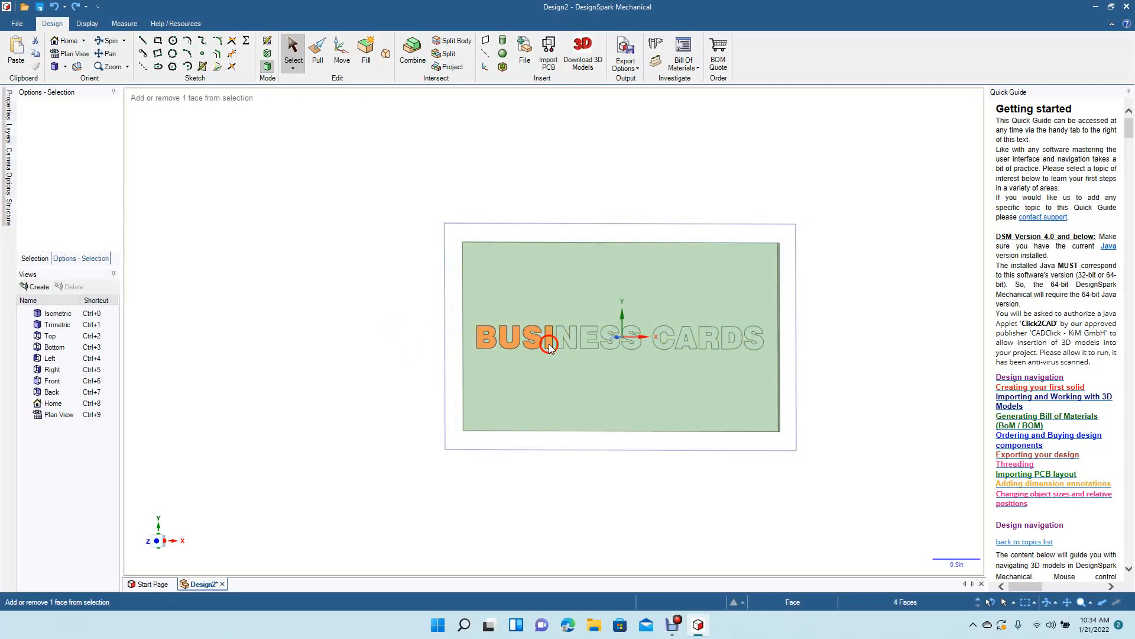
click(581, 341)
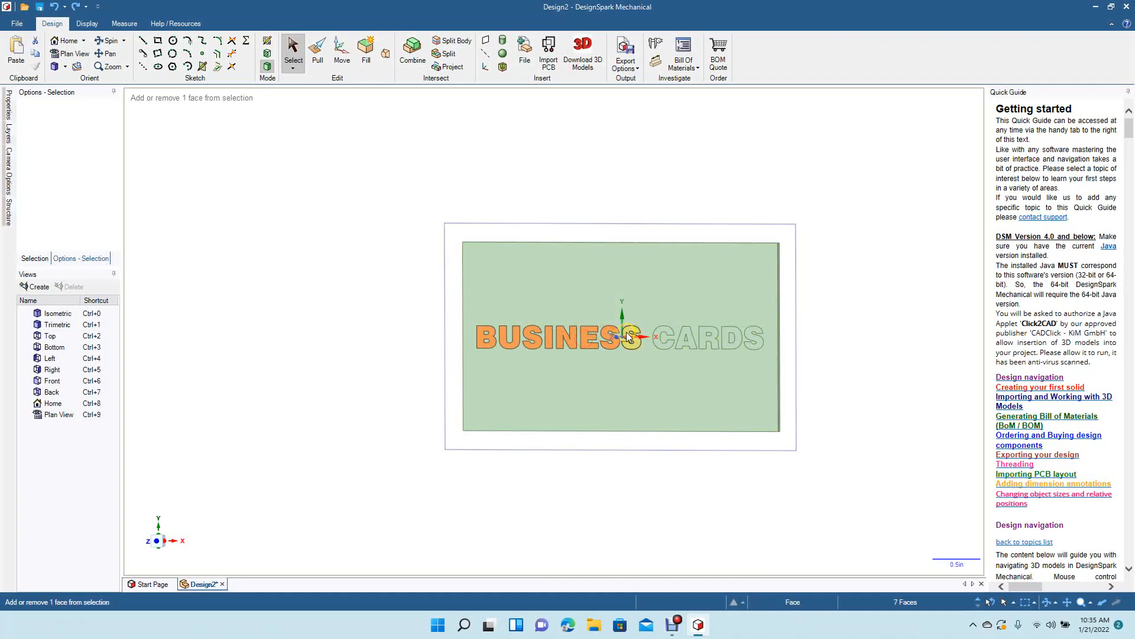
click(672, 347)
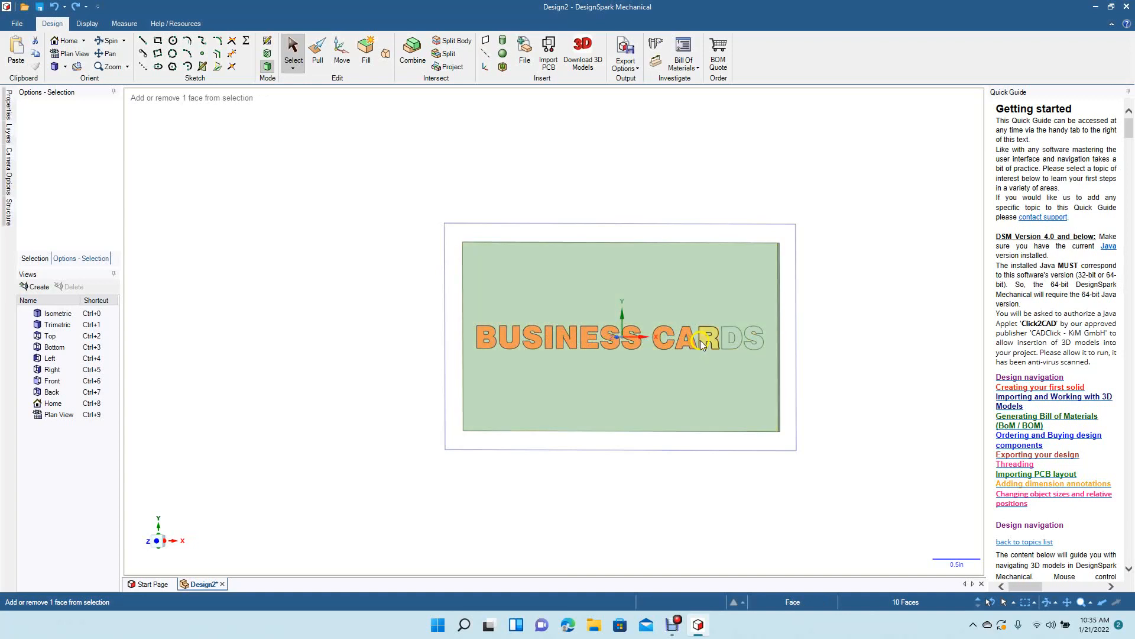
click(755, 335)
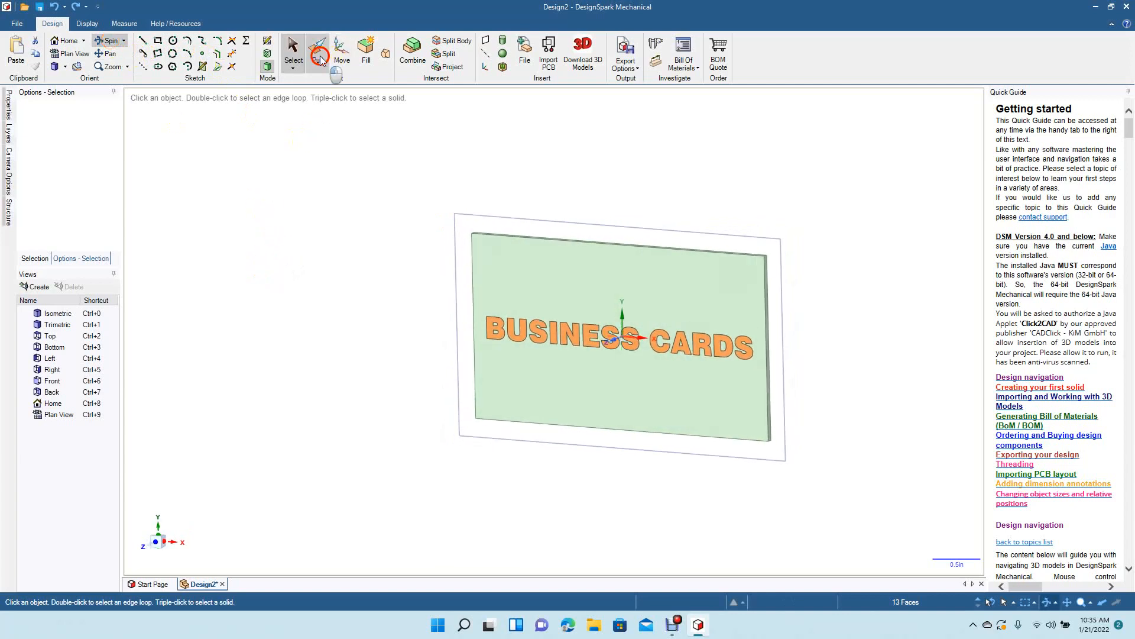
- Pull the selected letters out 0.050 in, then attempt the same pull on the flat N face
click(317, 55)
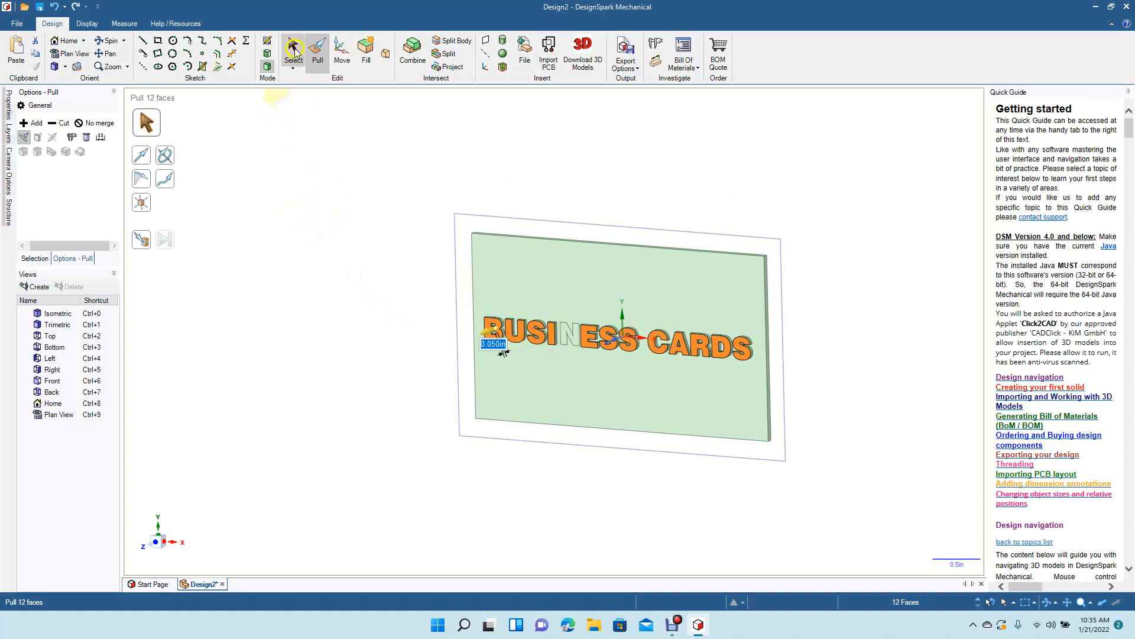
click(294, 51)
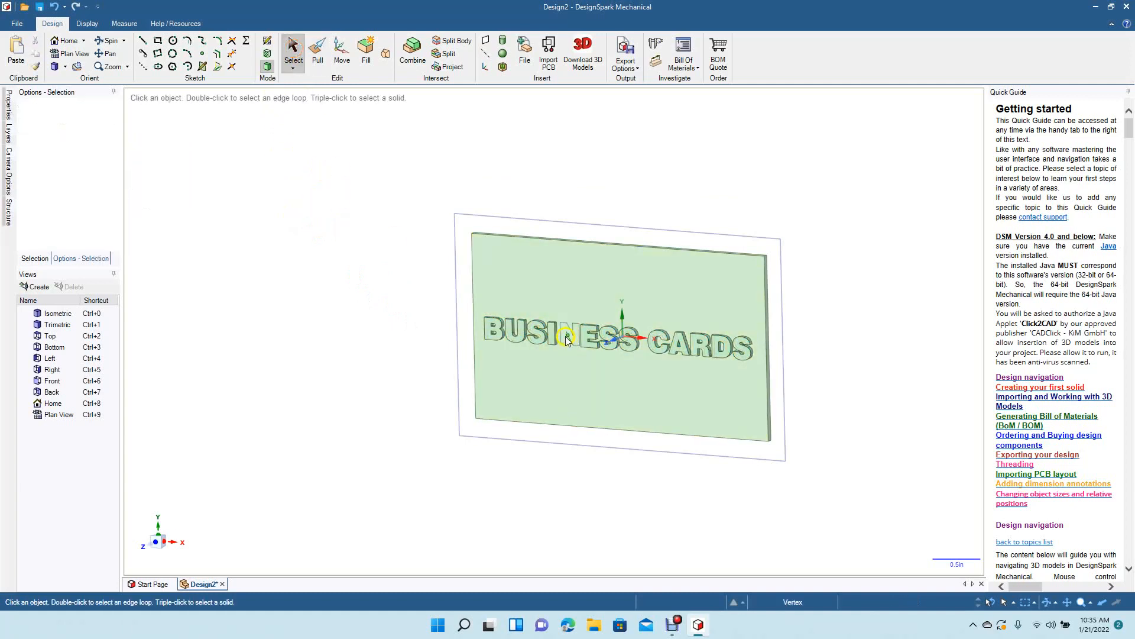
click(575, 337)
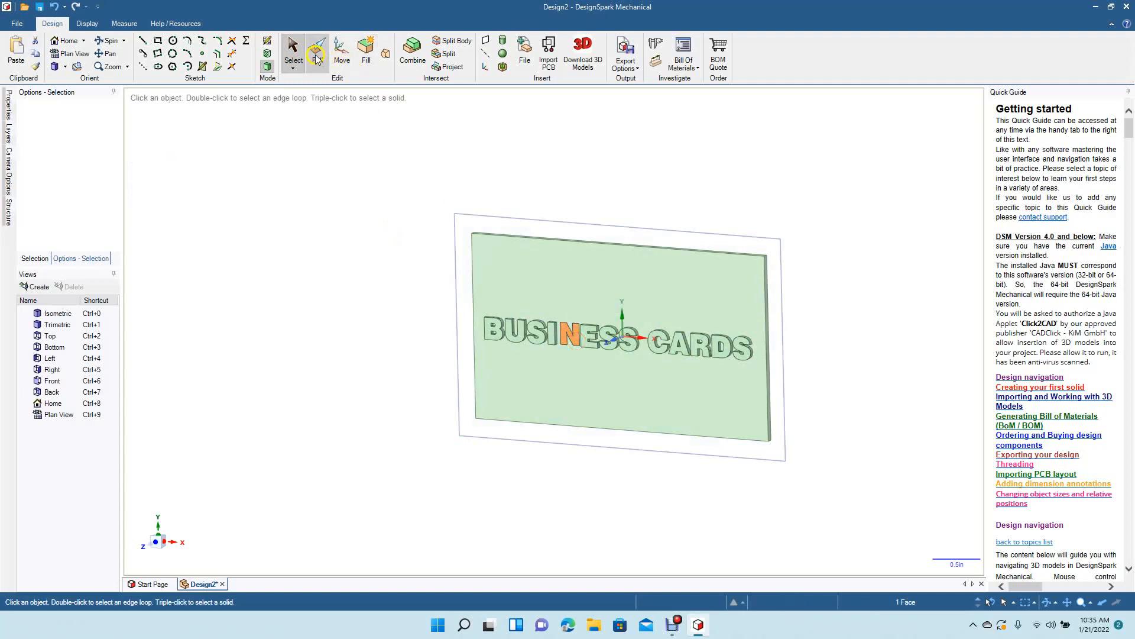
click(317, 51)
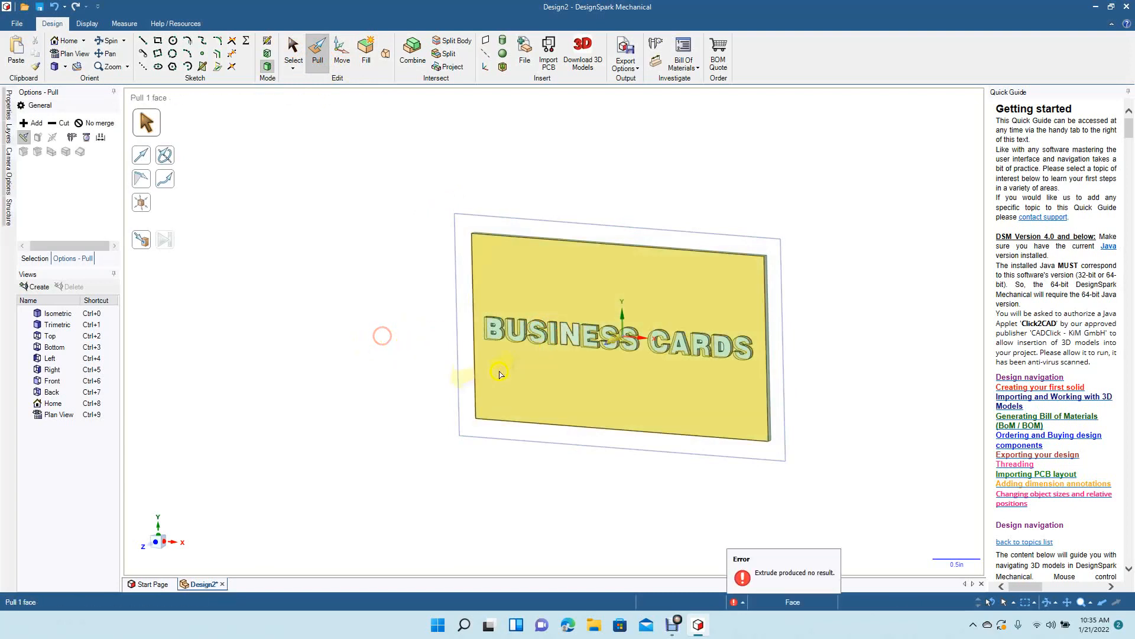
scroll(up, 3)
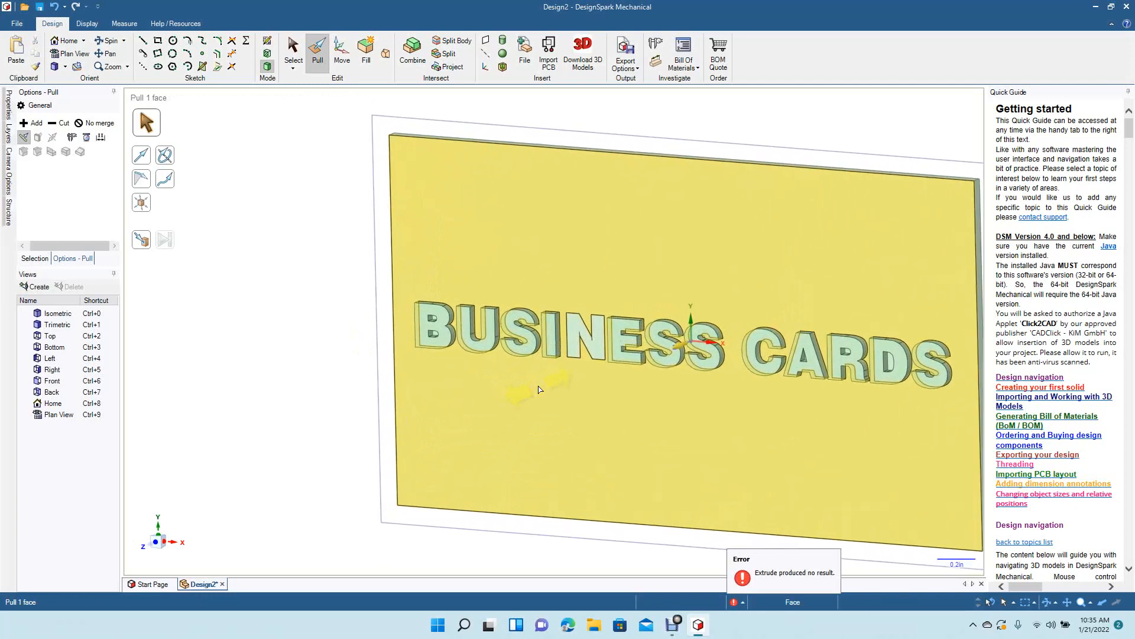
click(576, 330)
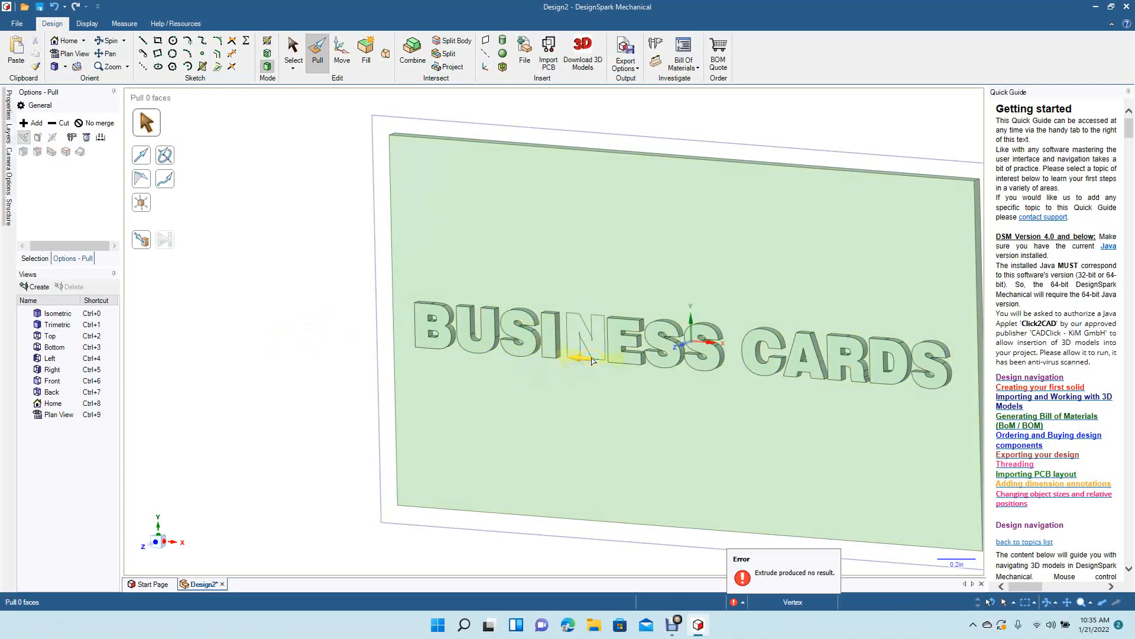
scroll(up, 3)
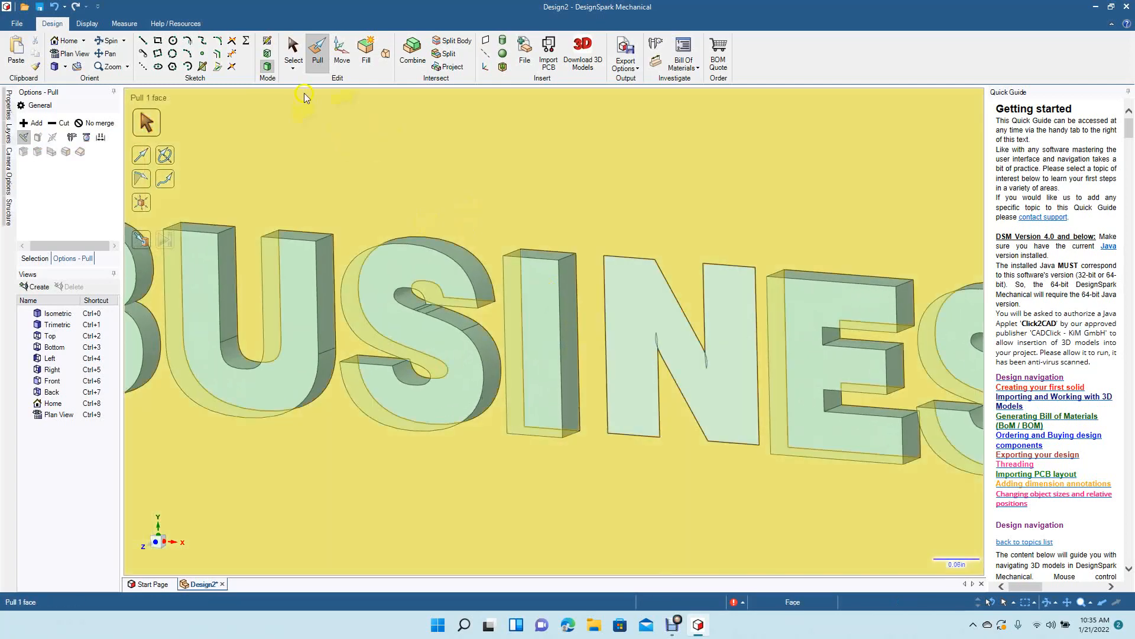
click(232, 56)
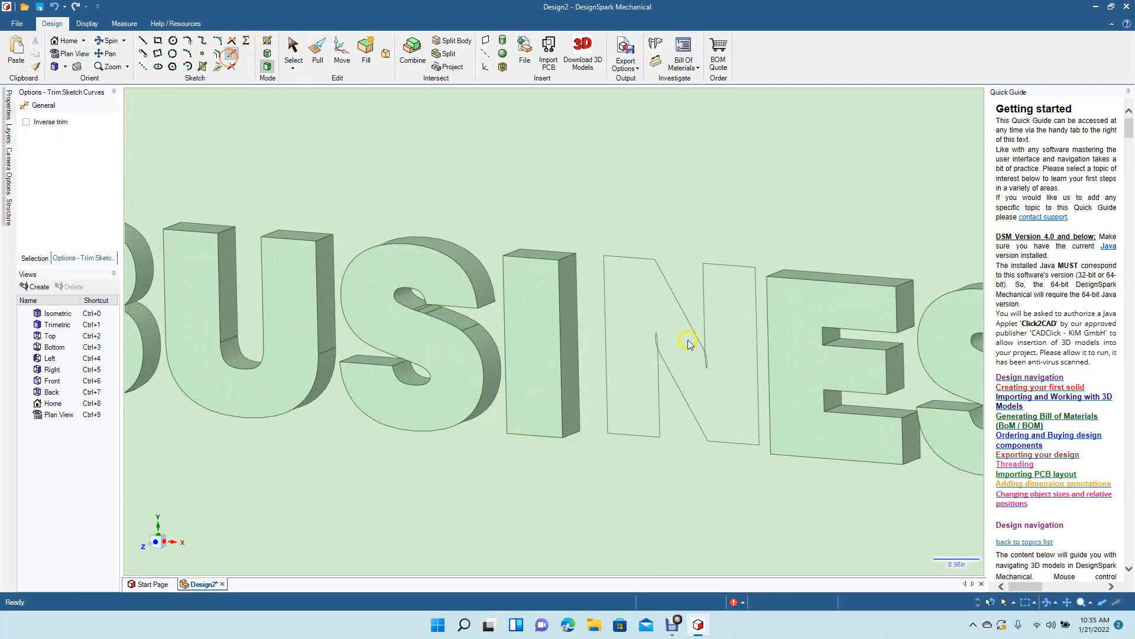
mouse_move(671, 352)
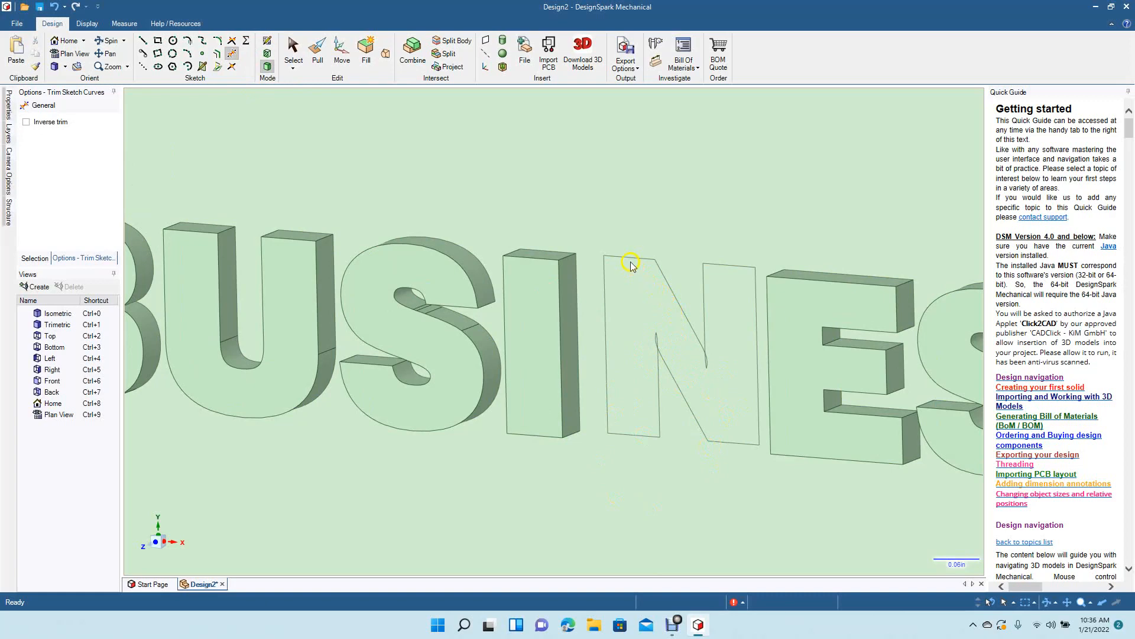
mouse_move(599, 453)
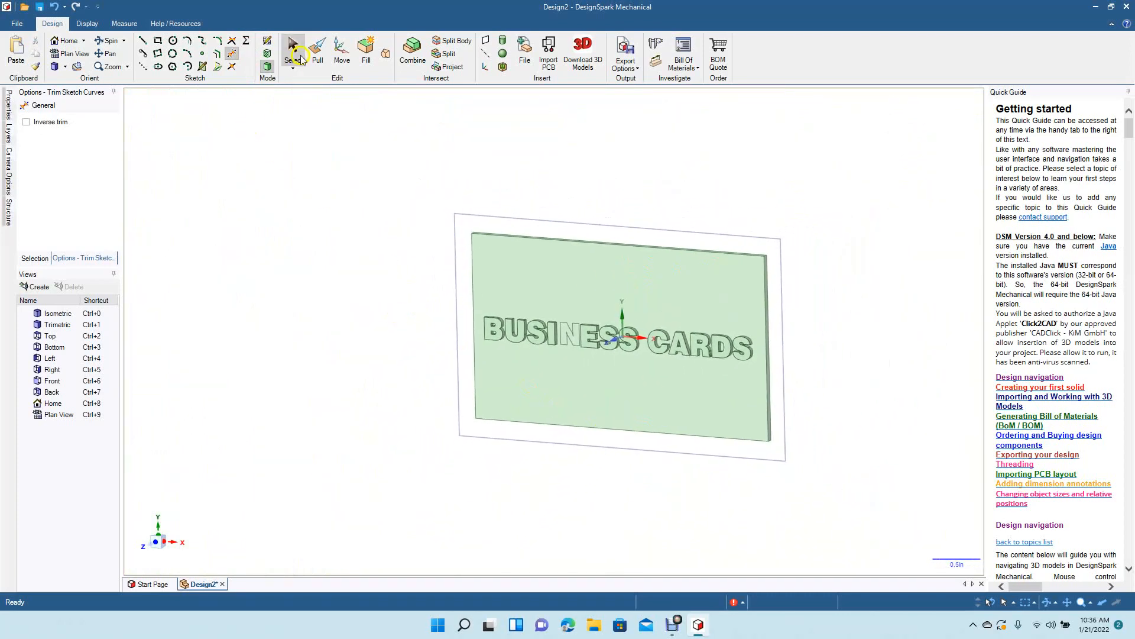
- Undo the pulled lettering back to a plain plate and start dimensioning its 2-inch left edge
click(294, 46)
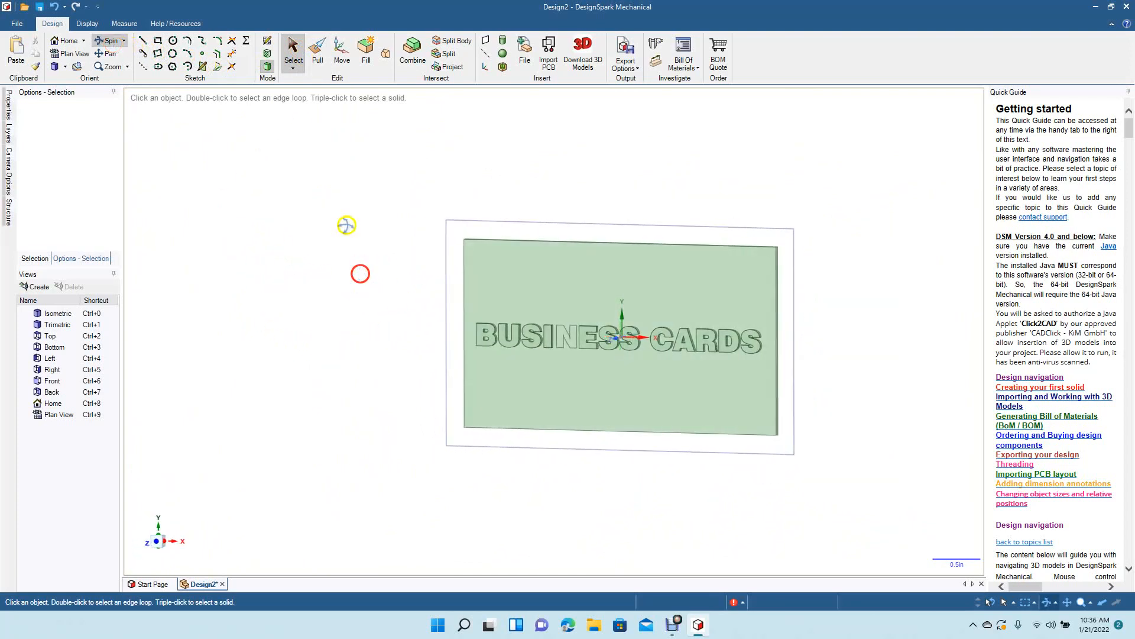
click(317, 54)
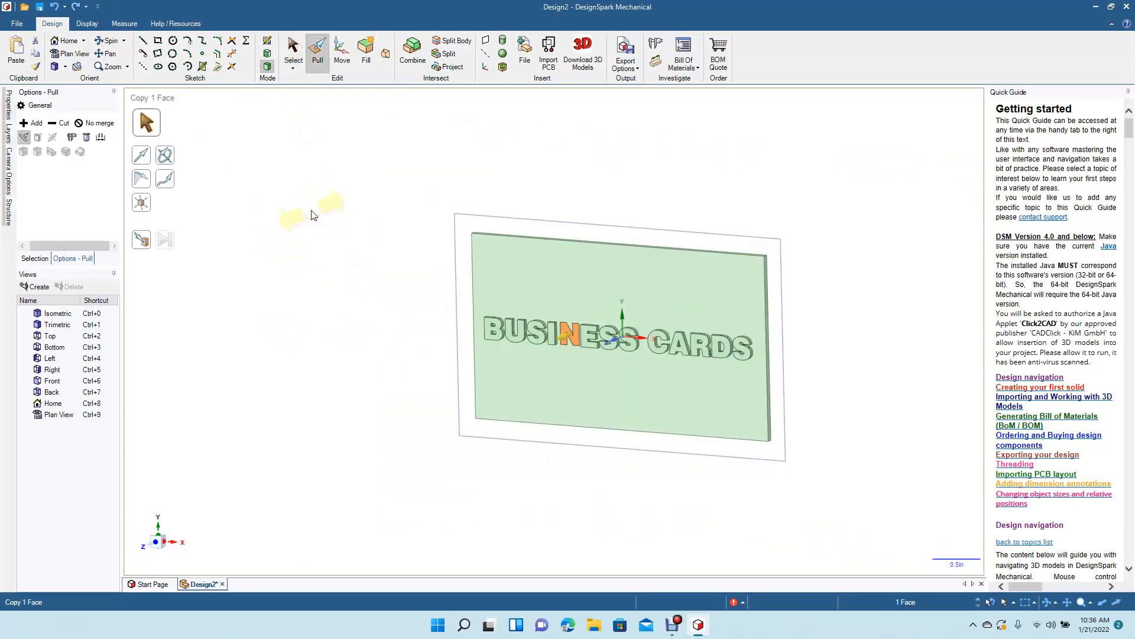
click(451, 66)
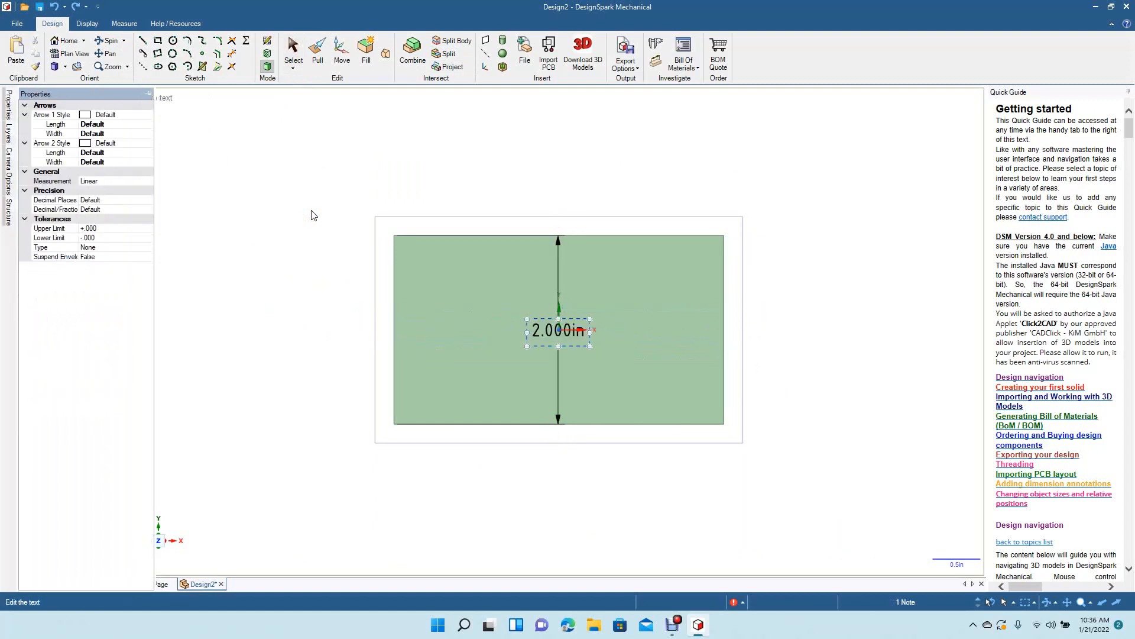
click(308, 246)
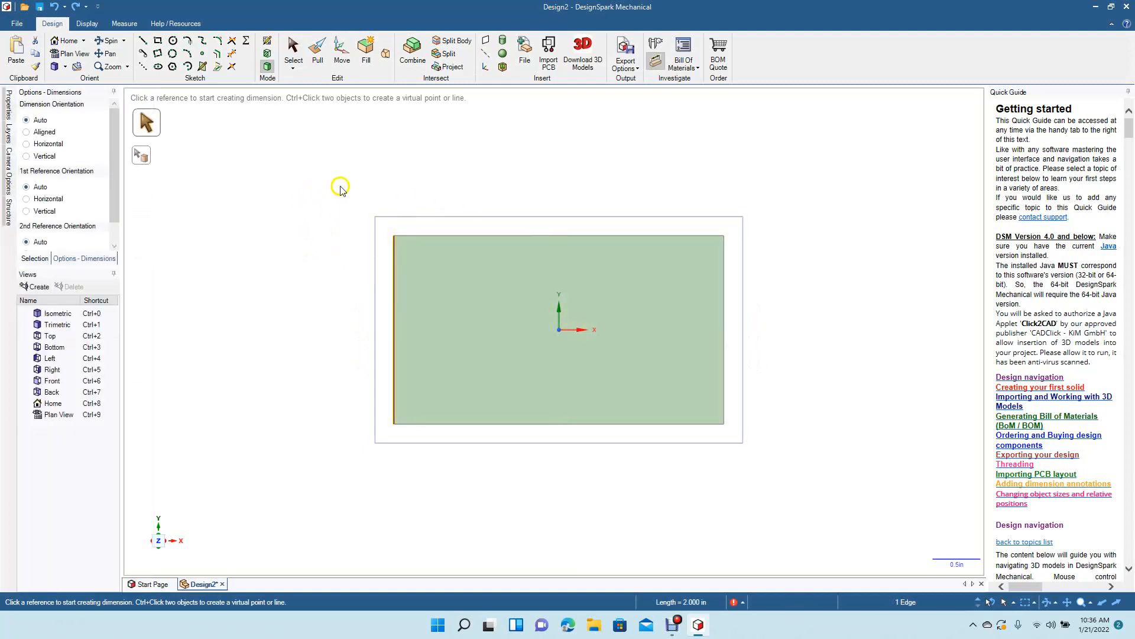
mouse_move(355, 188)
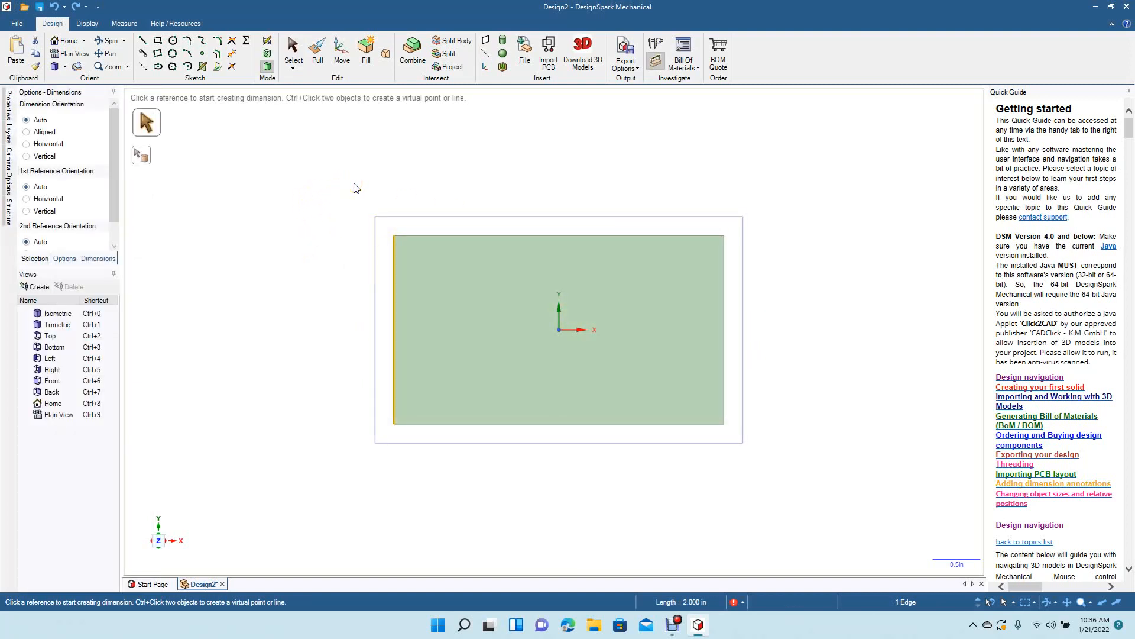
mouse_move(656, 44)
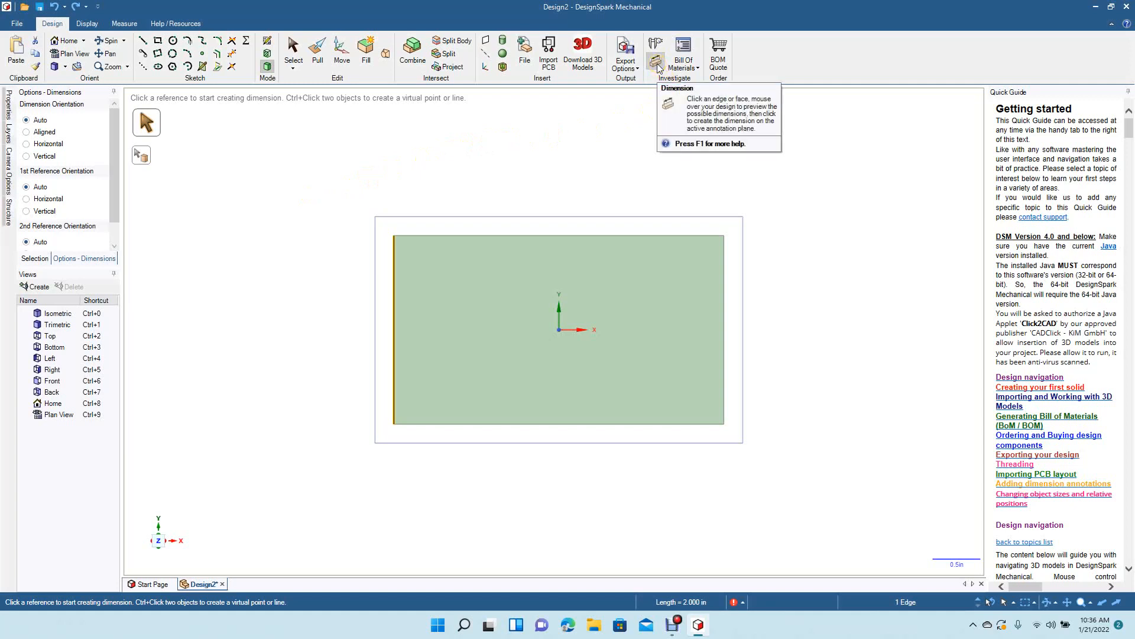
mouse_move(396, 321)
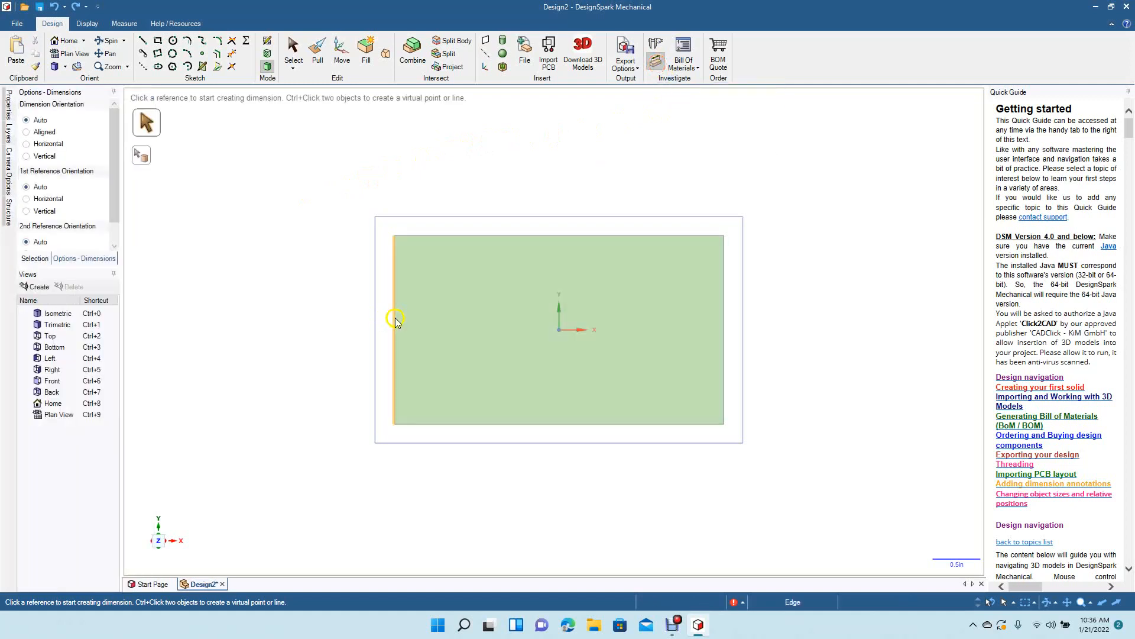
- Place a fresh 2-inch dimension and retype its note text as BUSINESS CARDS
click(395, 330)
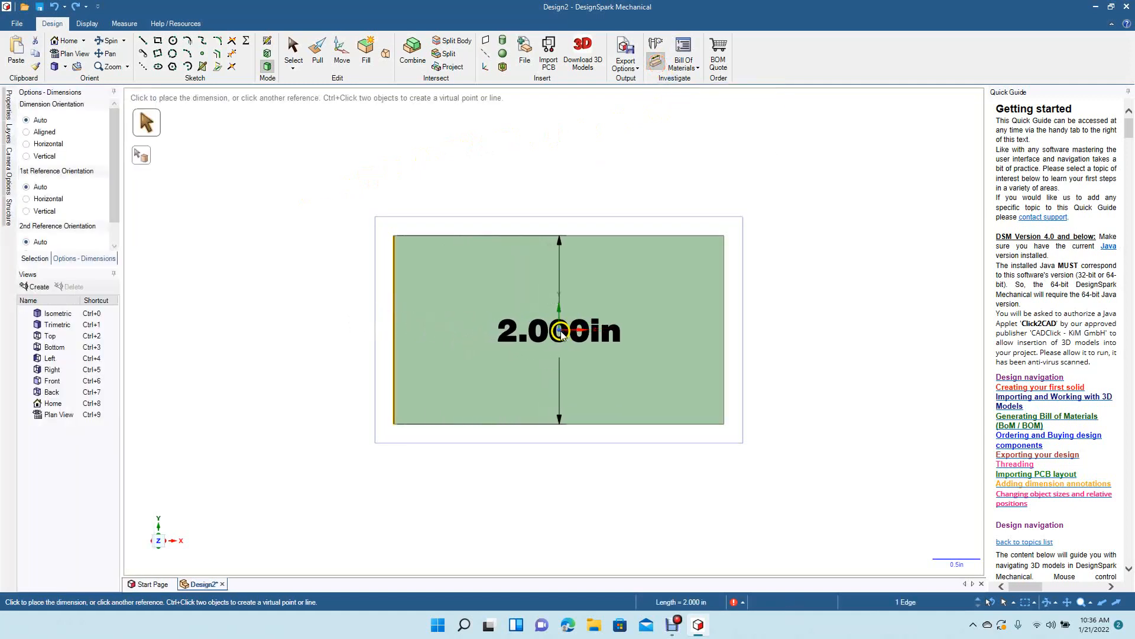
click(566, 331)
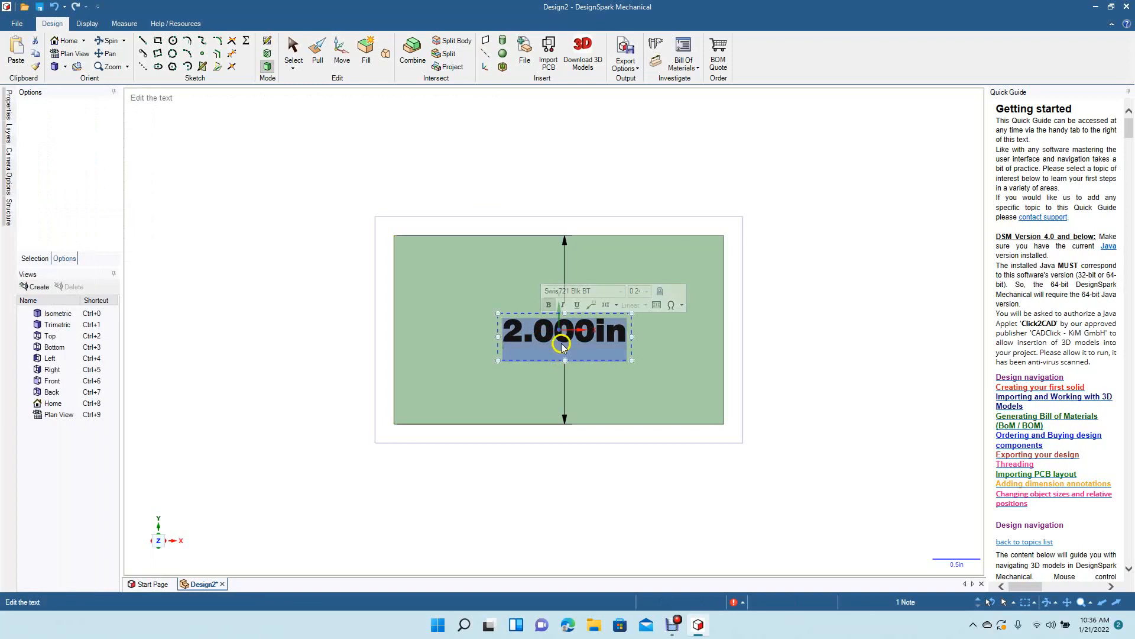
text(BUSINESS)
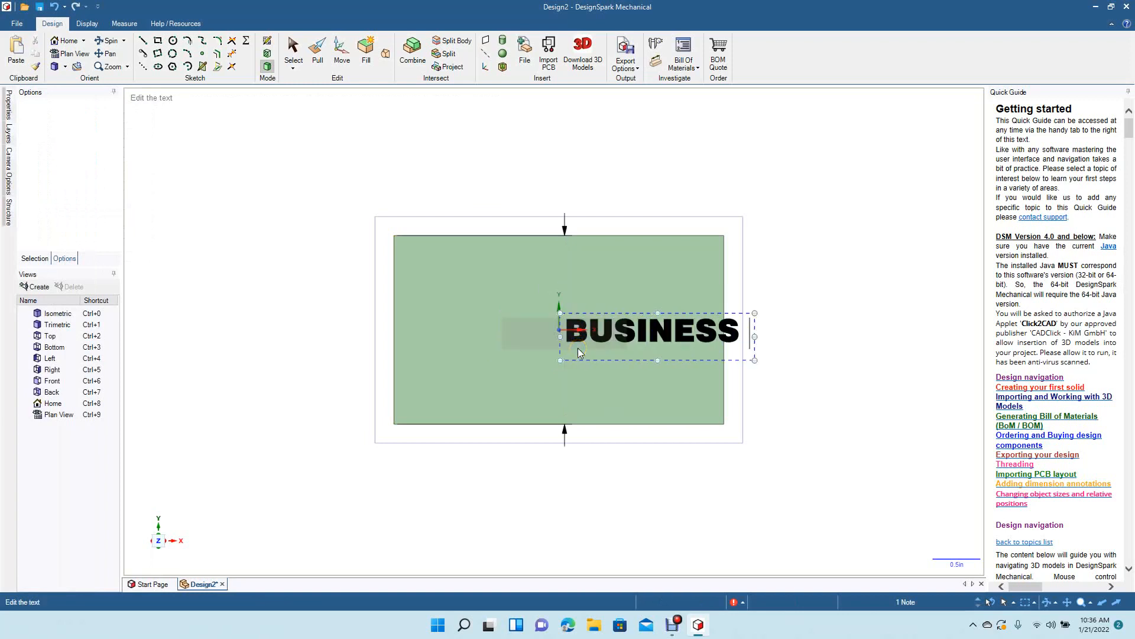
text(CARDS)
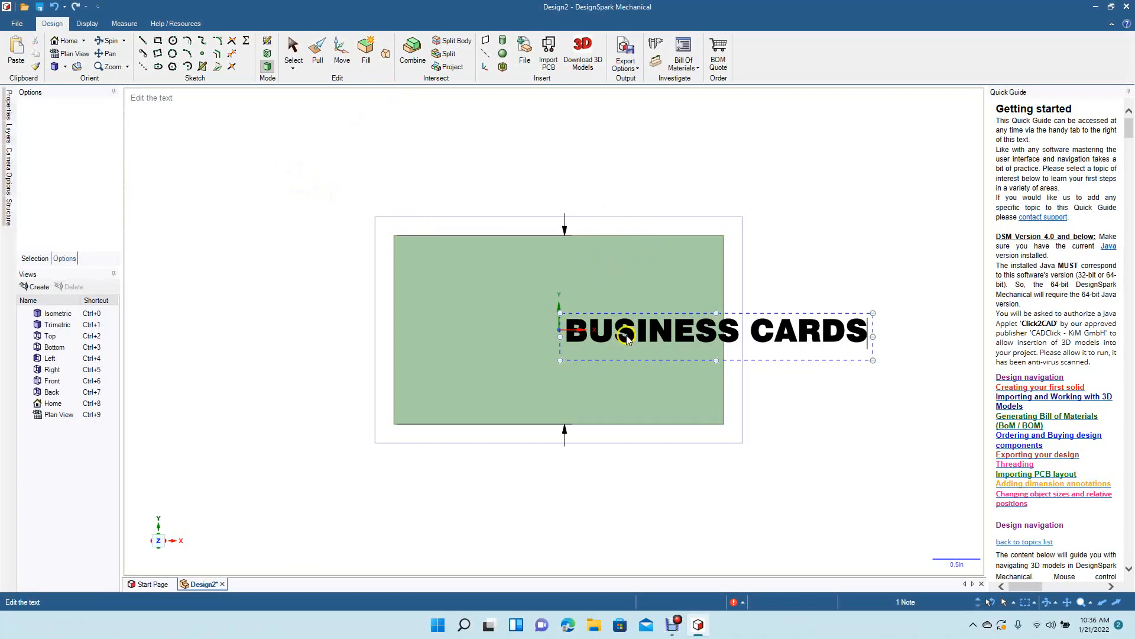
right_click(626, 337)
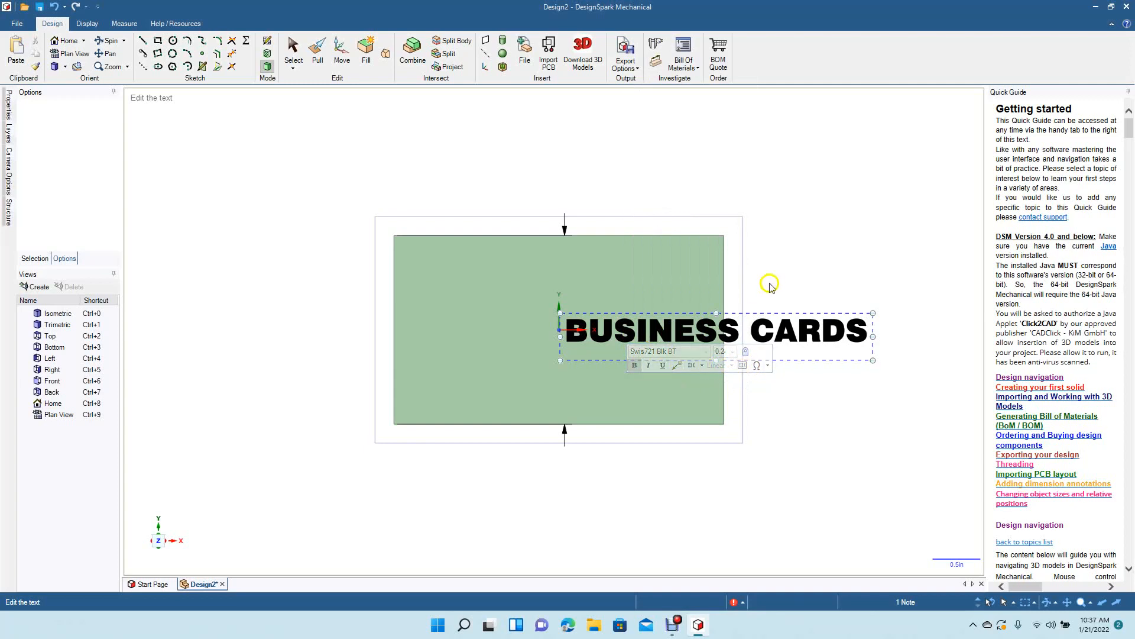
click(672, 331)
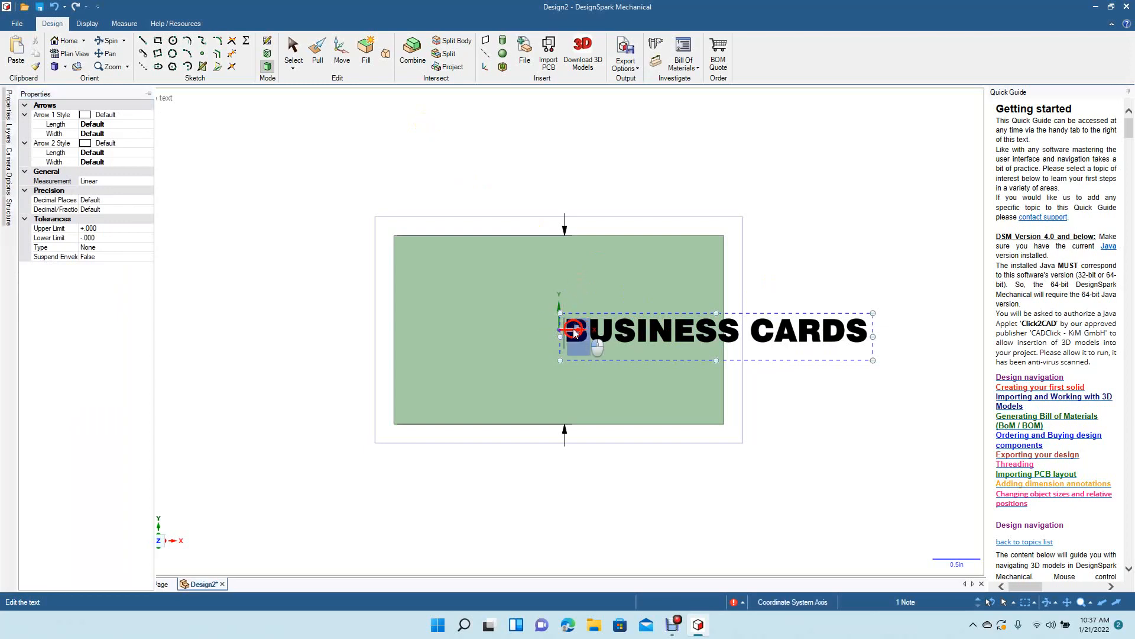
- Move the BUSINESS CARDS note left so it sits centred across the plate
click(341, 54)
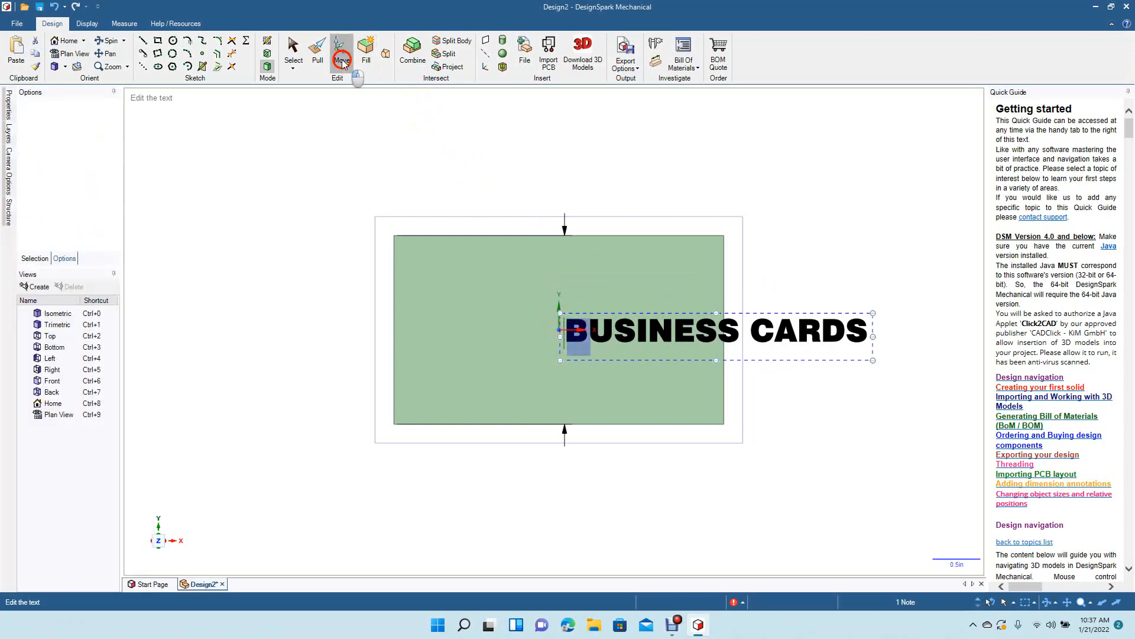
click(341, 55)
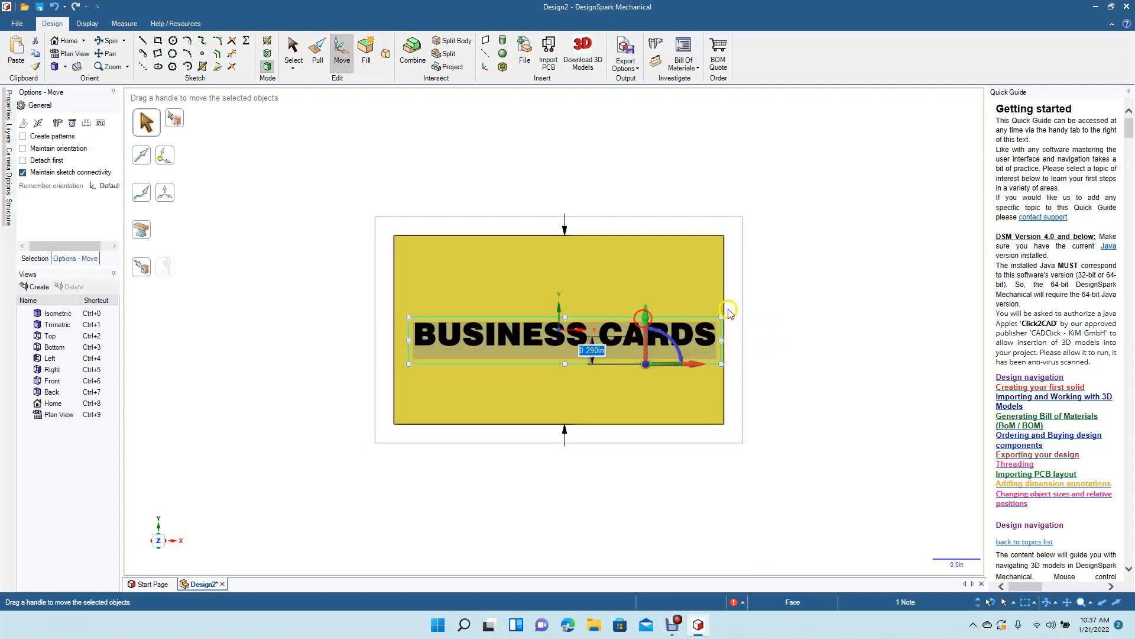
click(525, 318)
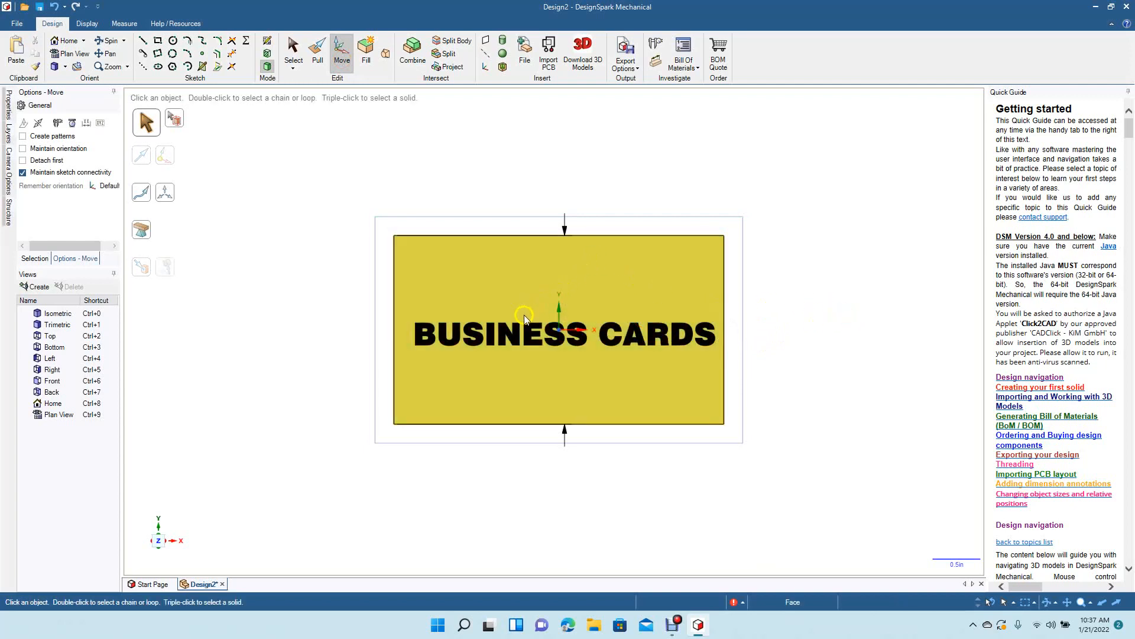
click(525, 318)
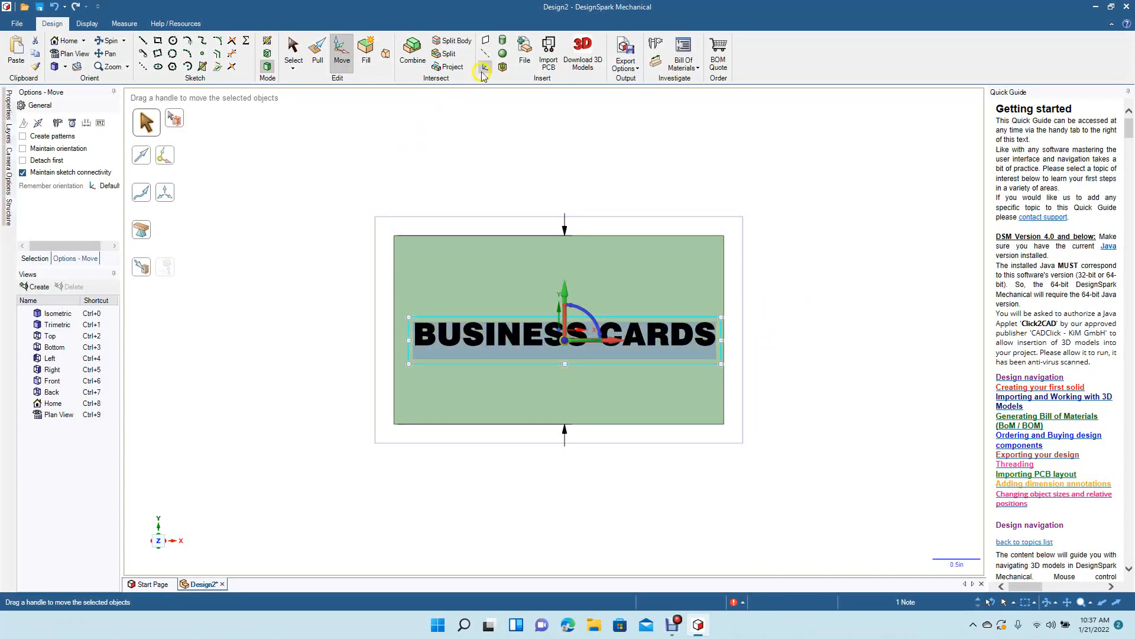
- Start the Project tool and pick the BUSINESS CARDS text note as the curves to project
click(450, 67)
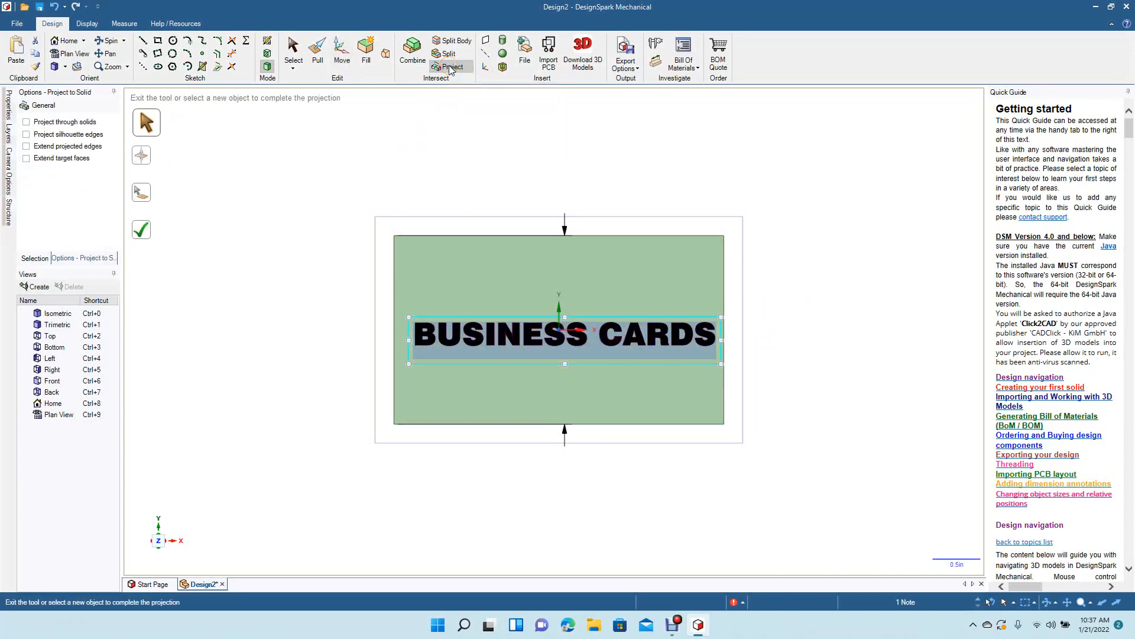
click(467, 263)
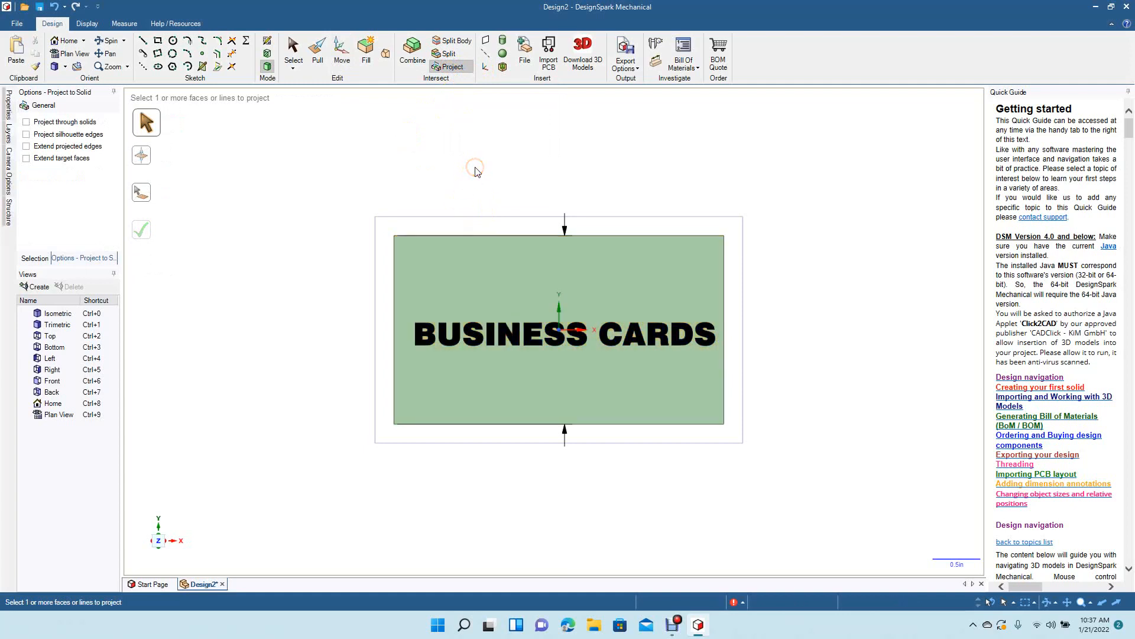
click(474, 331)
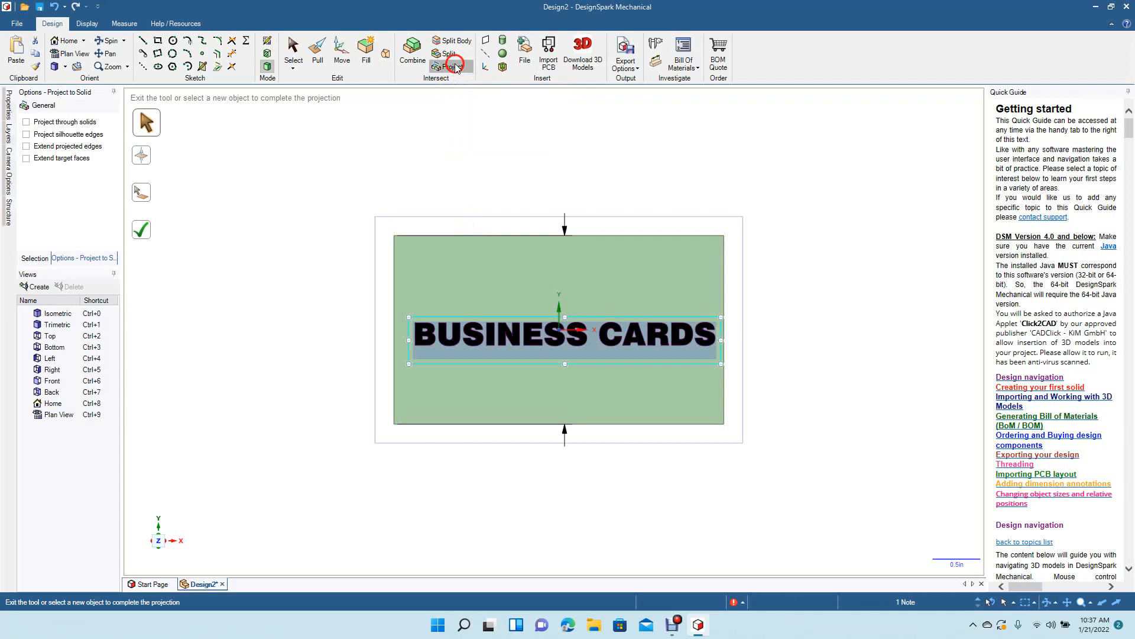
click(447, 67)
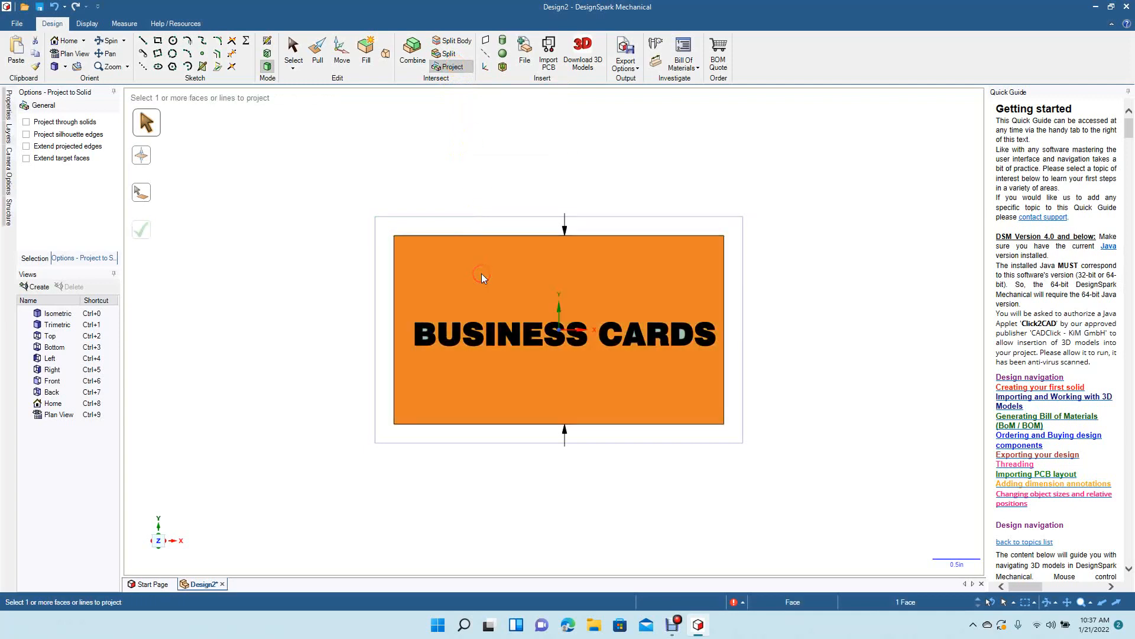
- Project the lettering onto the plate face as outlined letter edges and drop the leftover note
click(565, 231)
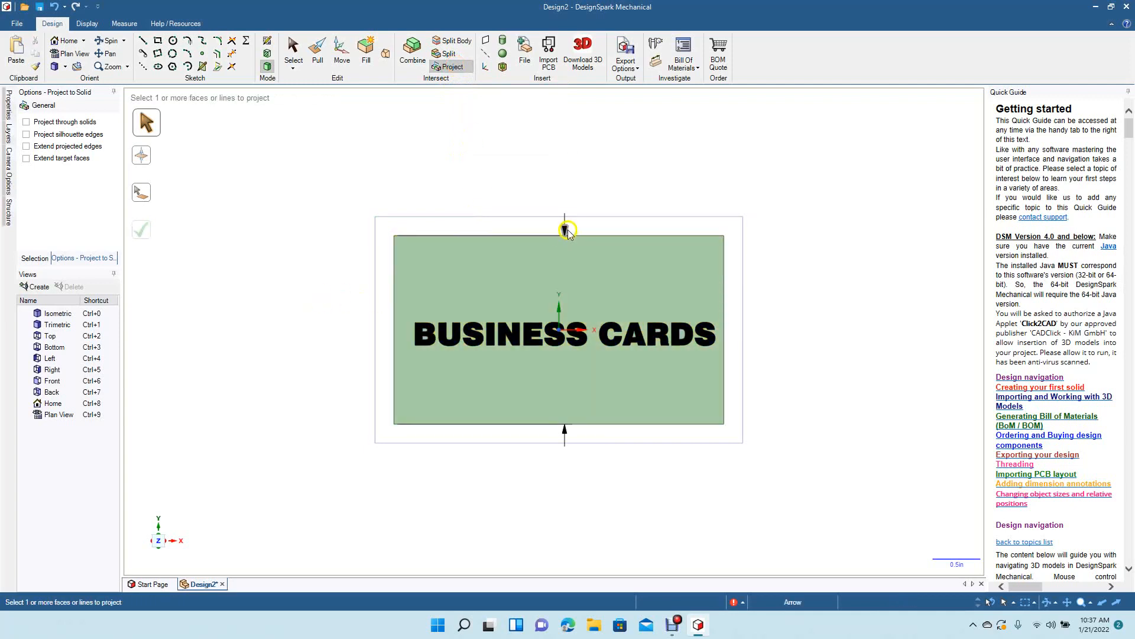
click(564, 230)
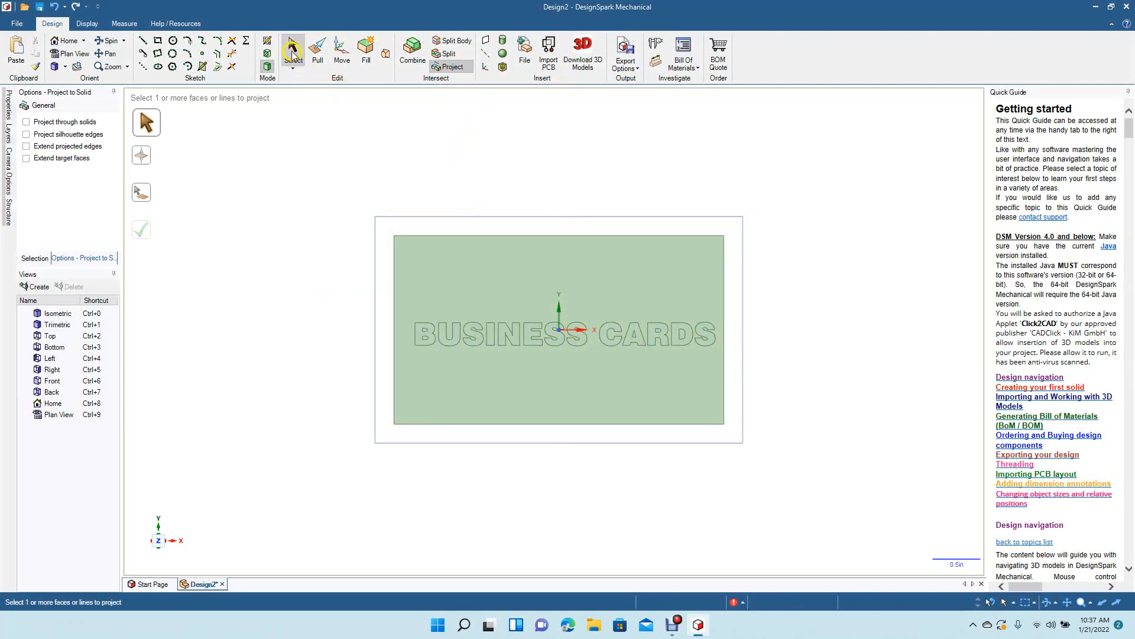
- Select the letter faces B, U, S, I and onward through C, A, R, D, S one by one
click(292, 51)
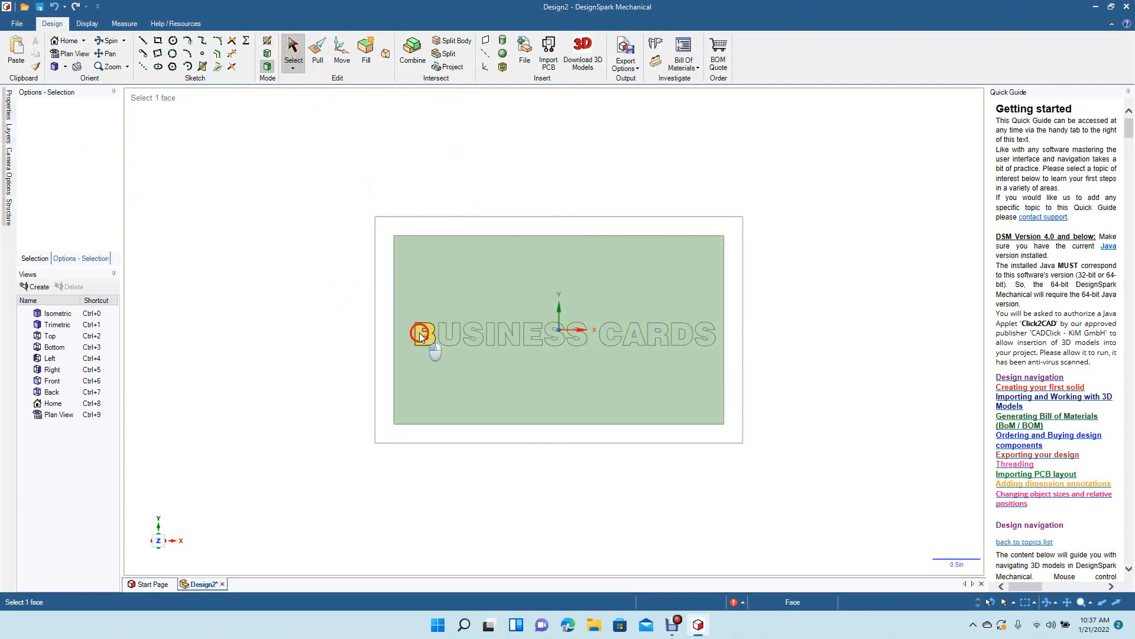
click(422, 335)
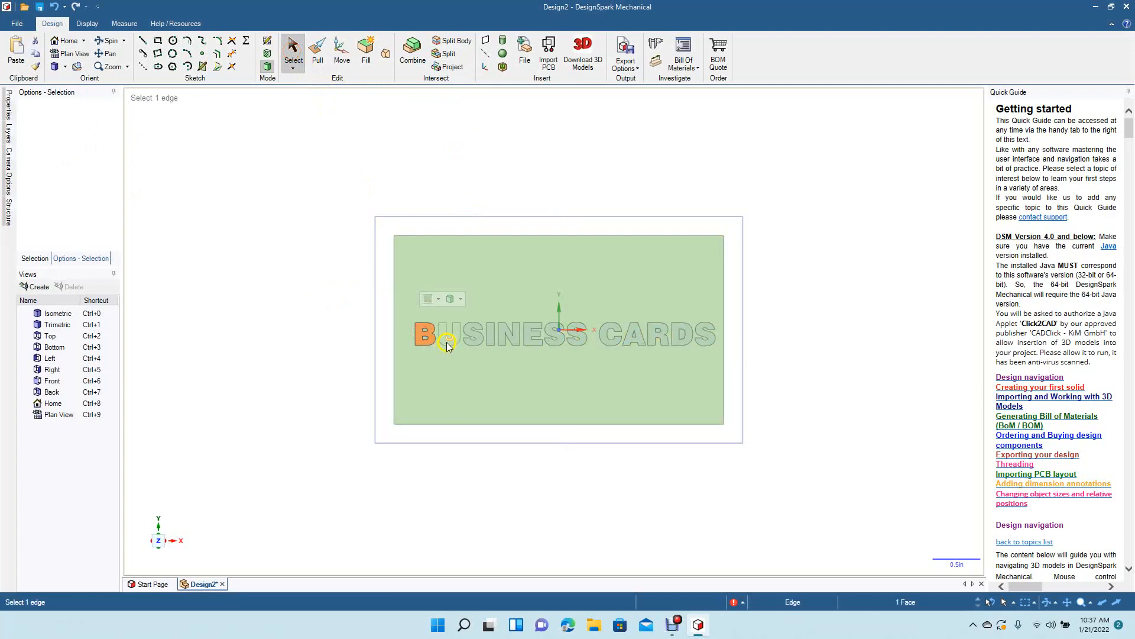
click(471, 343)
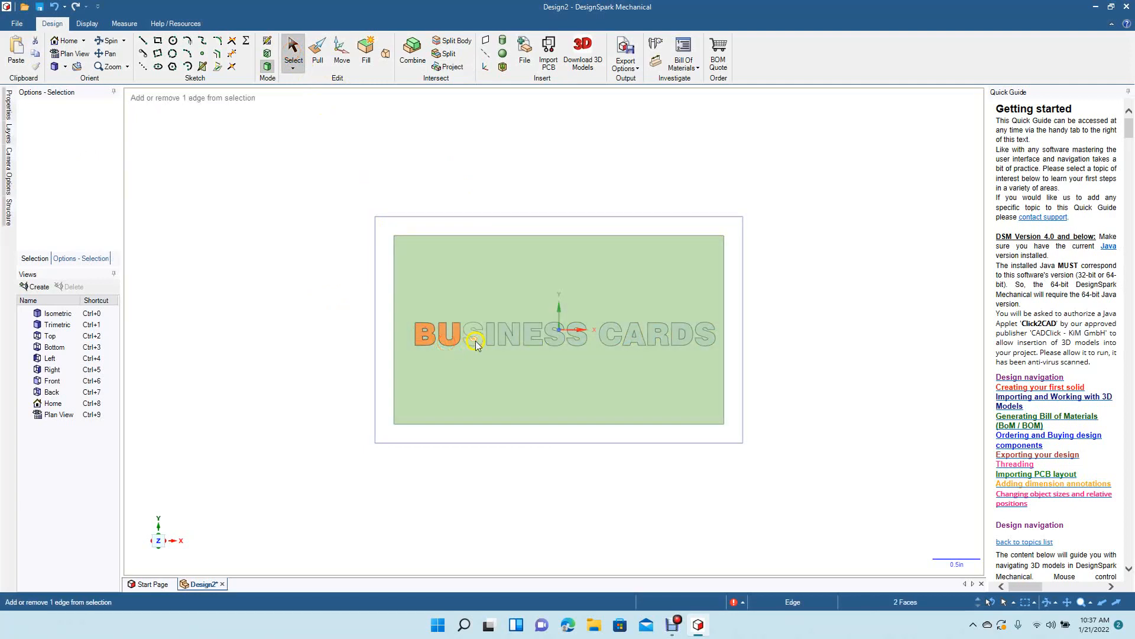
click(471, 336)
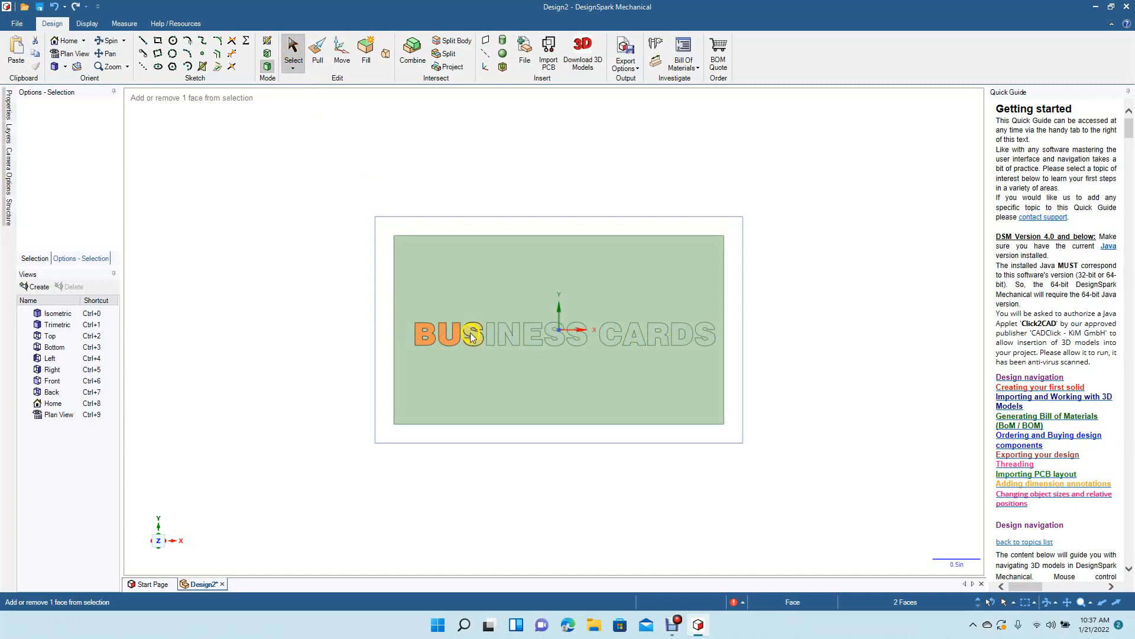
click(487, 334)
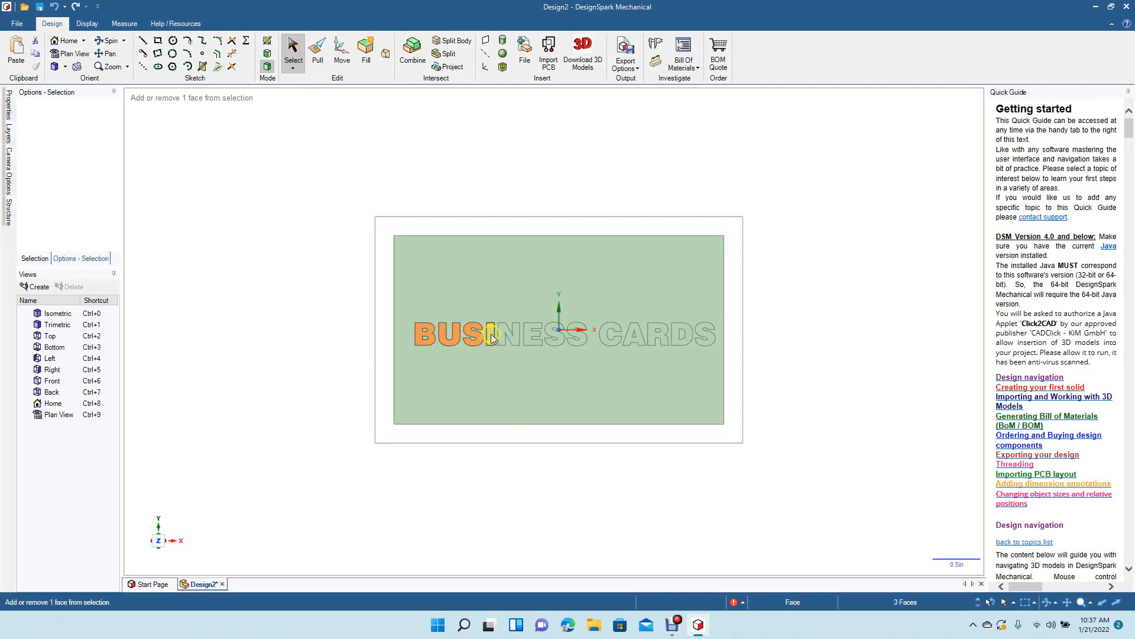
click(533, 334)
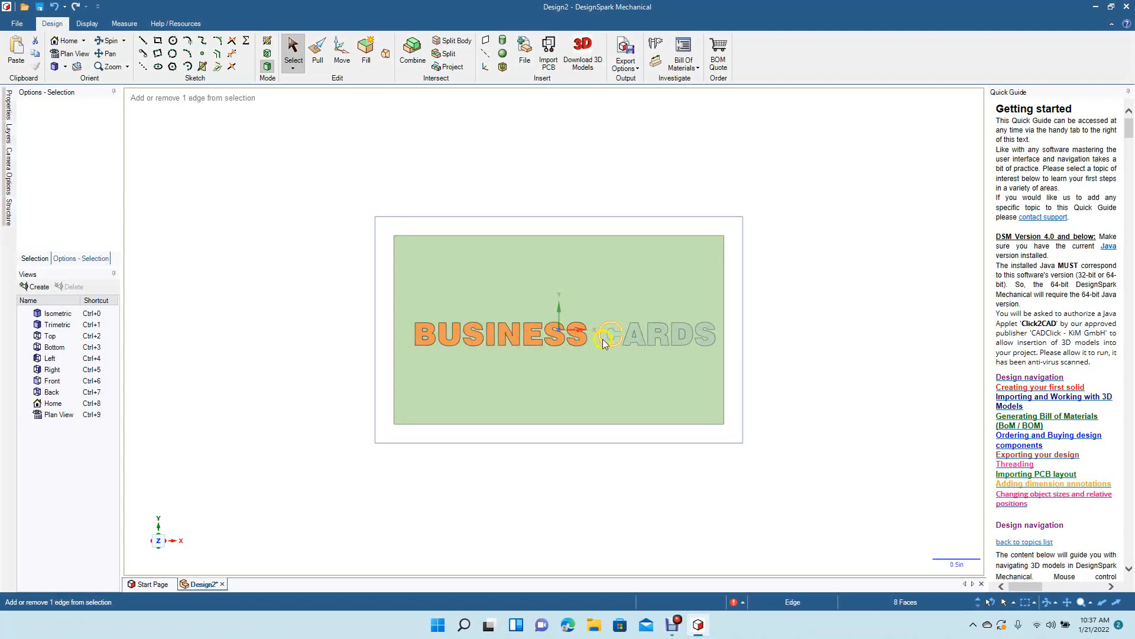
click(605, 337)
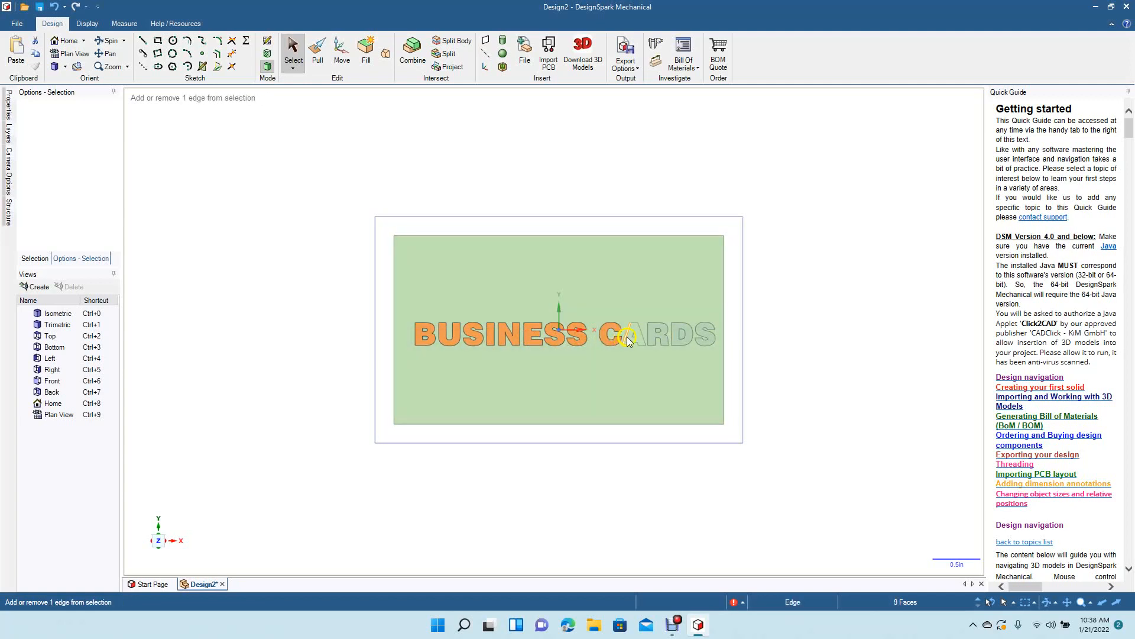
mouse_move(638, 340)
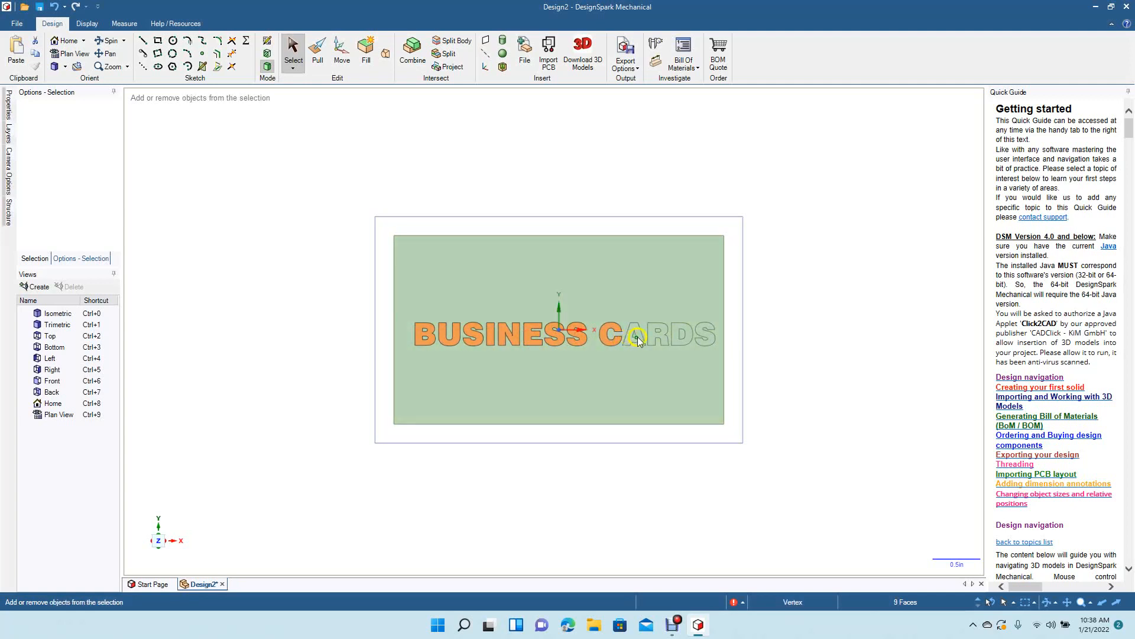
click(644, 337)
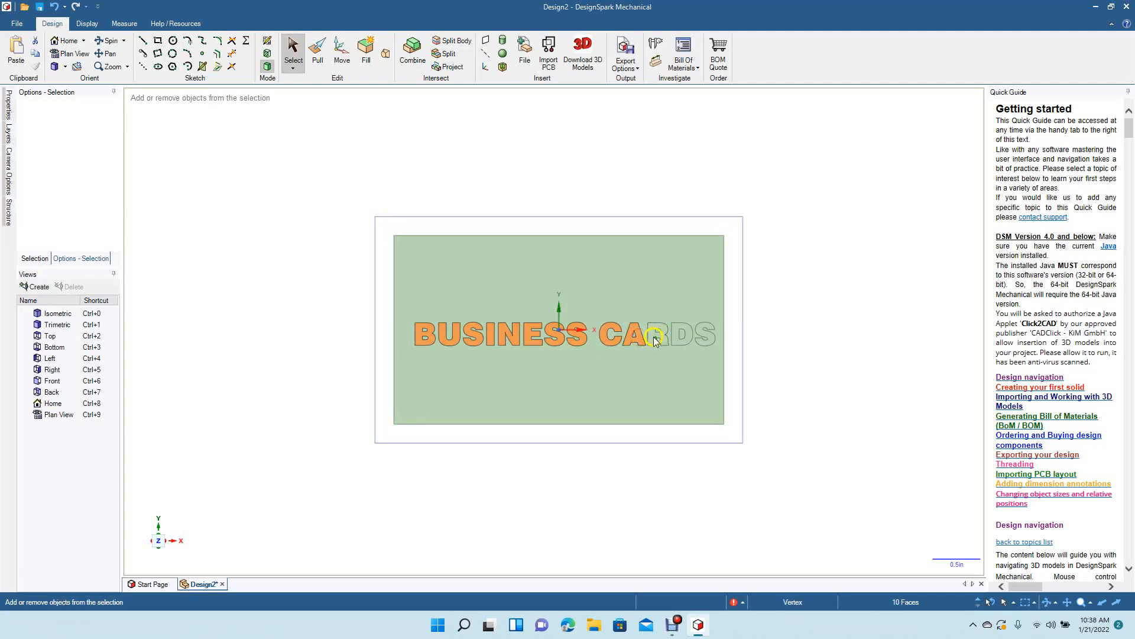
click(675, 334)
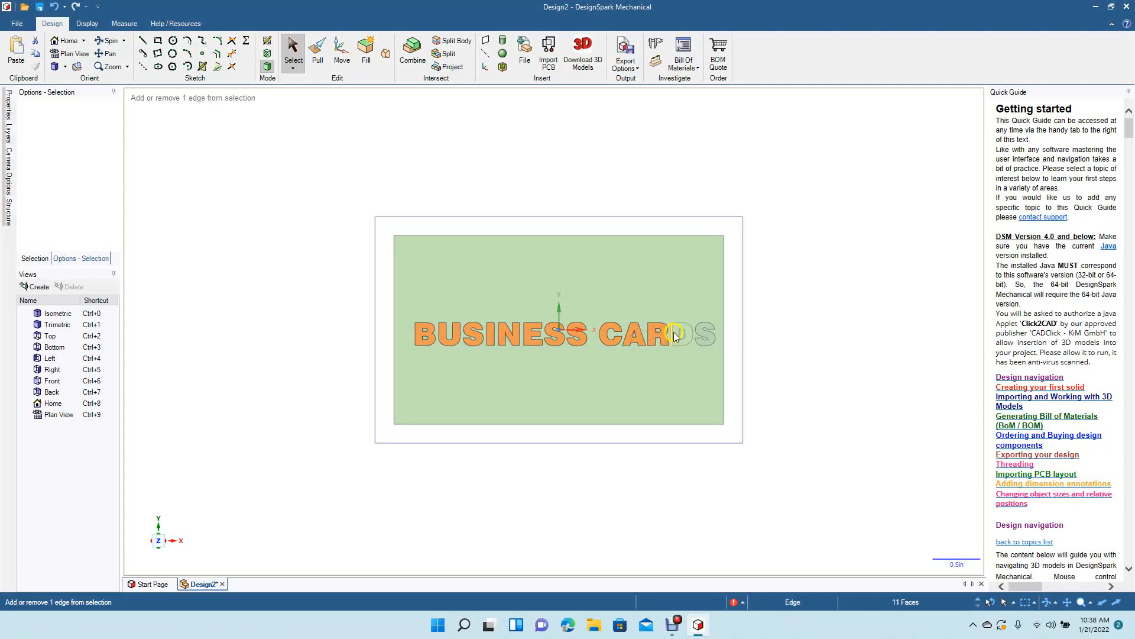
click(703, 333)
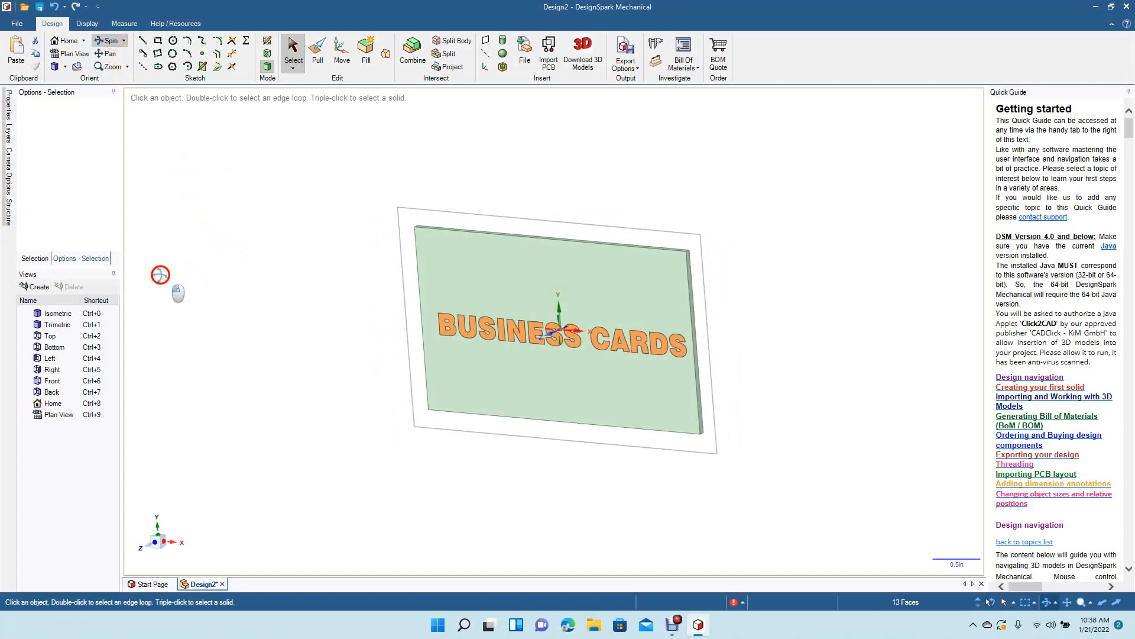
- Pull the selected letter faces up about 0.060 in into raised solid lettering
click(317, 51)
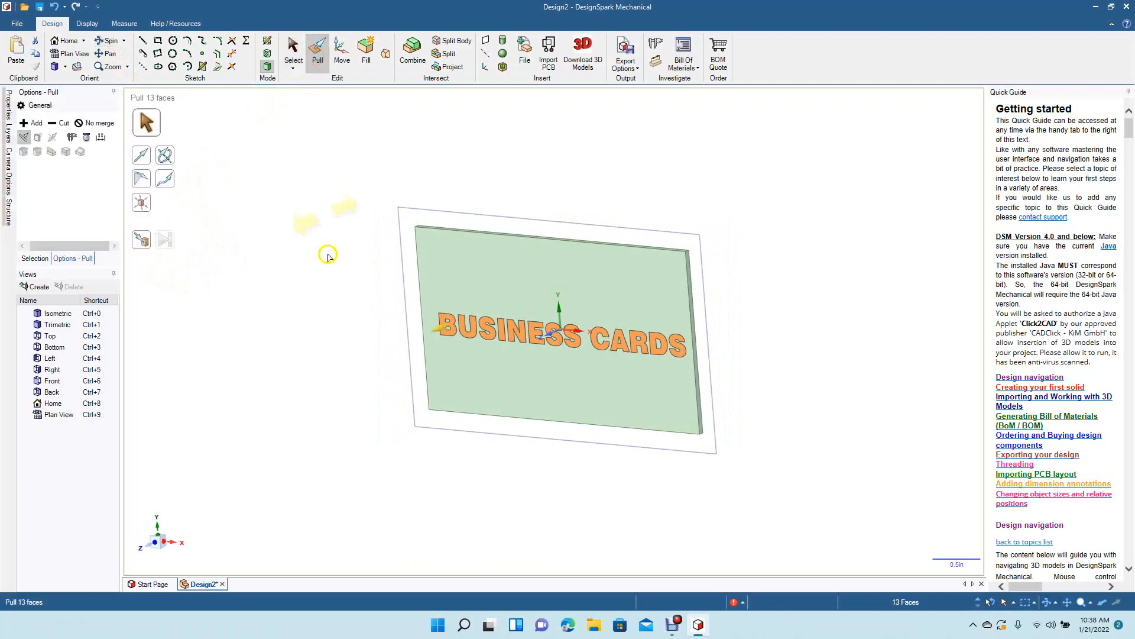
mouse_move(465, 335)
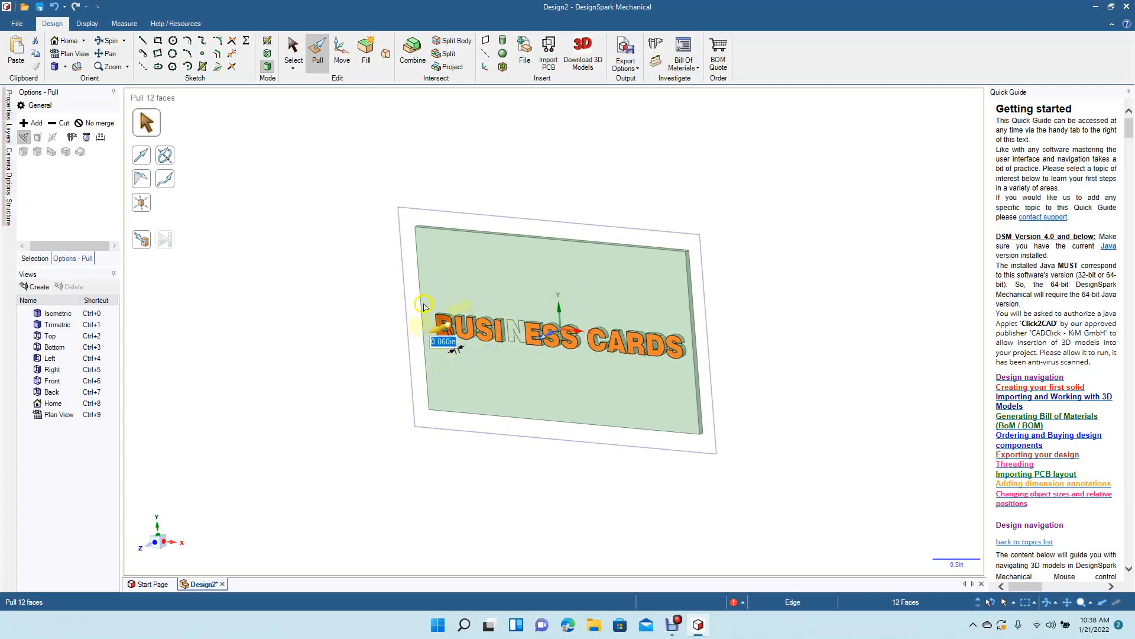
click(292, 56)
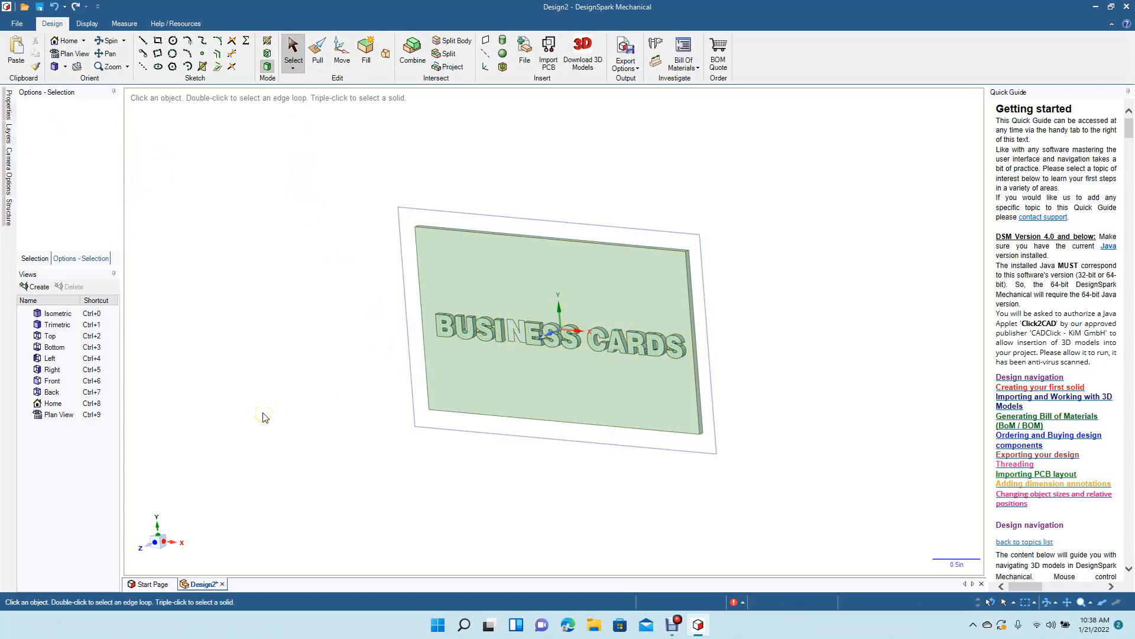
- Clear the stray edges inside the flat N so its face is a single region
scroll(up, 3)
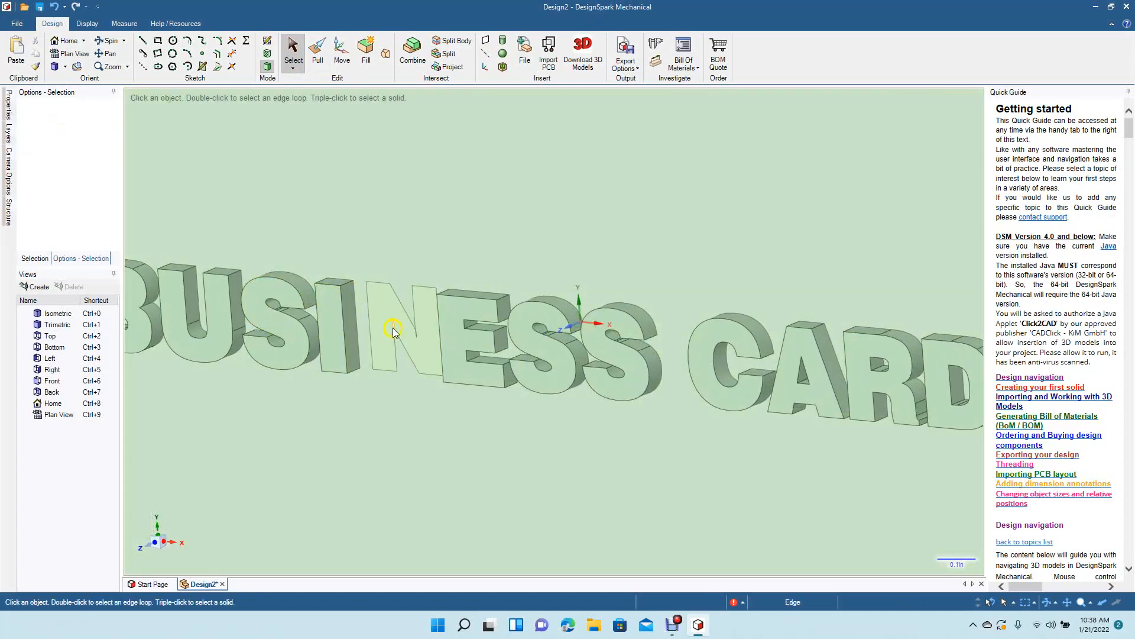
click(392, 330)
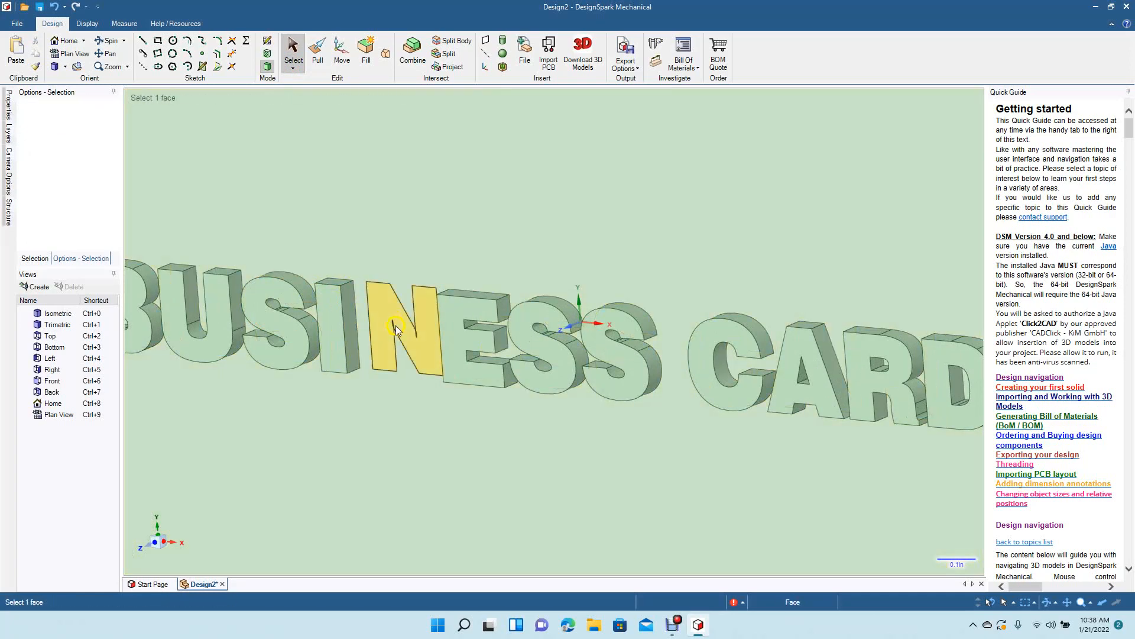
click(393, 321)
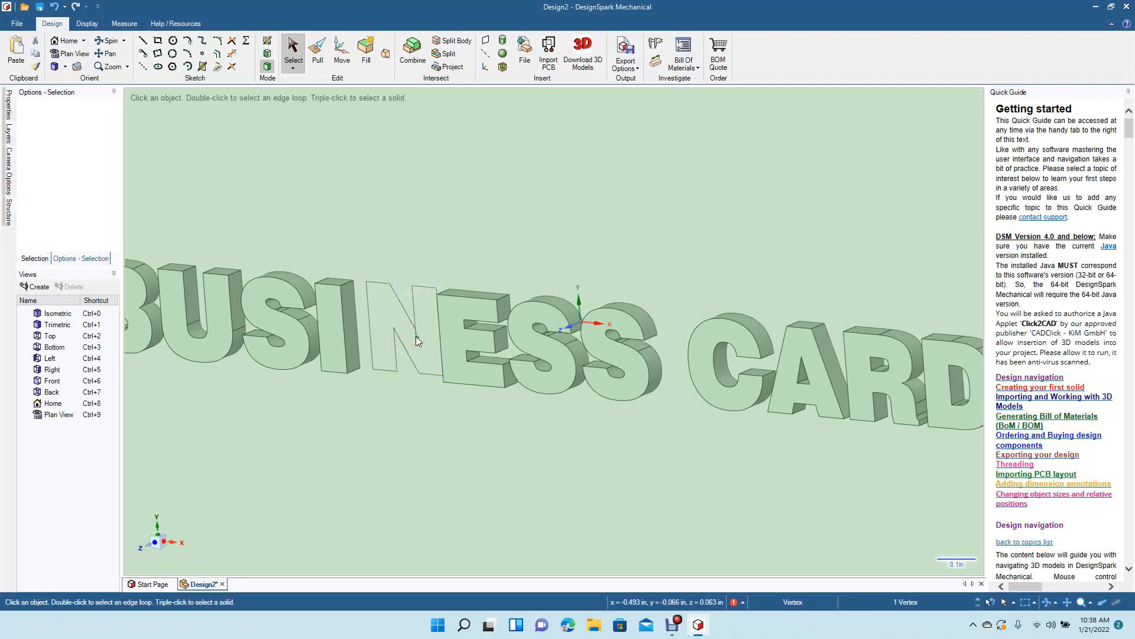
mouse_move(415, 337)
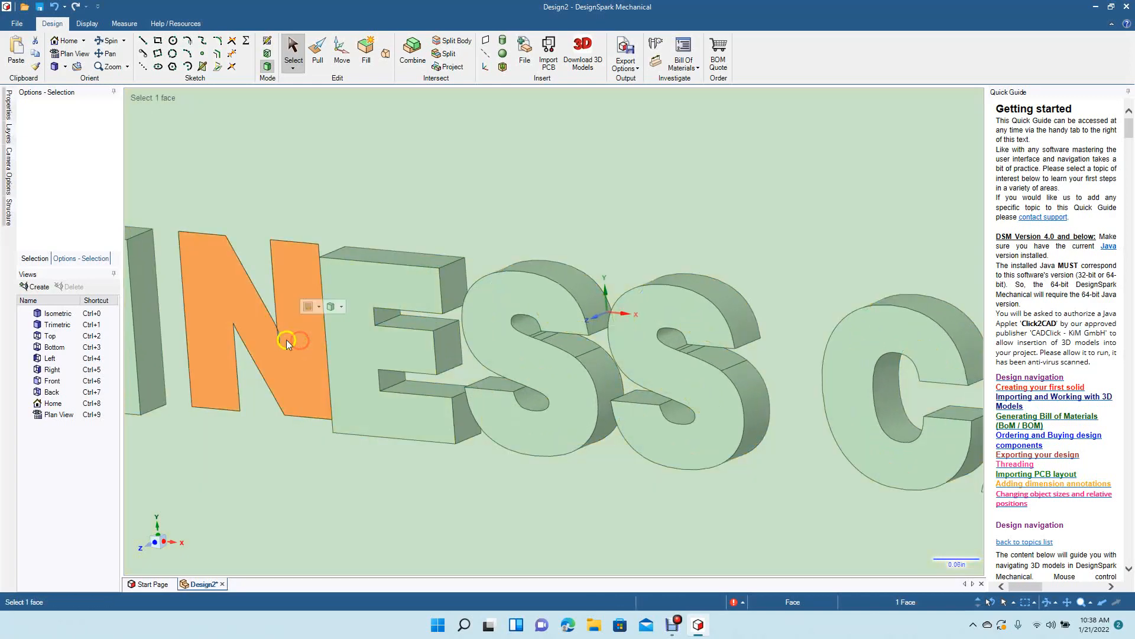
click(279, 337)
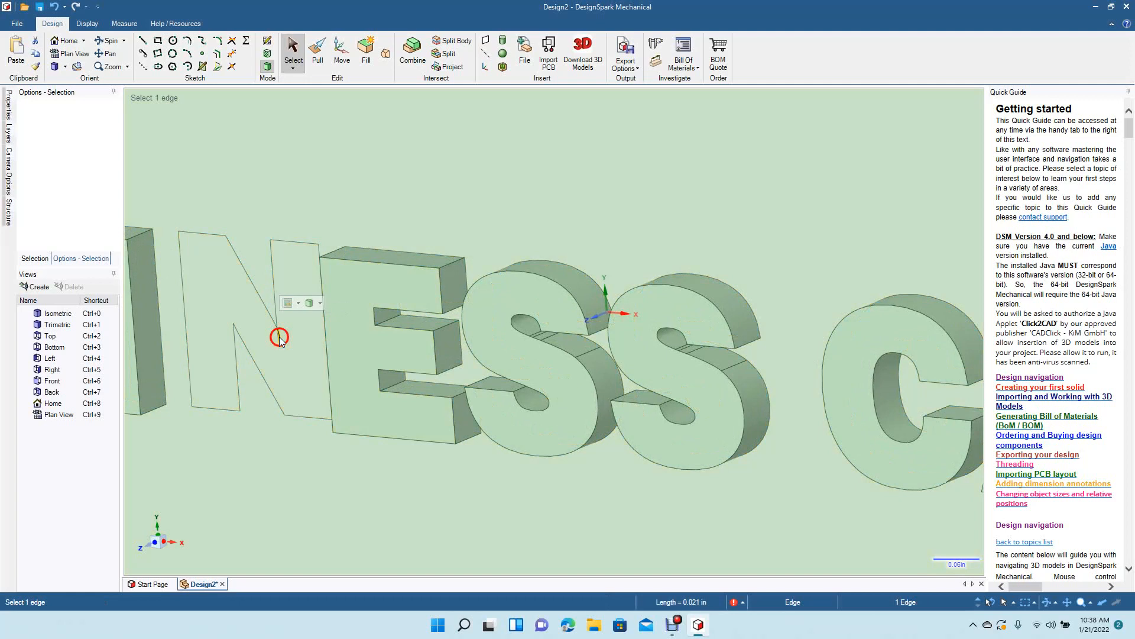
click(283, 340)
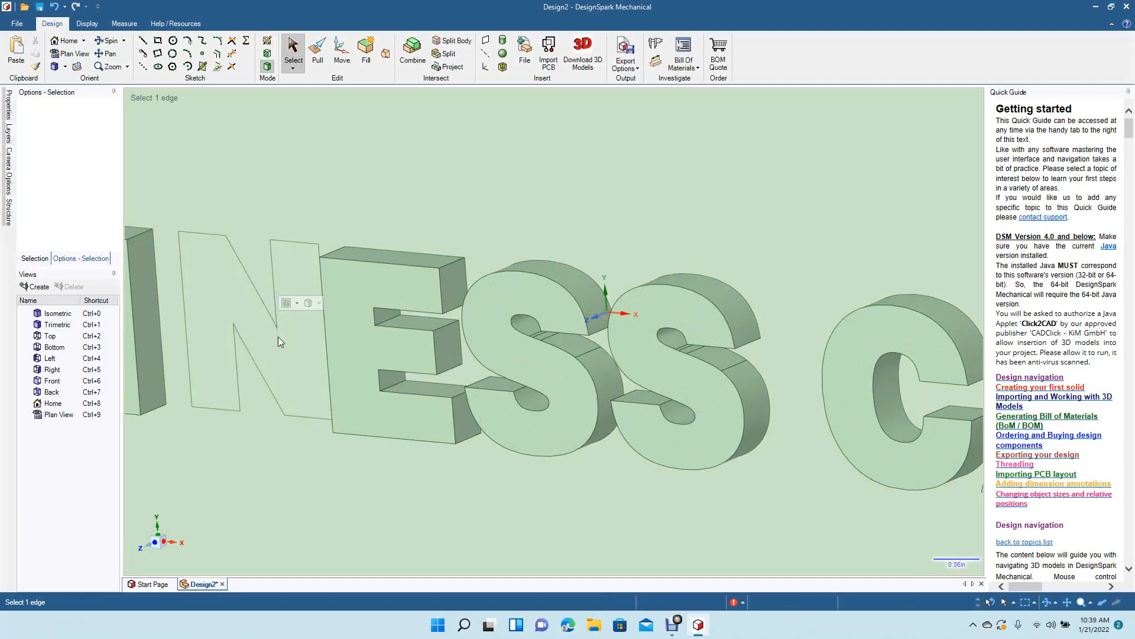
- Pull the N face up to match the height of the other raised letters
click(294, 44)
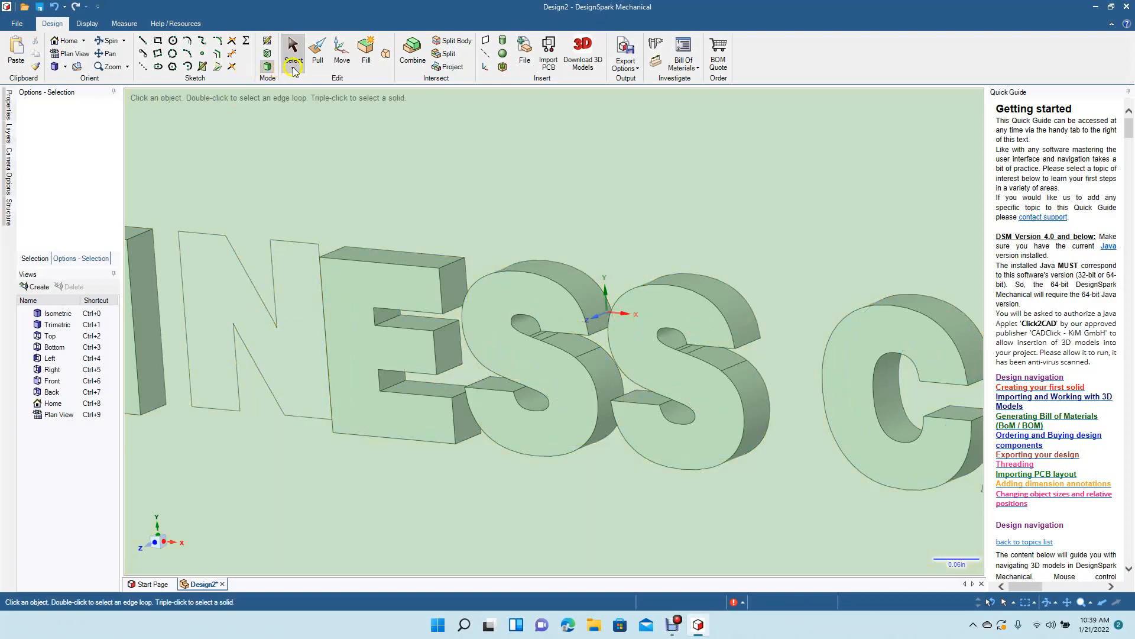
click(317, 51)
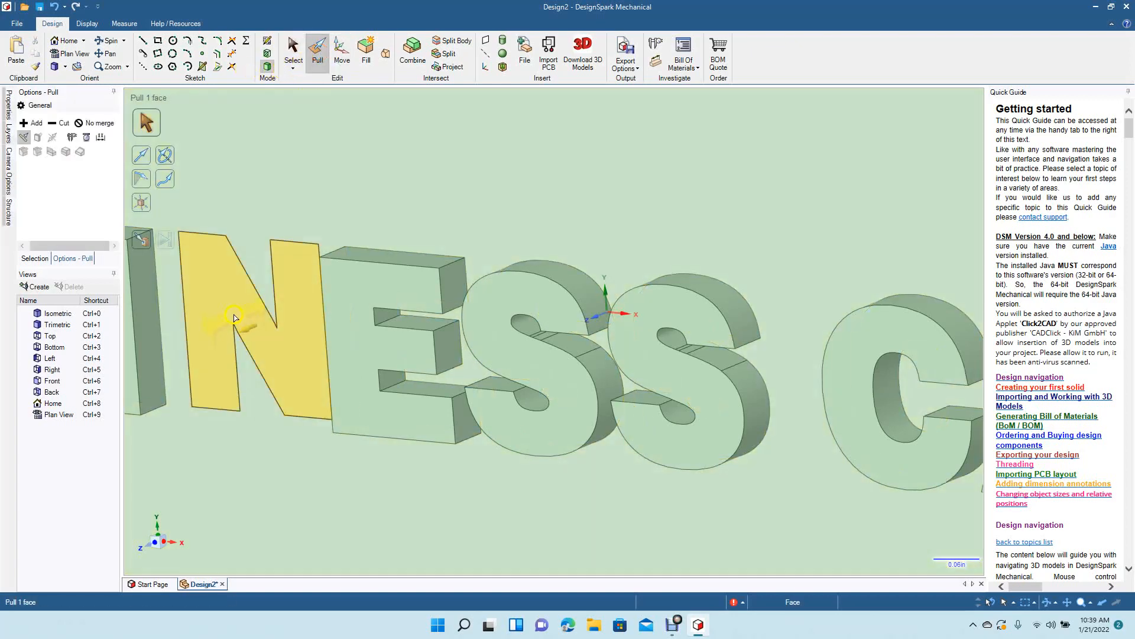
click(225, 320)
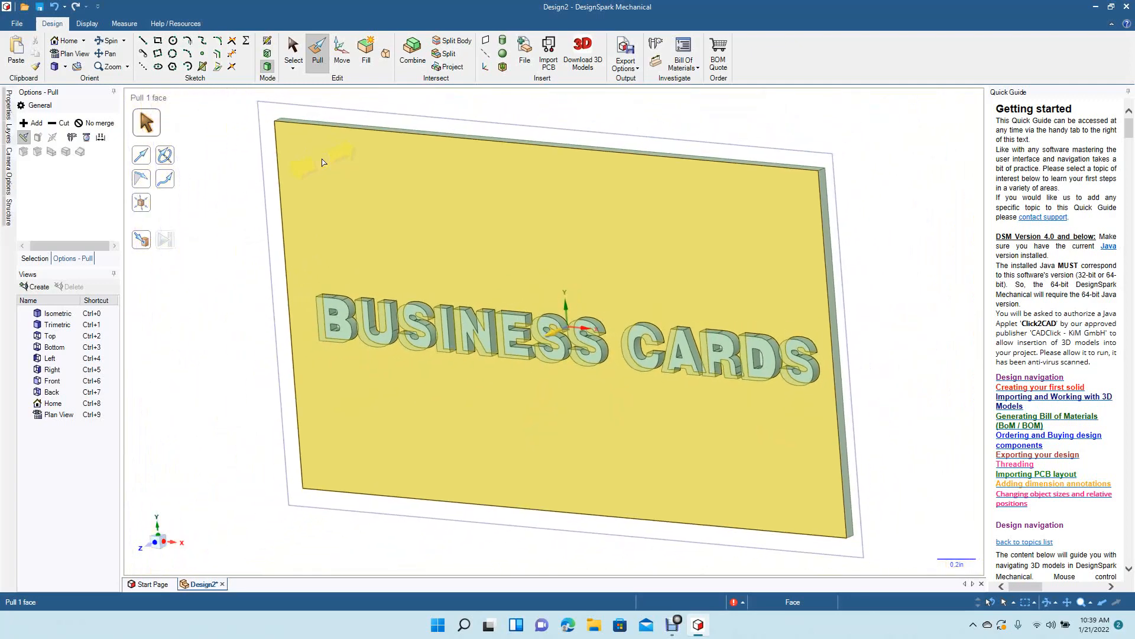
- Finish the pull and check over the raised lettering on the plate
click(292, 47)
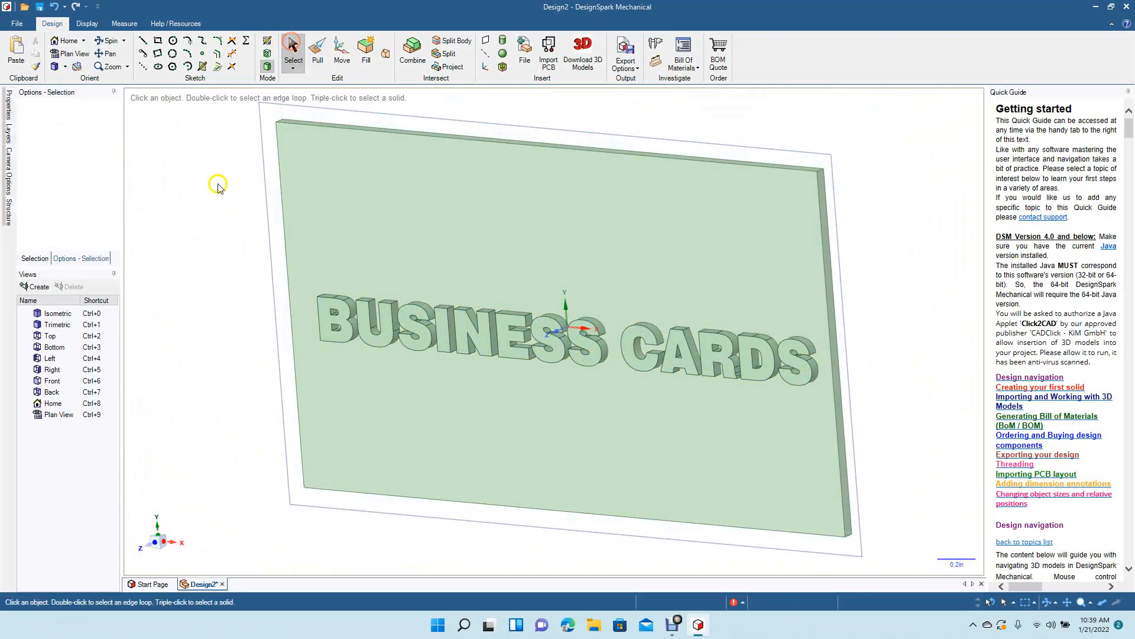
mouse_move(222, 189)
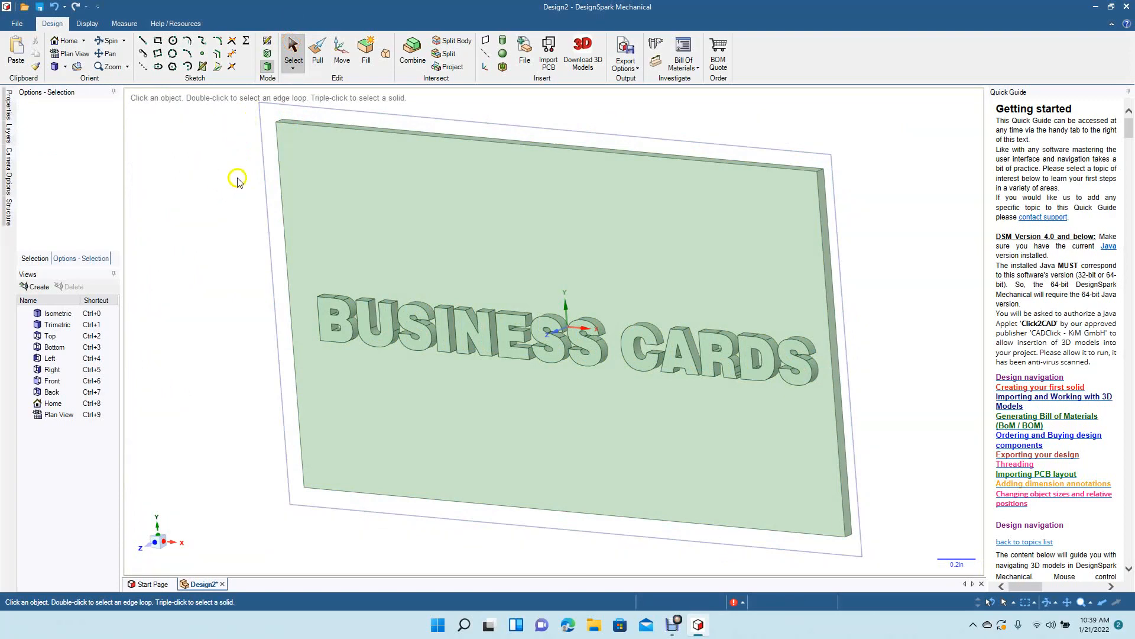
mouse_move(655, 45)
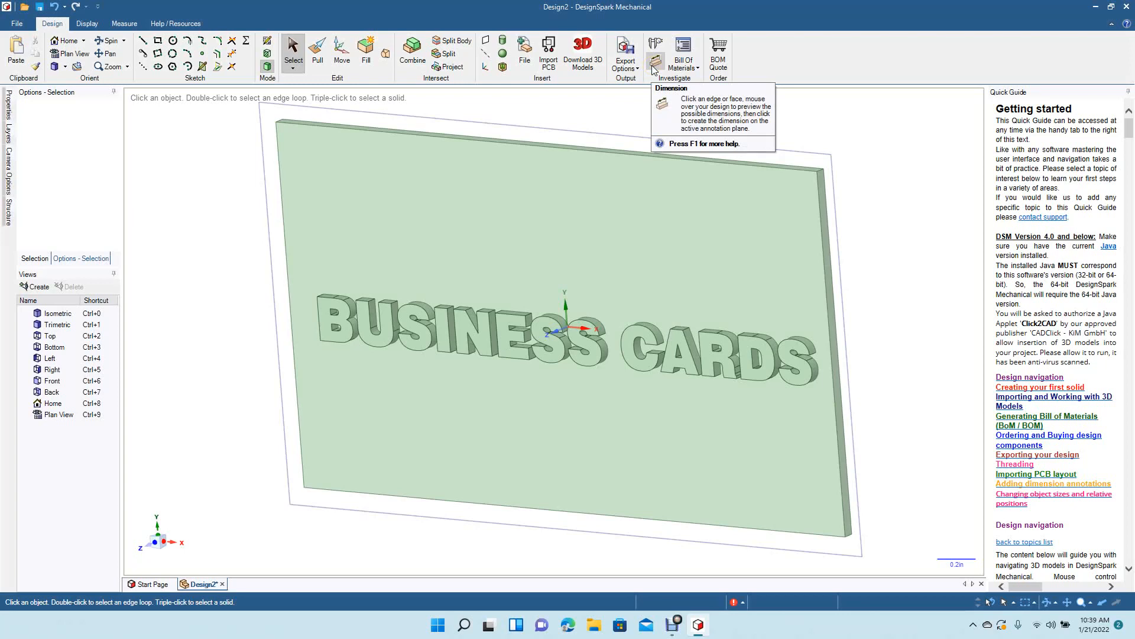
mouse_move(447, 67)
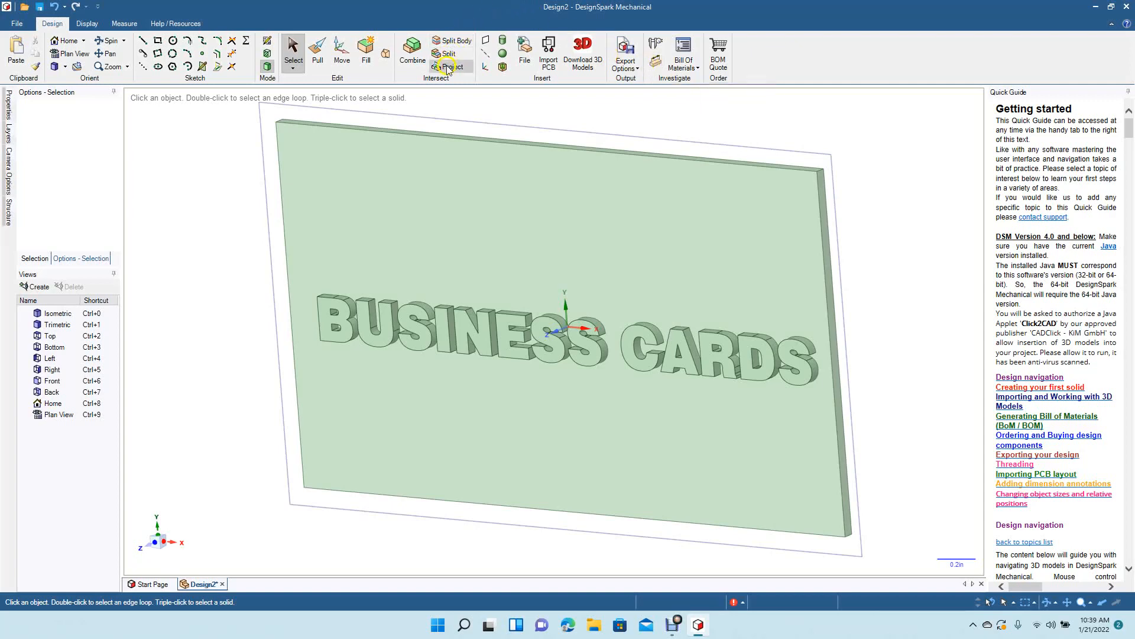
mouse_move(447, 131)
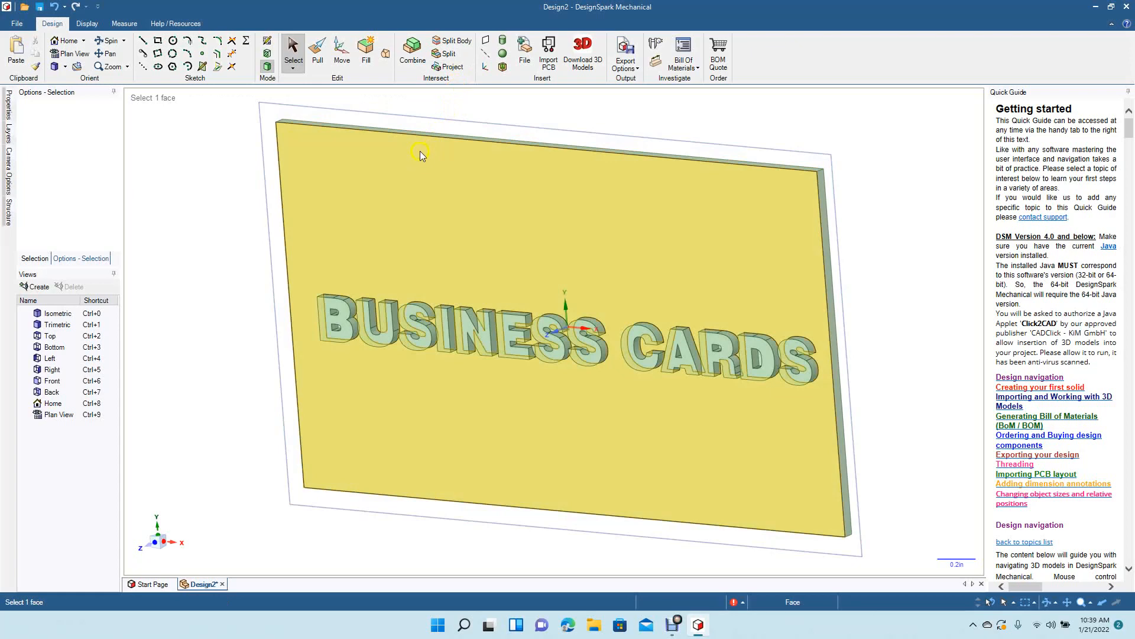
mouse_move(450, 283)
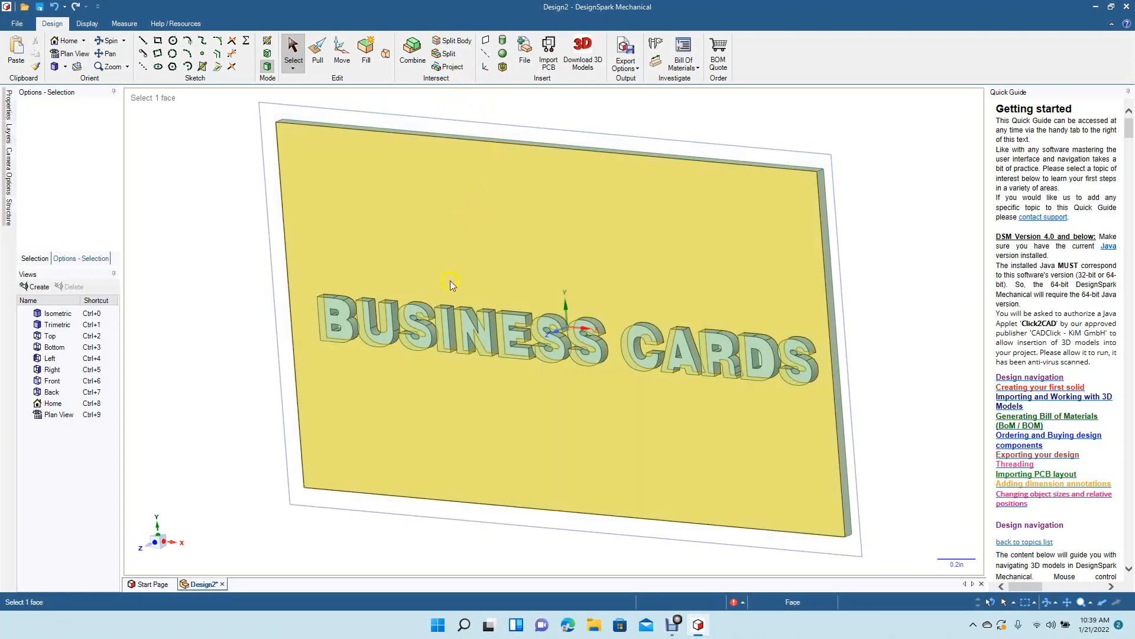
mouse_move(440, 209)
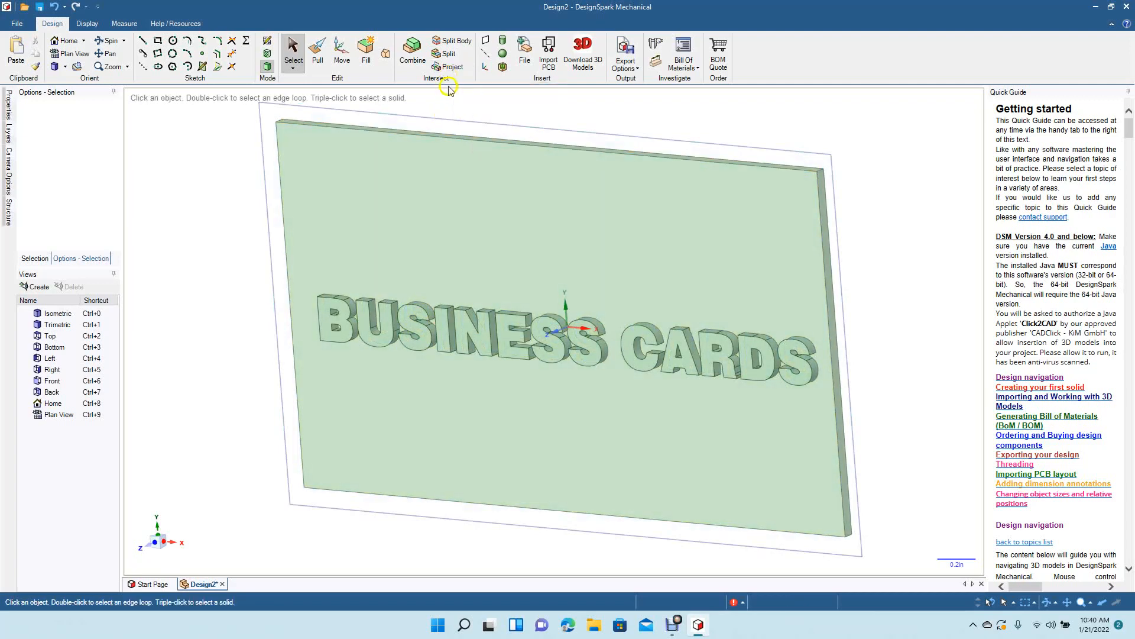
click(420, 166)
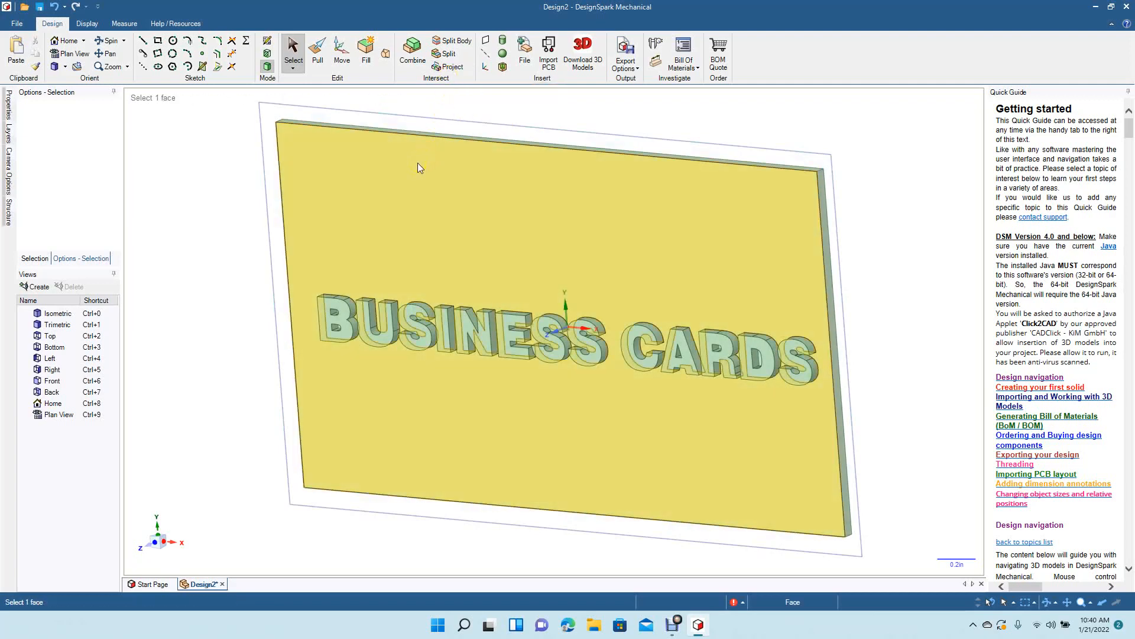
click(378, 328)
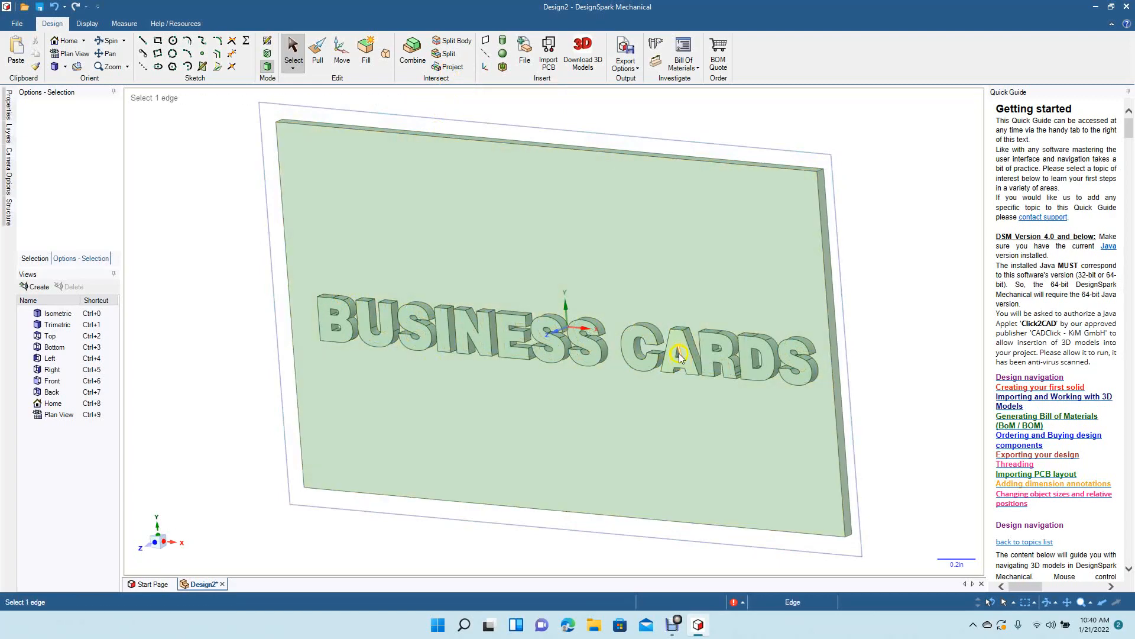
click(498, 413)
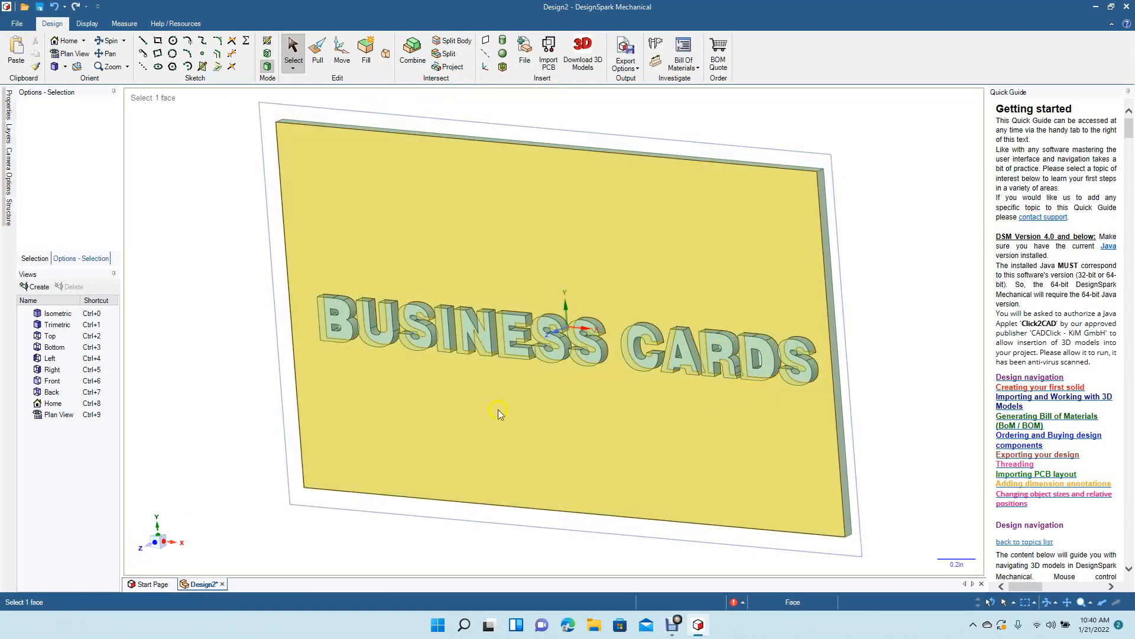
click(369, 333)
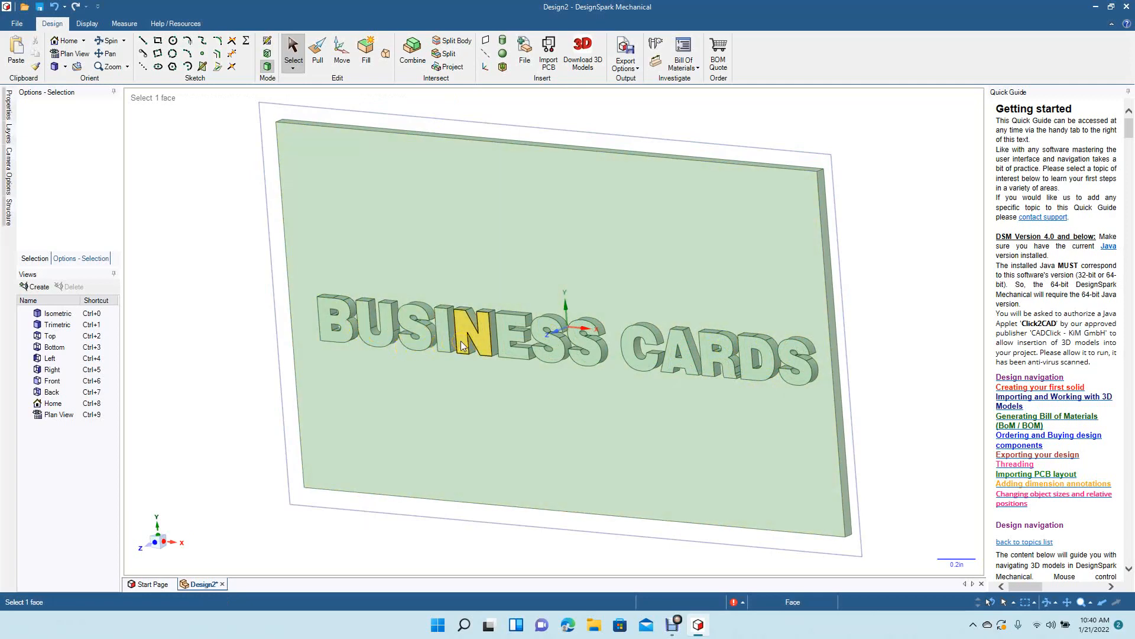
click(679, 354)
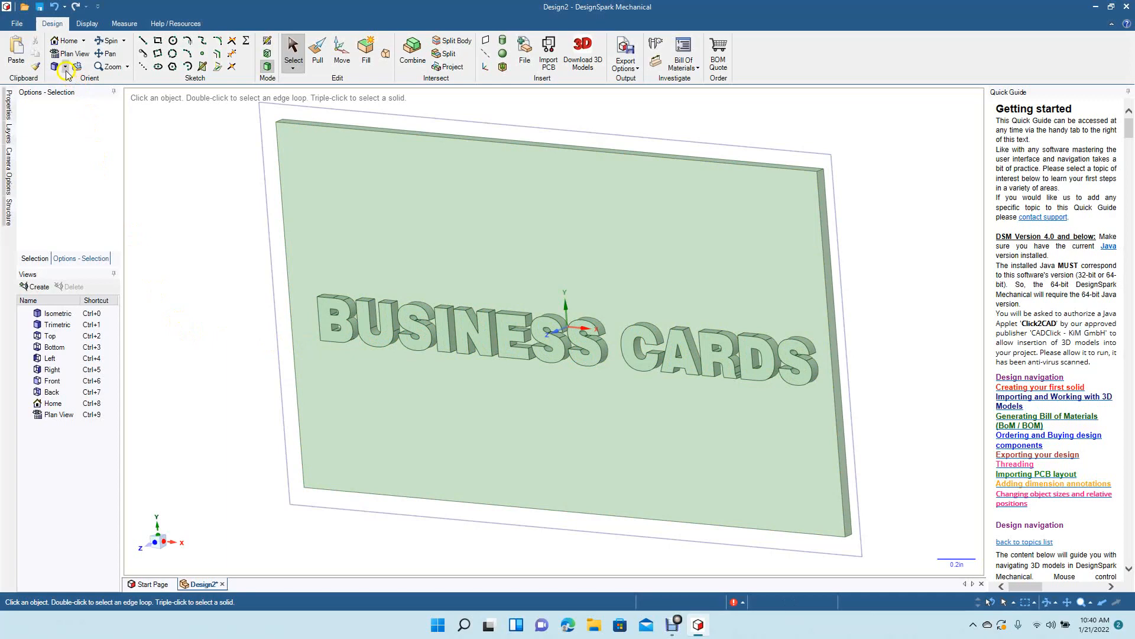
- Switch to the Top view and zoom out so the whole card and lettering show
click(67, 66)
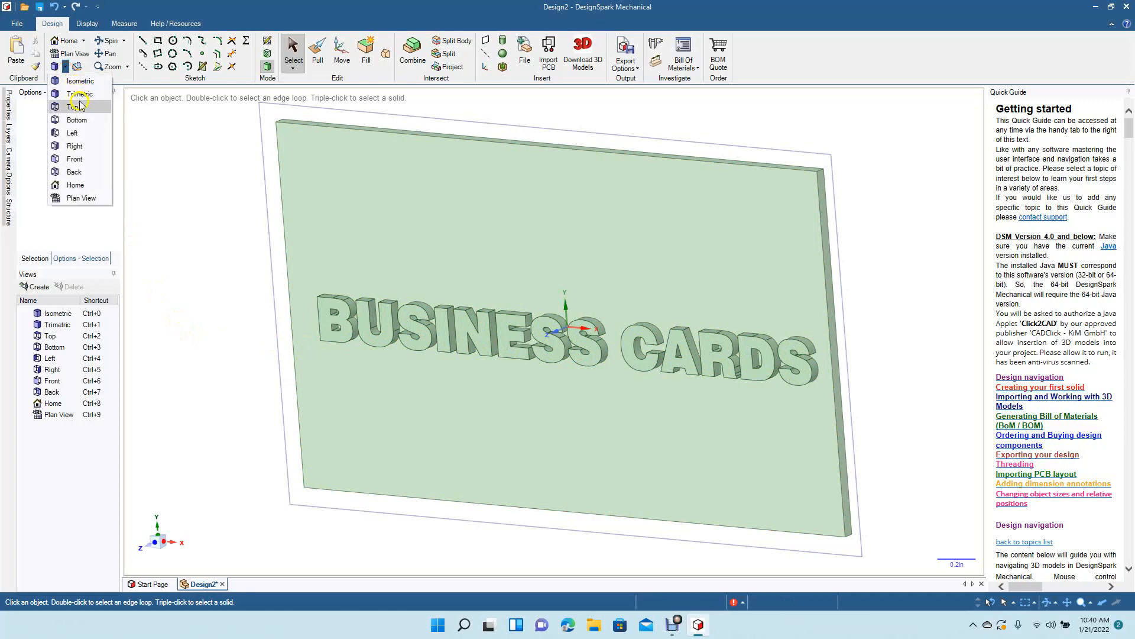
click(72, 106)
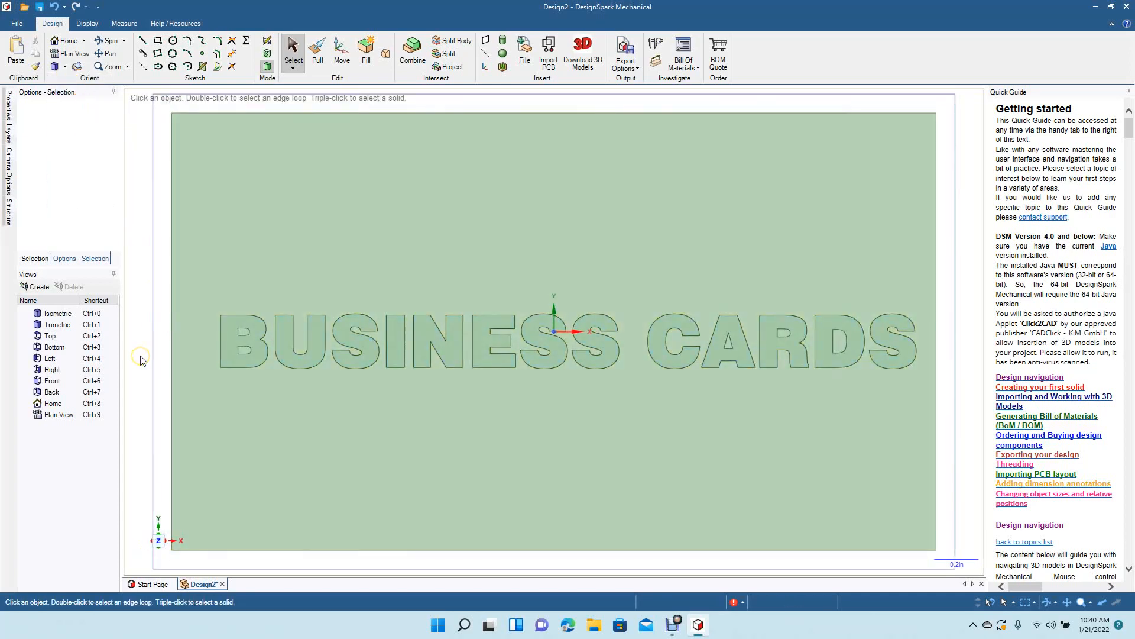
scroll(down, 3)
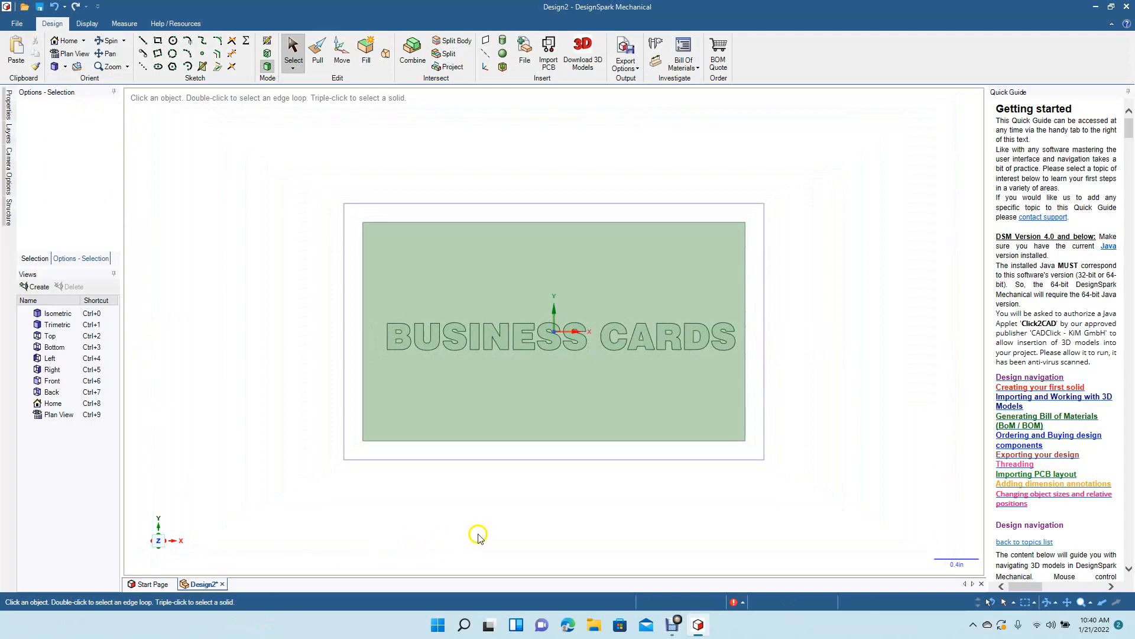